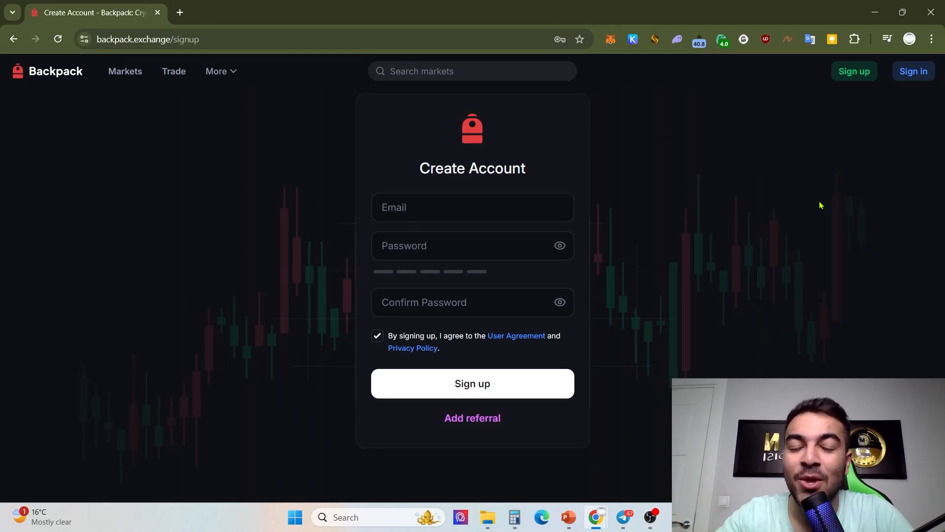
mouse_move(830, 230)
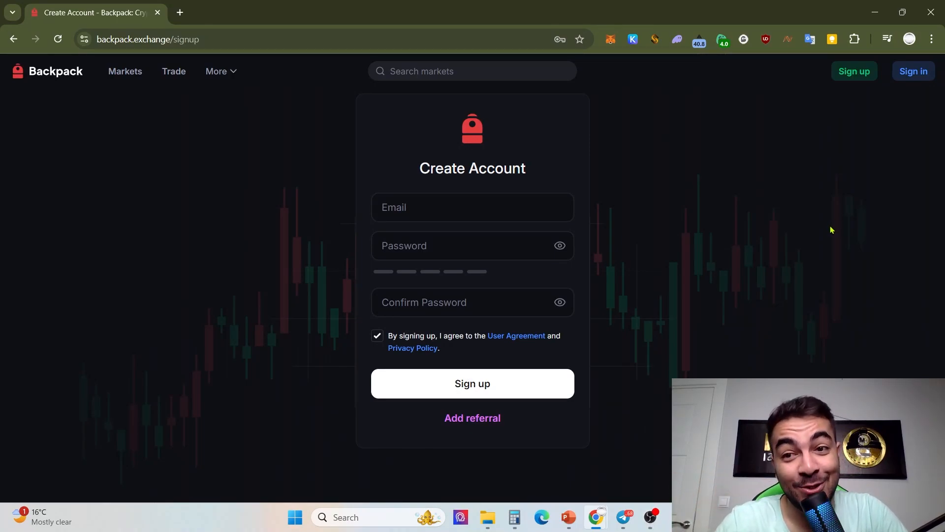
mouse_move(195, 194)
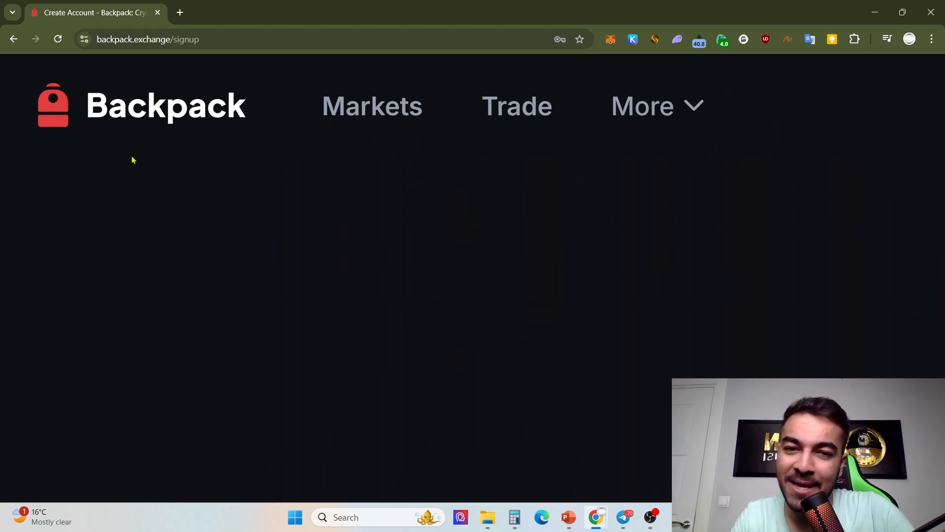
mouse_move(174, 188)
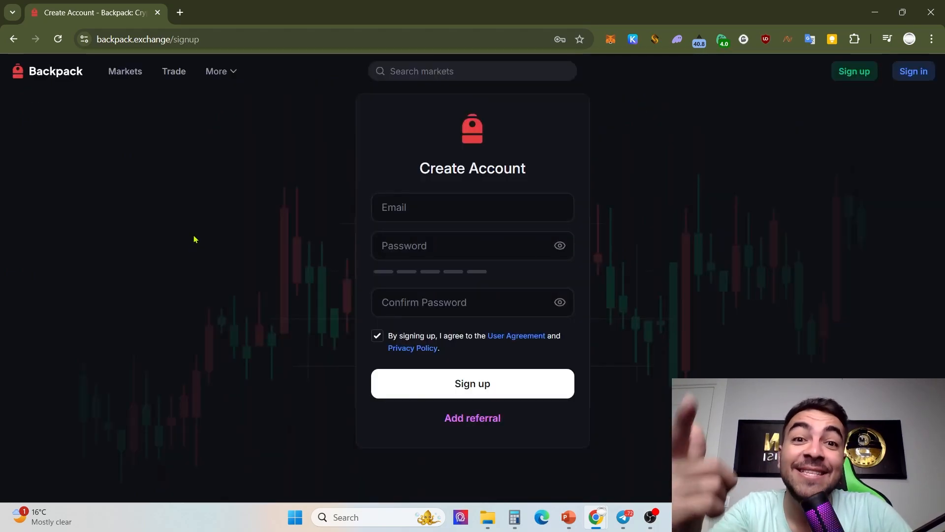
mouse_move(268, 304)
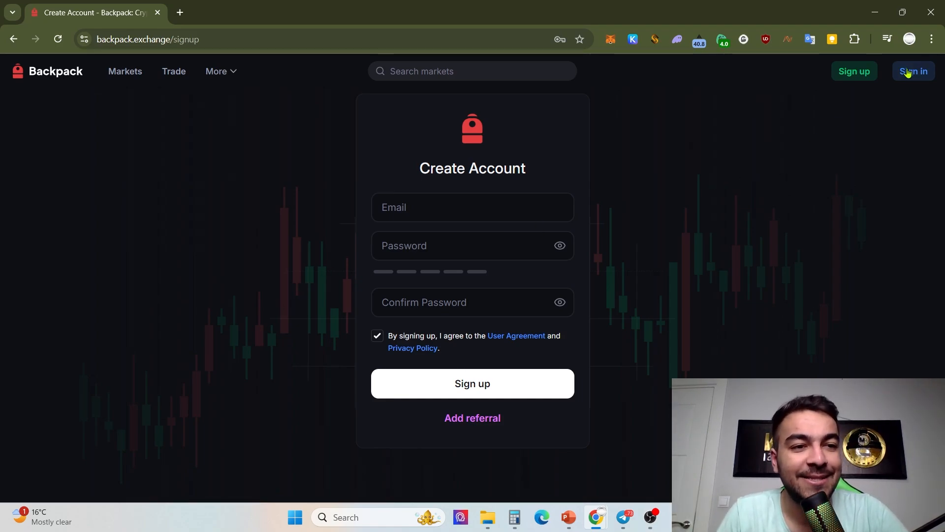
mouse_move(817, 162)
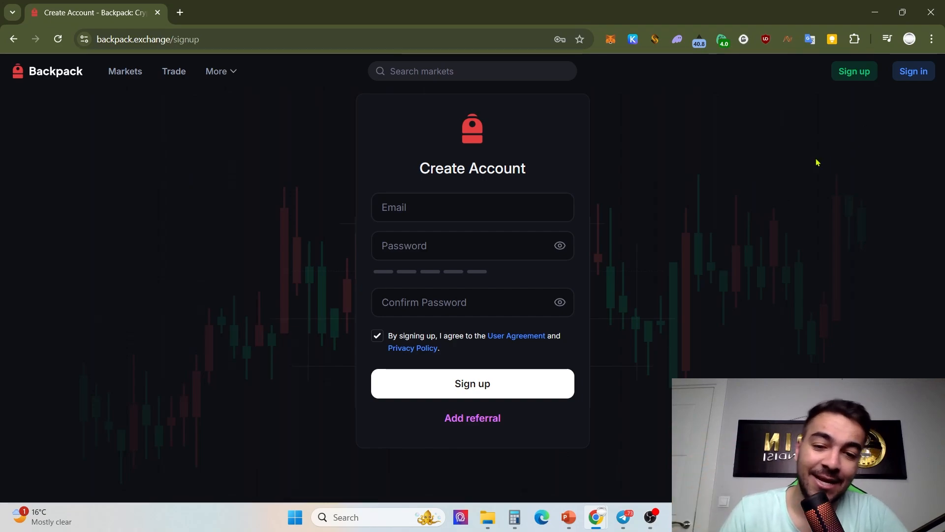
mouse_move(174, 71)
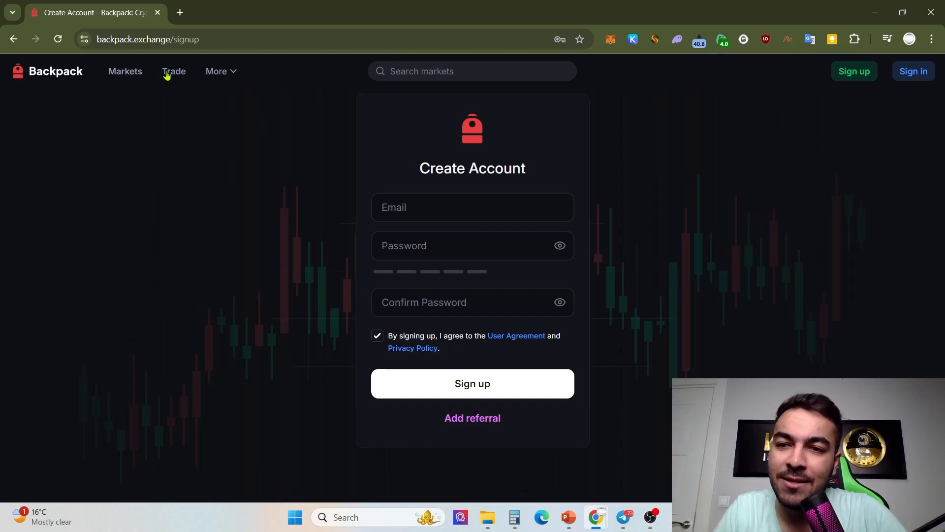
mouse_move(221, 72)
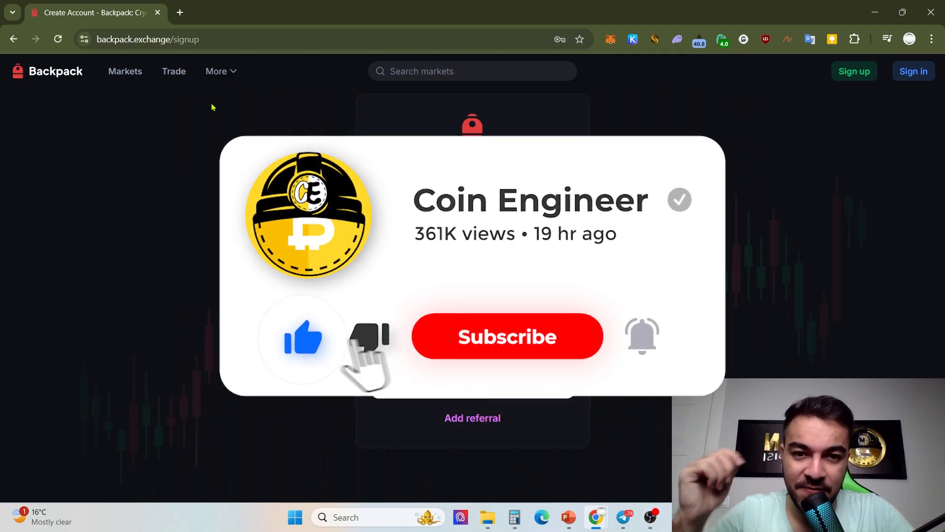
- Submit the sign-up form with a matching strong password and the terms agreed
click(506, 336)
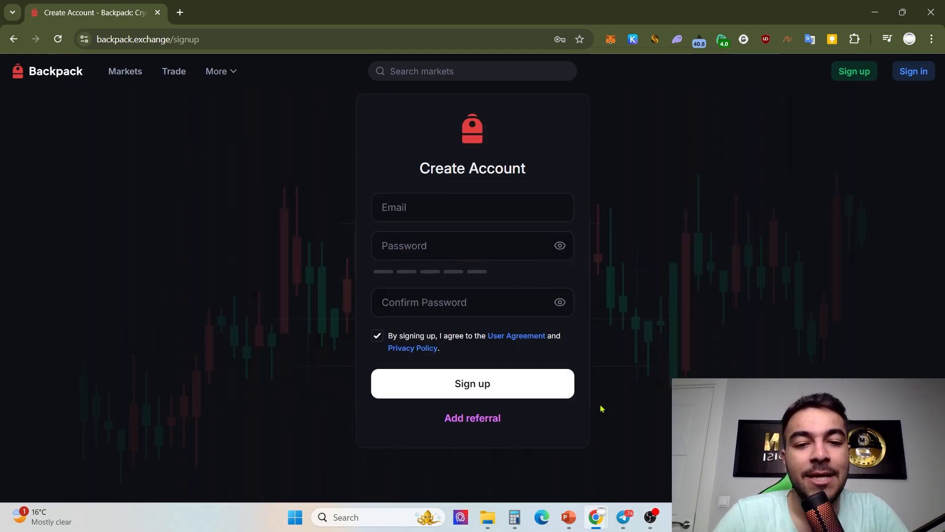
mouse_move(472, 417)
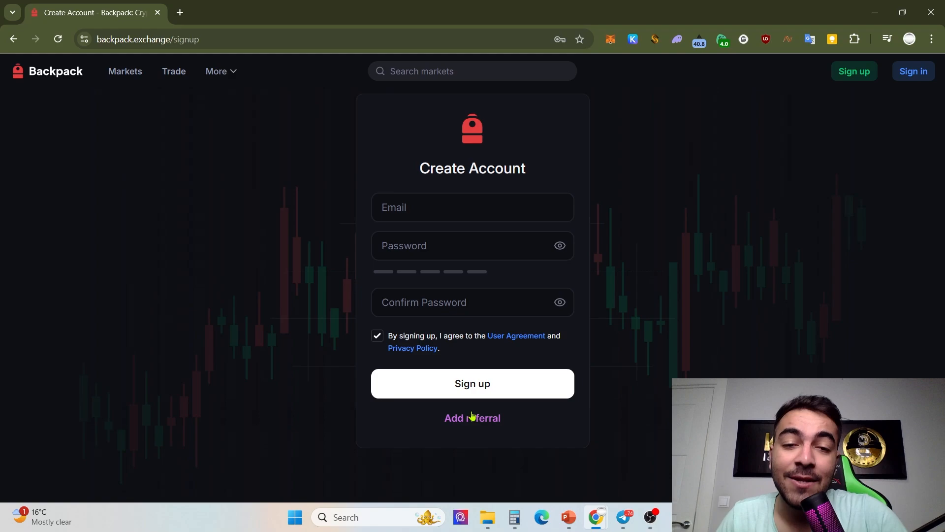
mouse_move(472, 383)
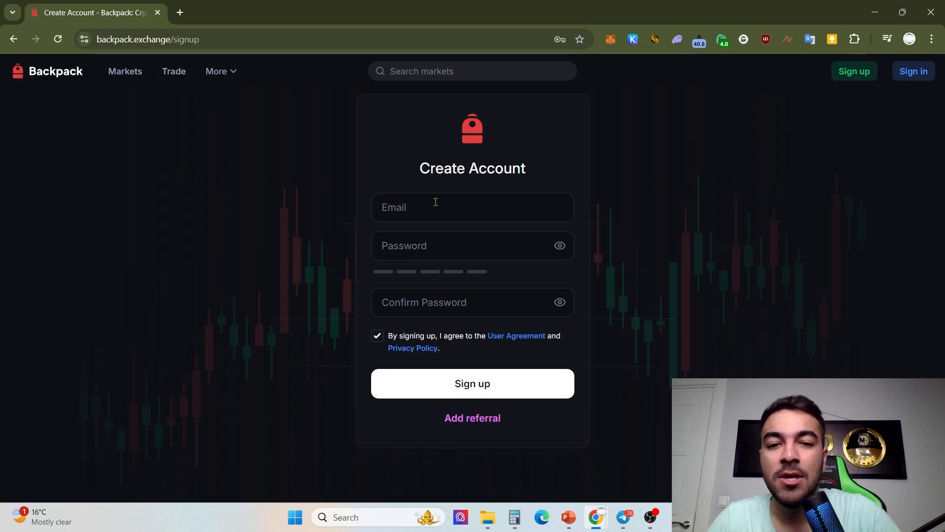
mouse_move(410, 218)
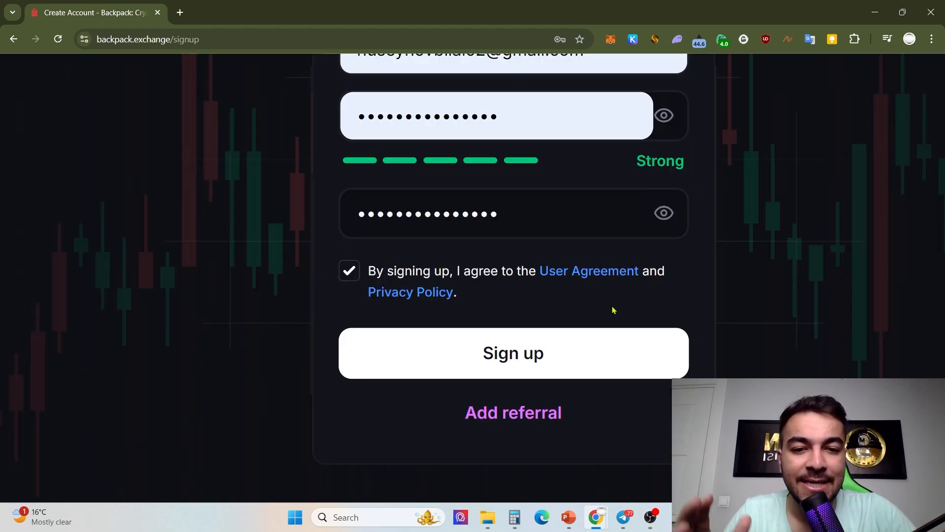
mouse_move(620, 302)
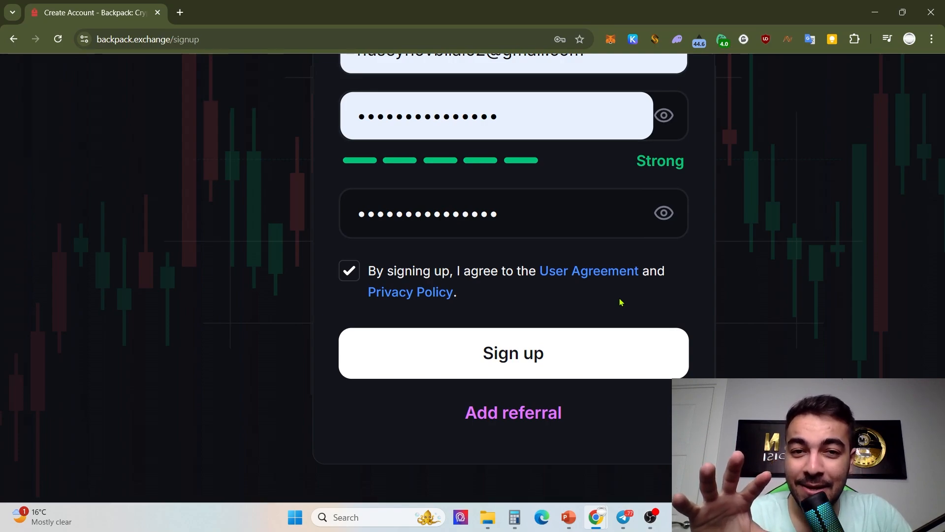
mouse_move(625, 308)
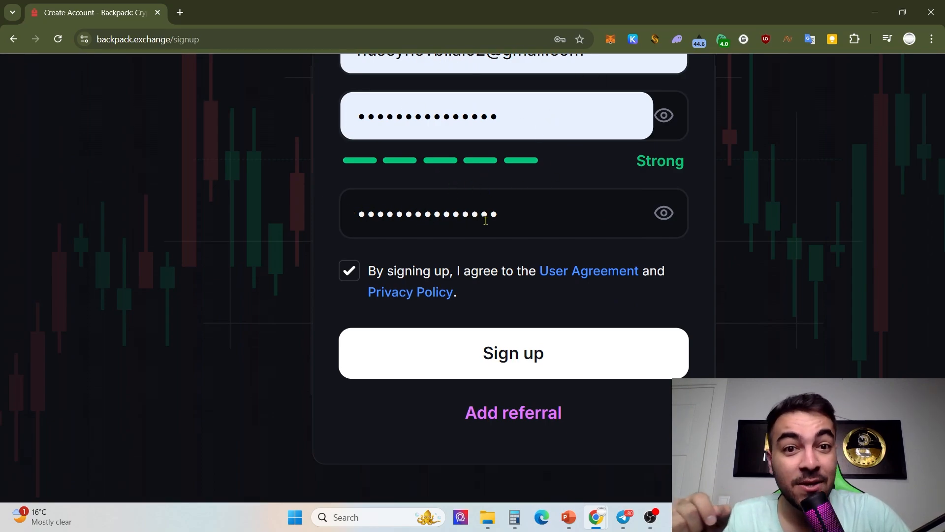
mouse_move(493, 306)
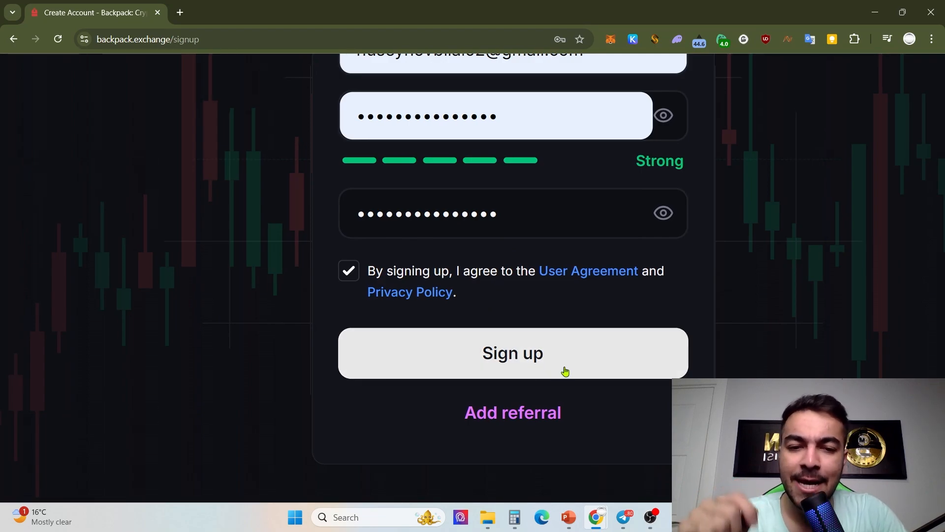
mouse_move(545, 375)
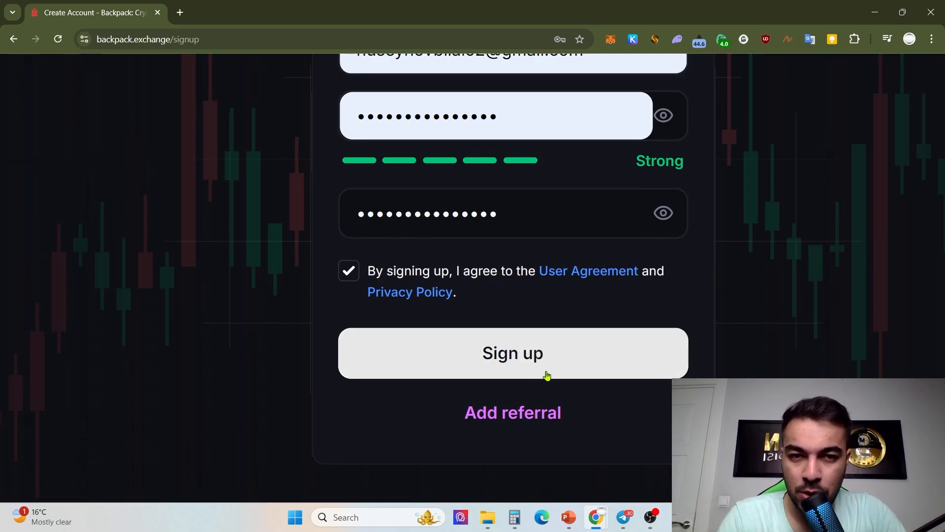
mouse_move(309, 202)
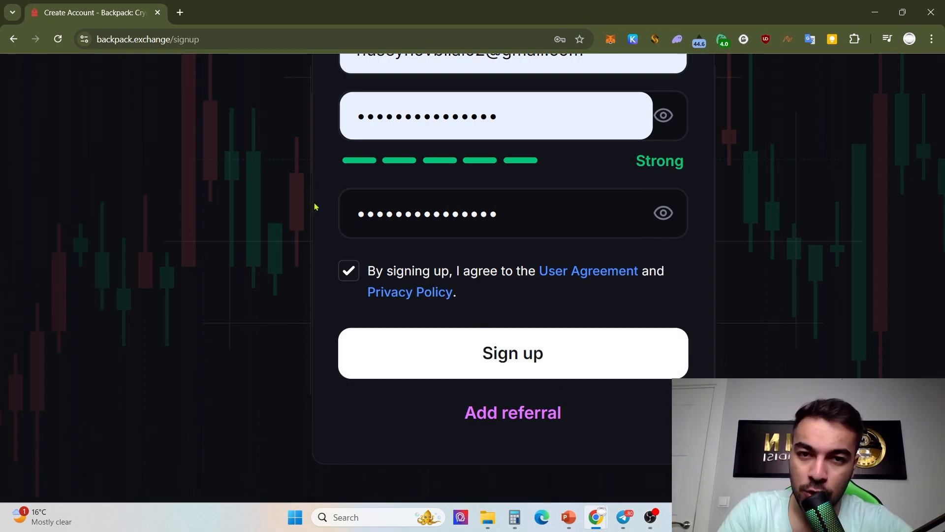
mouse_move(570, 83)
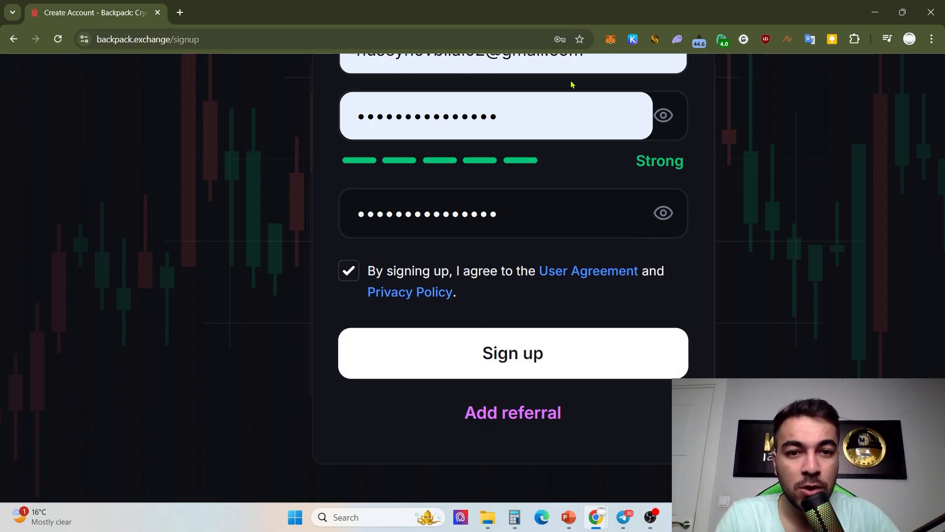
mouse_move(522, 115)
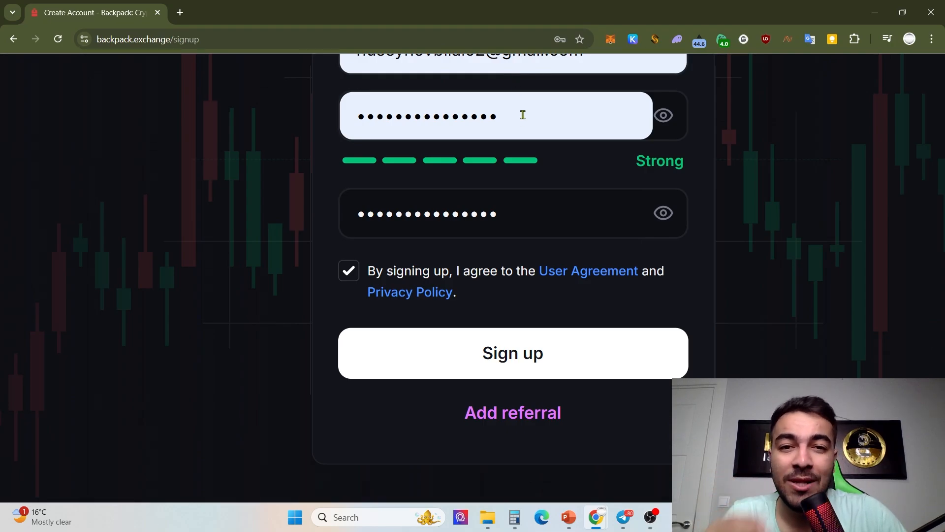
mouse_move(549, 134)
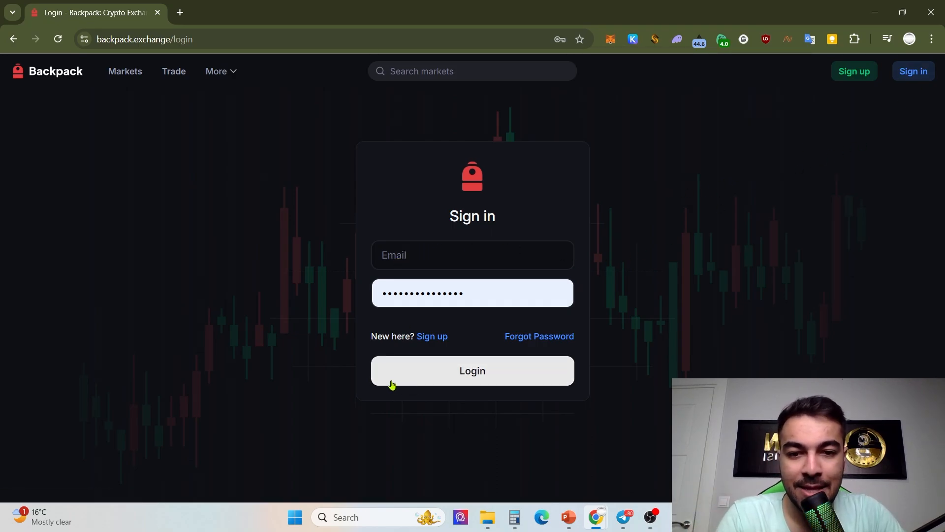
click(472, 370)
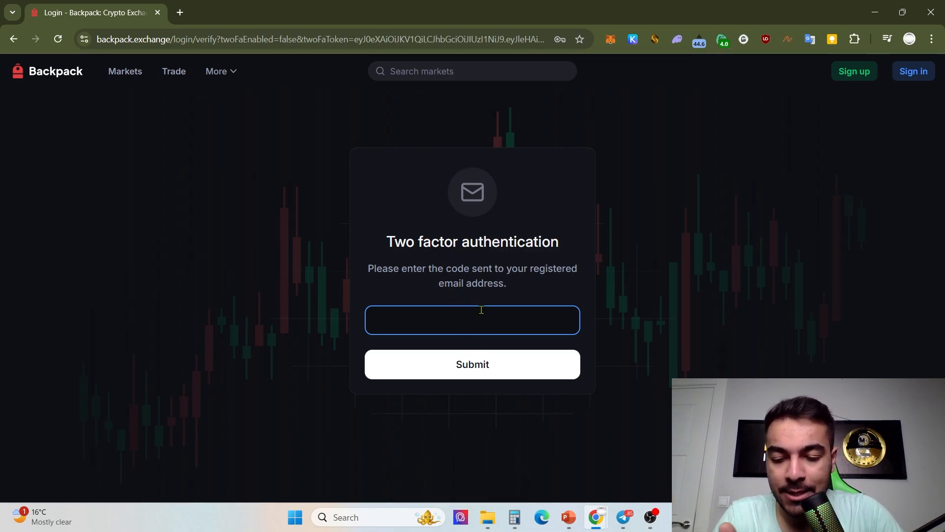
mouse_move(461, 309)
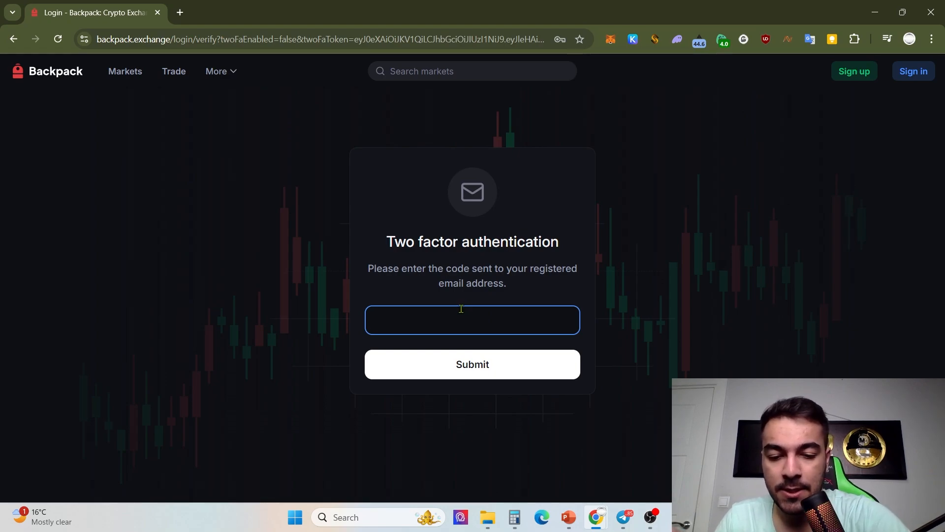
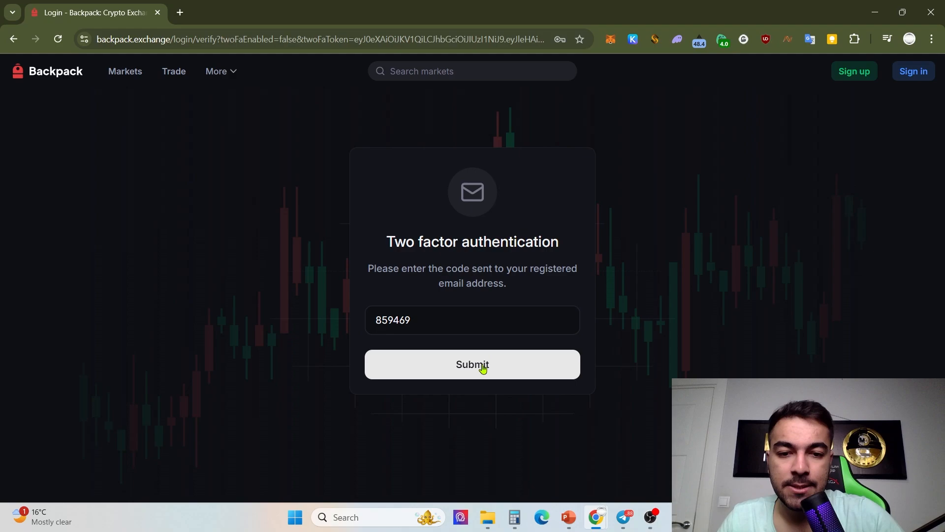
click(472, 363)
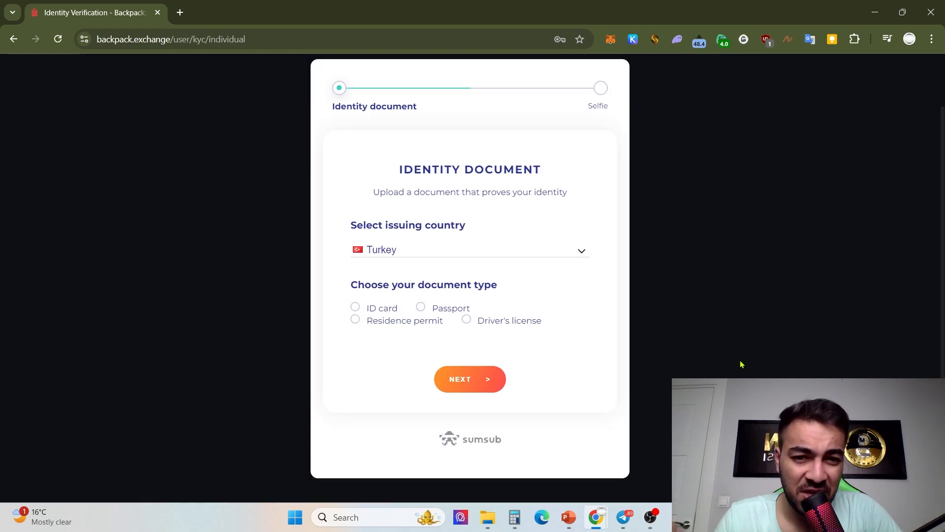
mouse_move(734, 362)
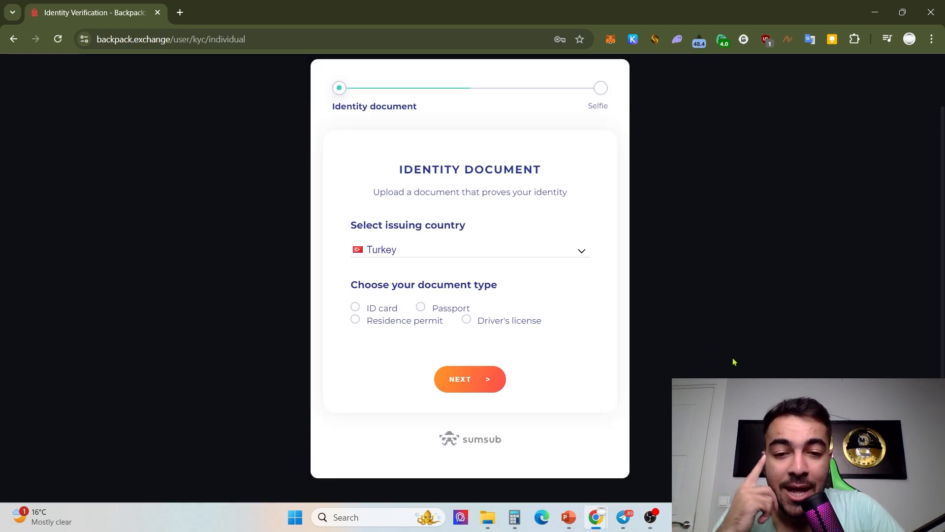
- Set the issuing country to Denmark, replacing the initial Bouvet Island choice
click(470, 250)
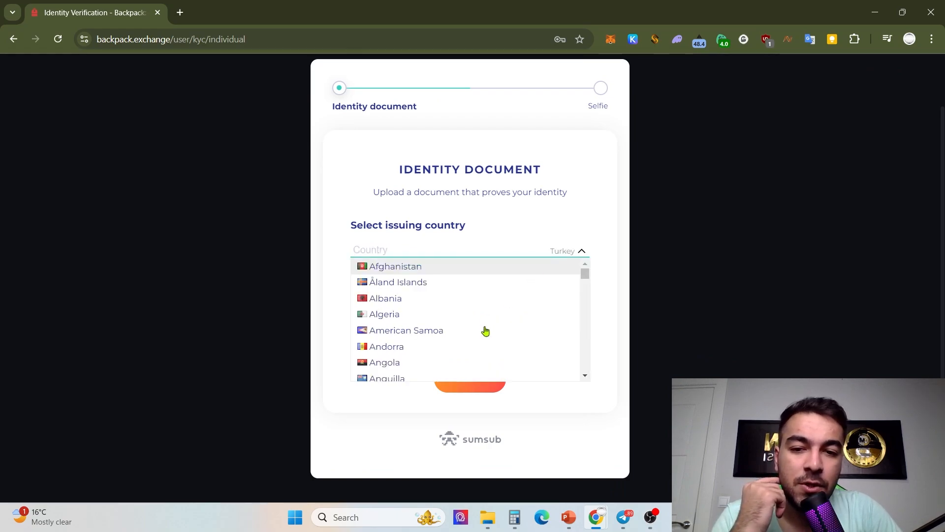
scroll(down, 3)
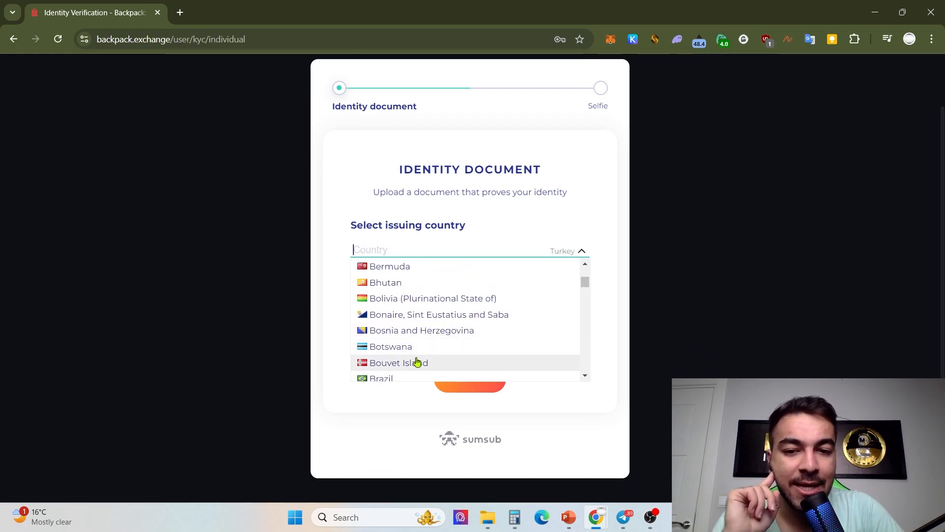
click(398, 362)
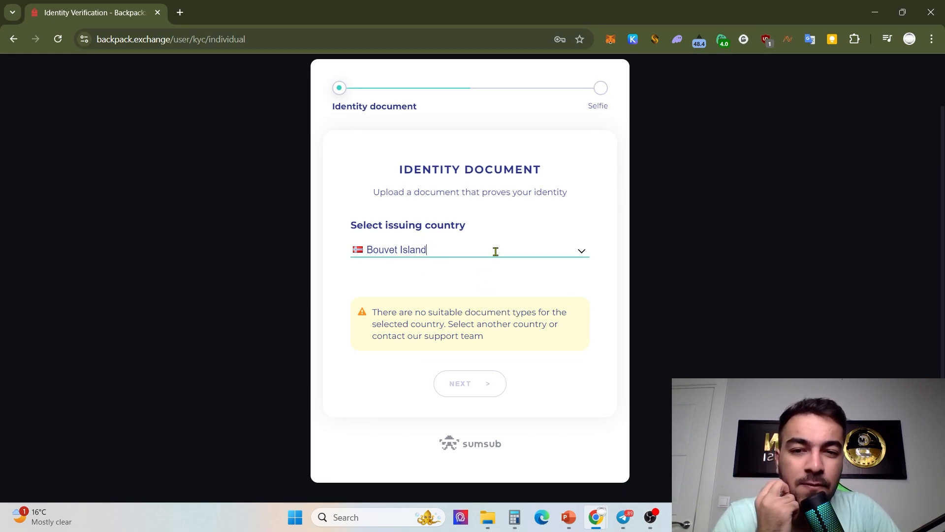
click(580, 250)
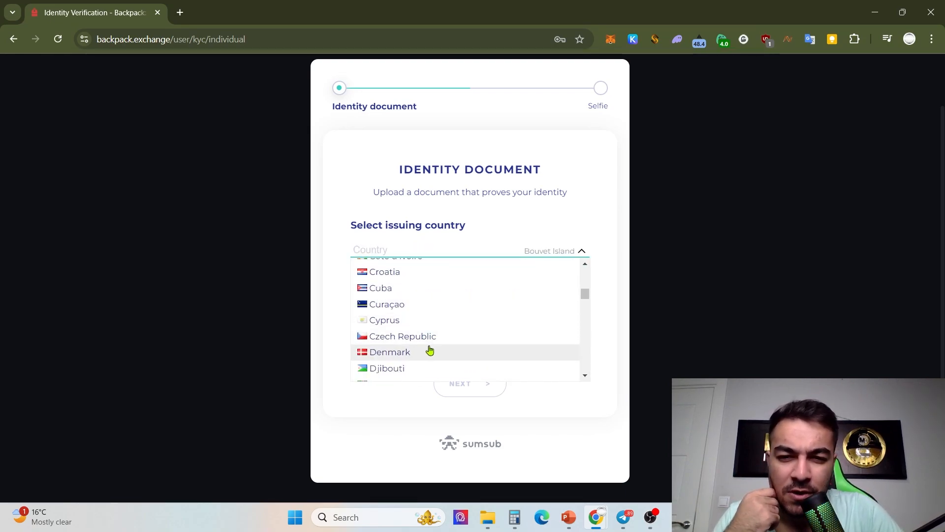
click(390, 351)
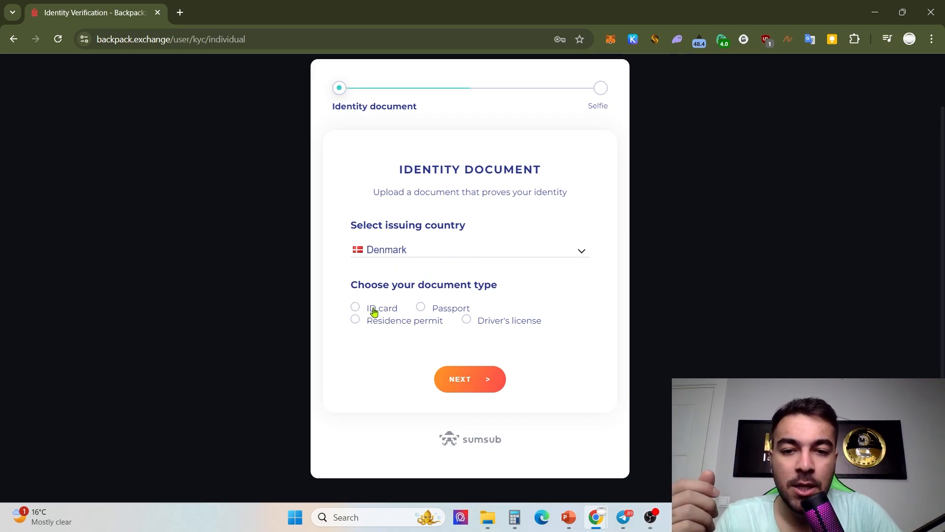
- Choose Passport instead of Driver's license and scroll to the document upload area
click(420, 307)
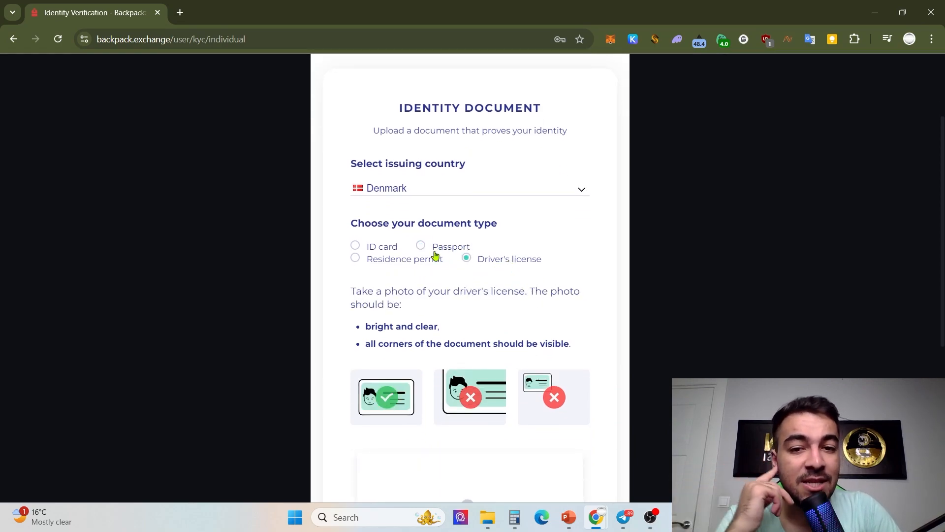
click(420, 246)
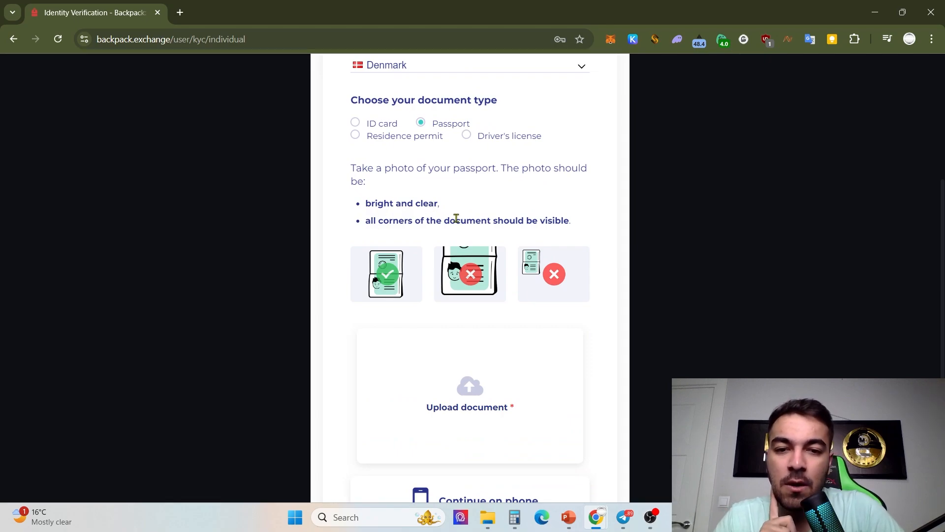
mouse_move(616, 232)
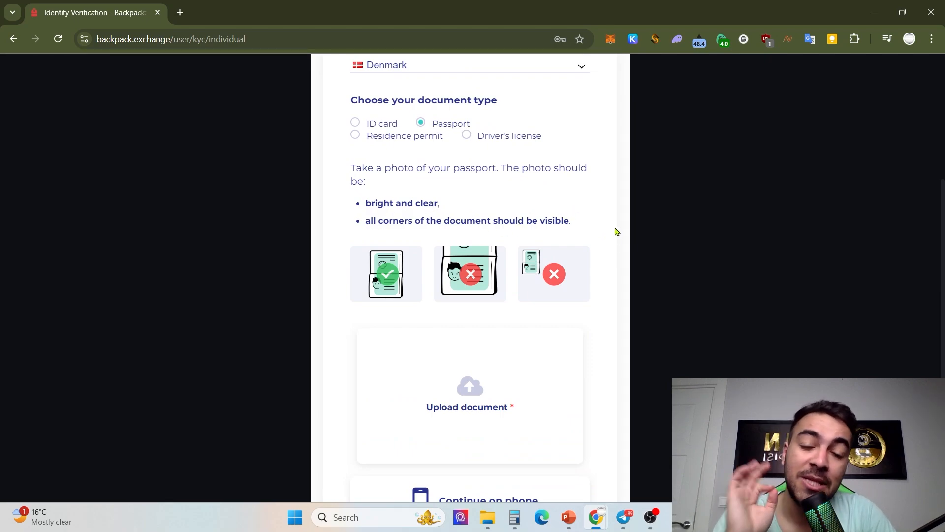
mouse_move(410, 293)
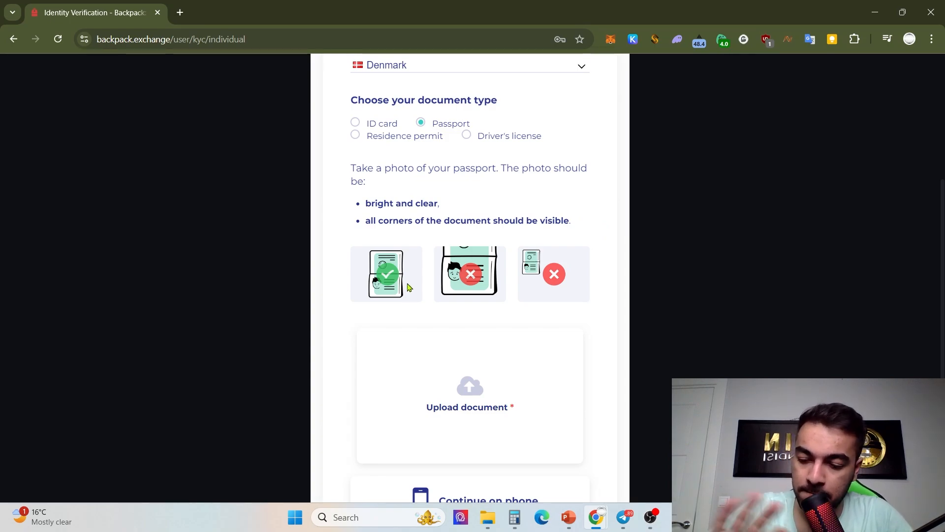
mouse_move(477, 290)
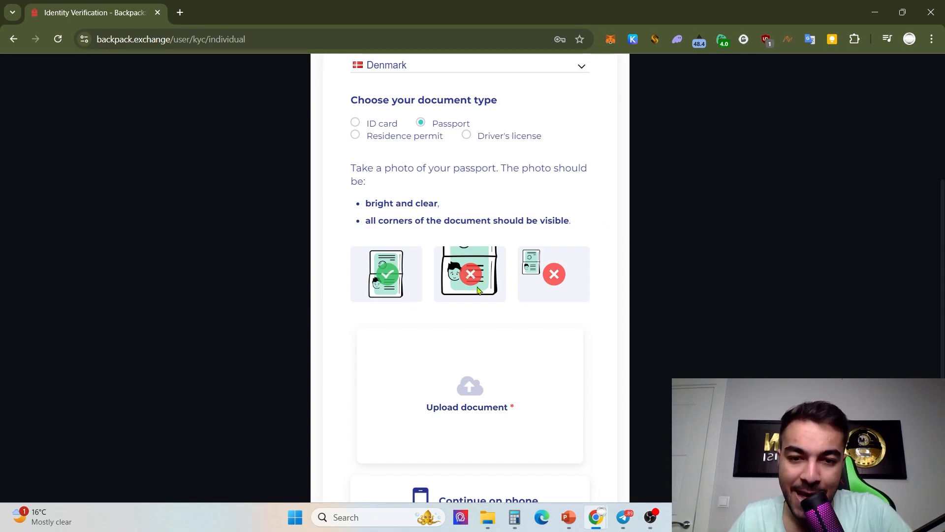
scroll(down, 3)
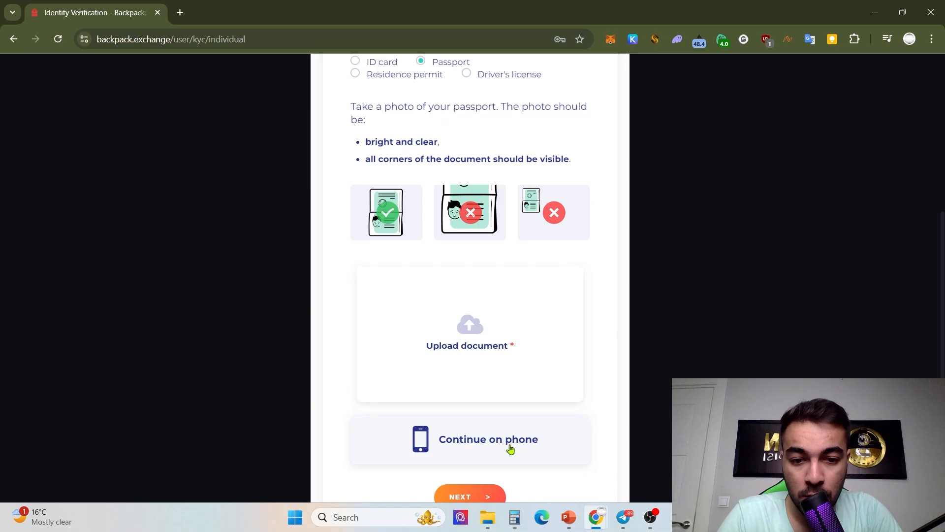
- Continue verification on a phone via the link and QR code, and view the progress steps
click(487, 439)
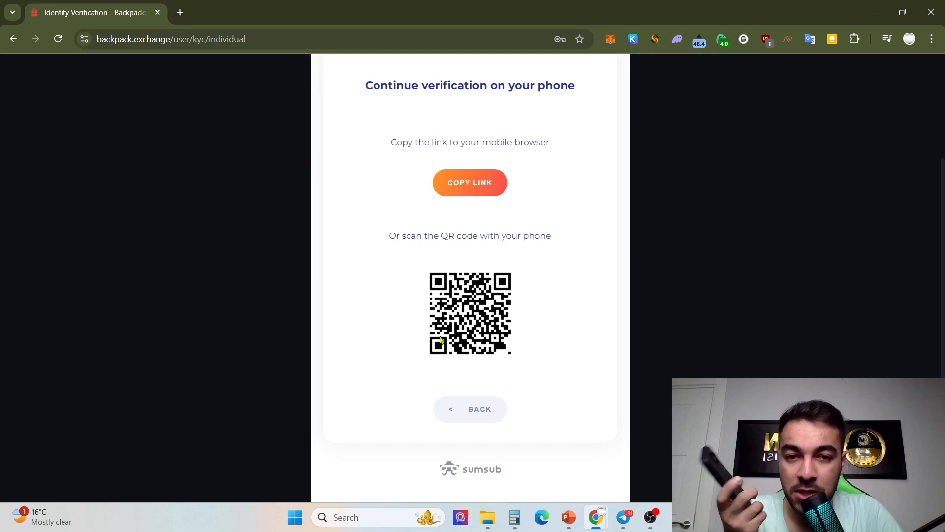
mouse_move(449, 323)
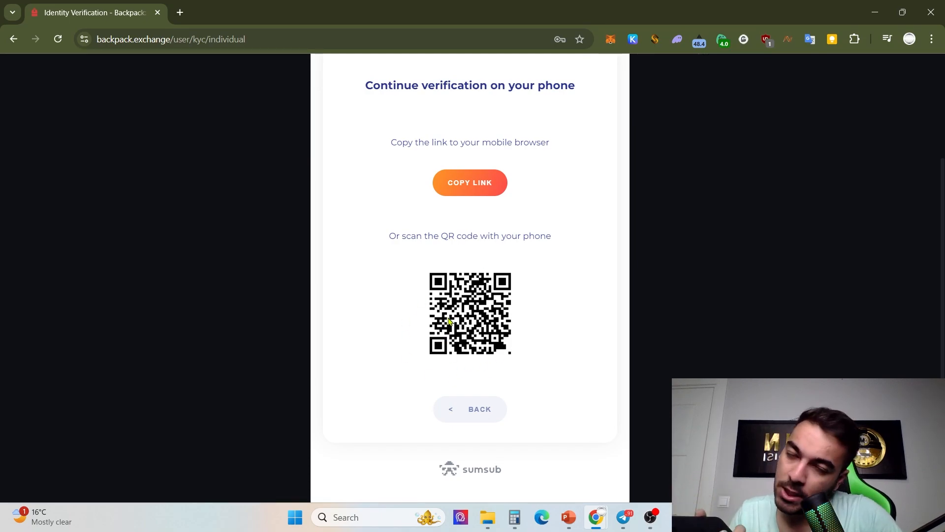
scroll(up, 3)
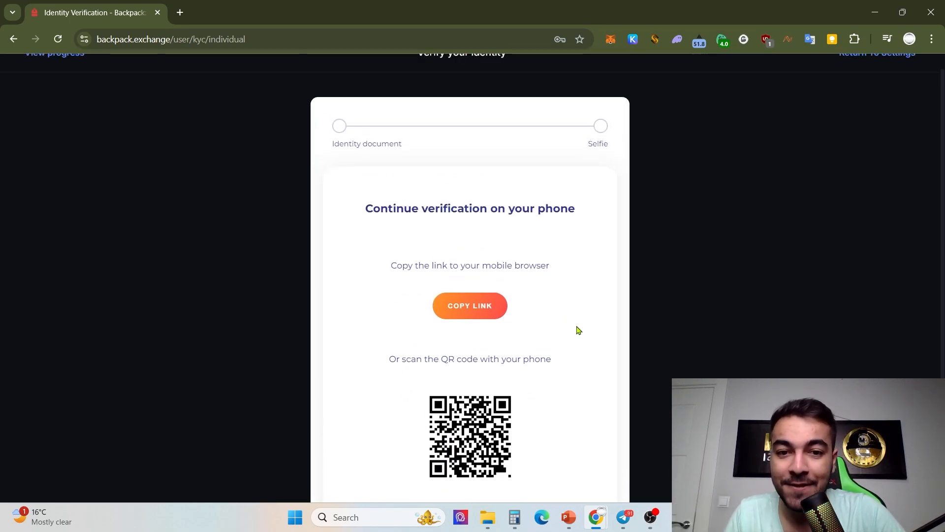
mouse_move(588, 374)
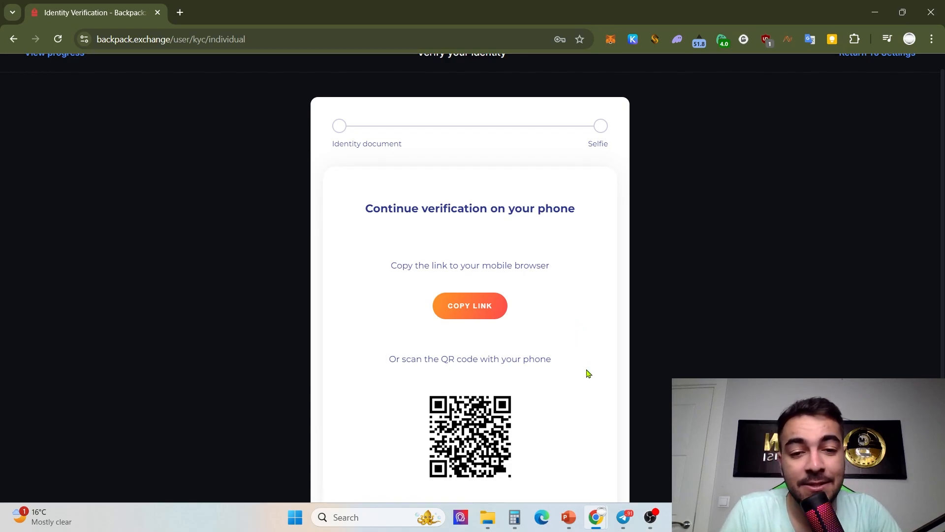
mouse_move(454, 271)
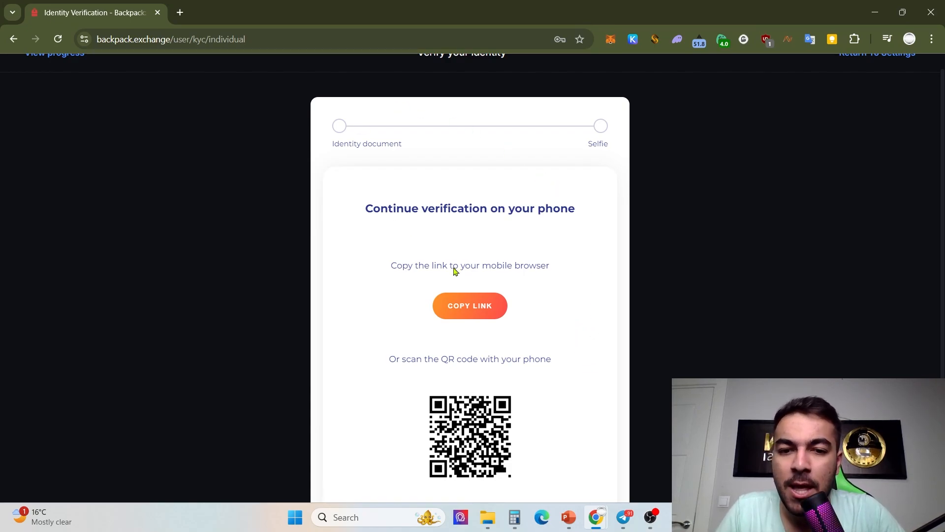
scroll(up, 3)
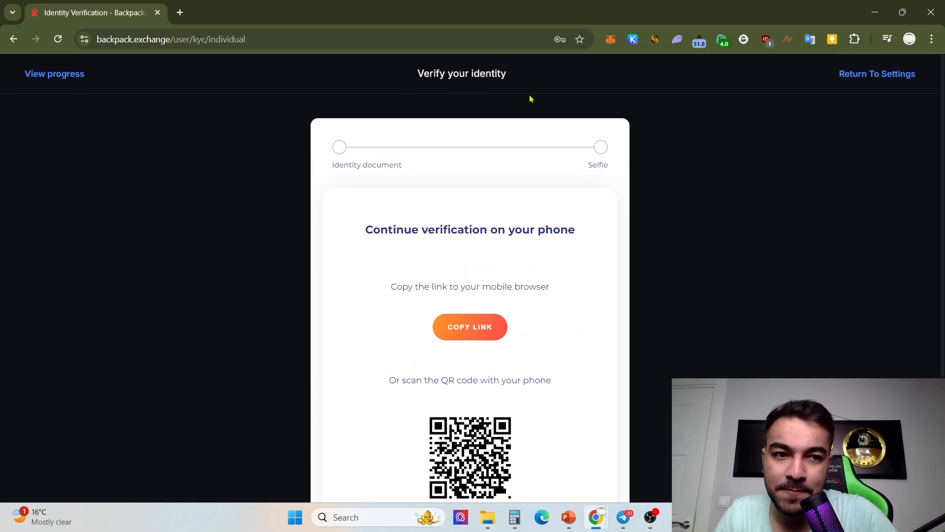
scroll(down, 3)
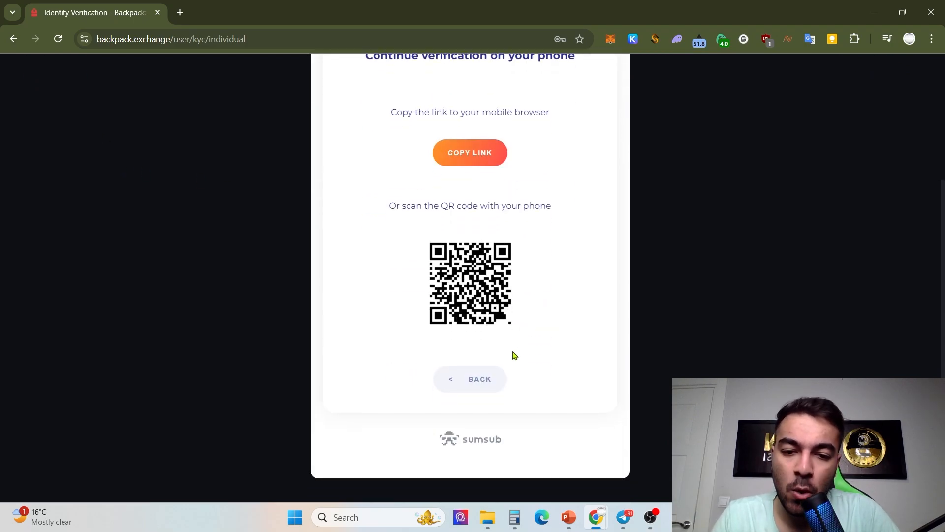
scroll(up, 3)
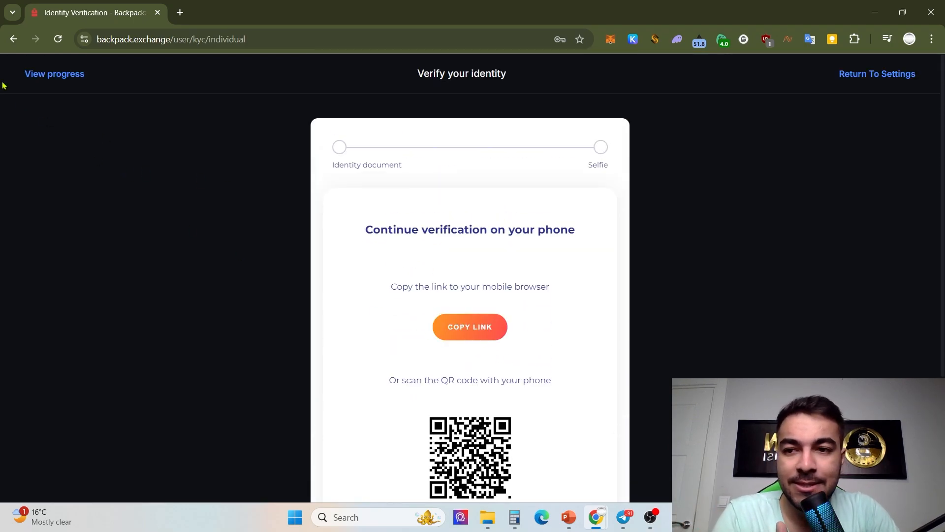
click(54, 73)
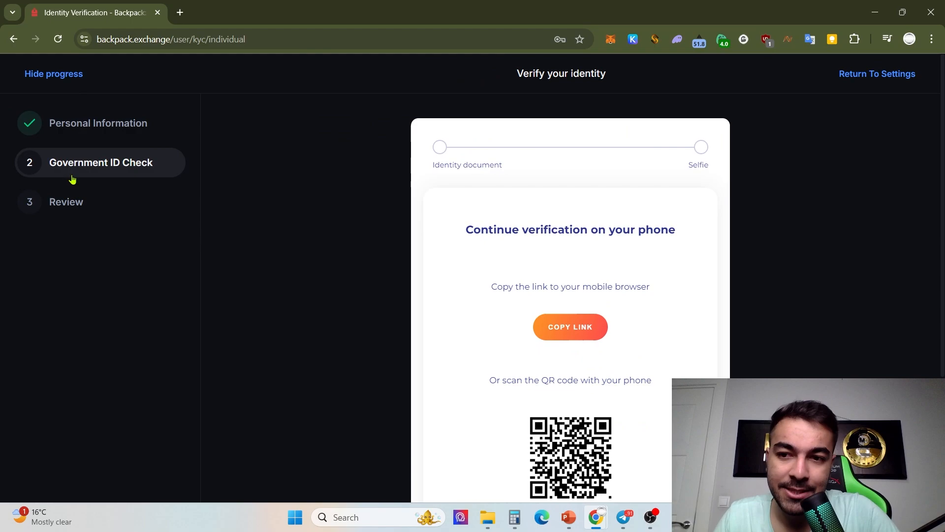
mouse_move(470, 285)
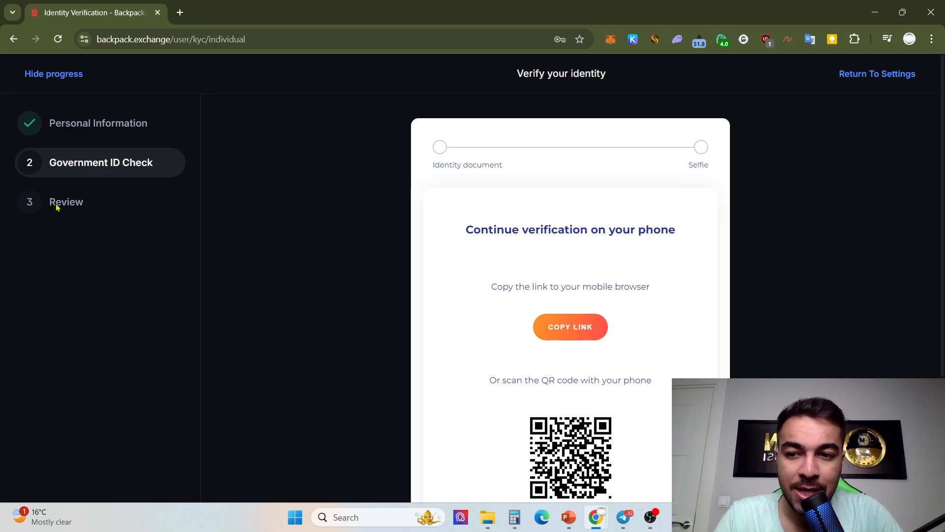
mouse_move(323, 237)
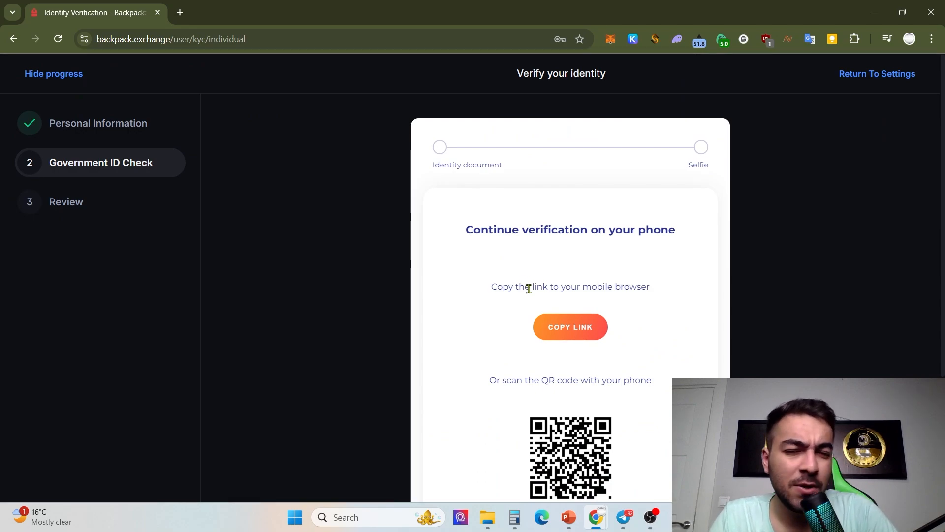
mouse_move(499, 281)
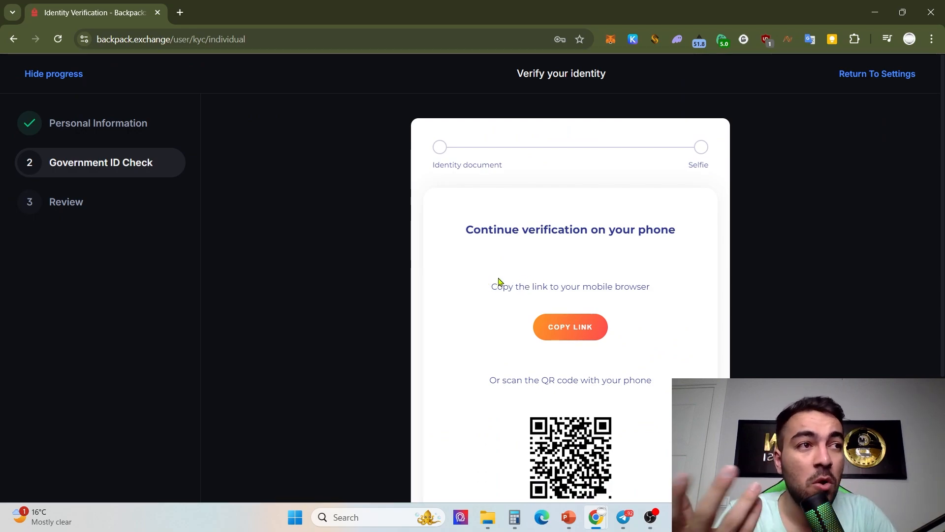
mouse_move(527, 290)
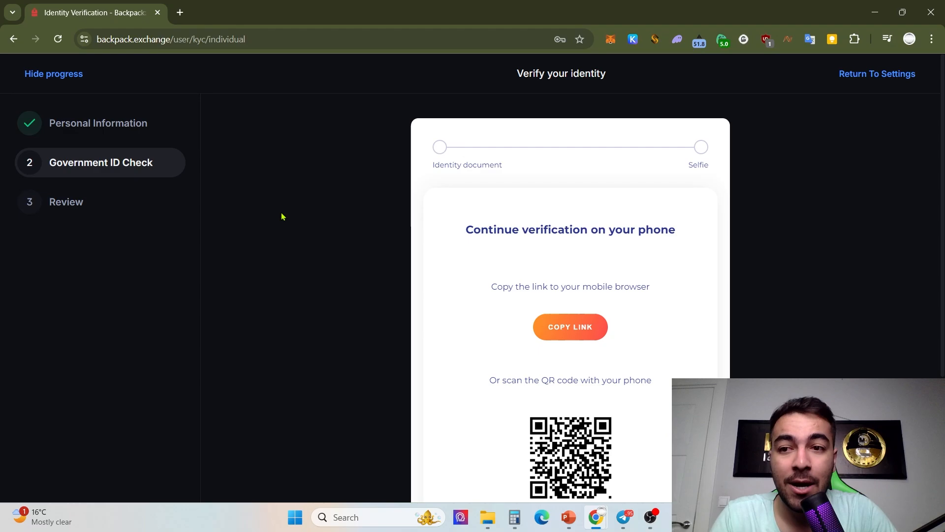
- Leave identity verification for the markets home page with its verify-to-trade banner
click(53, 73)
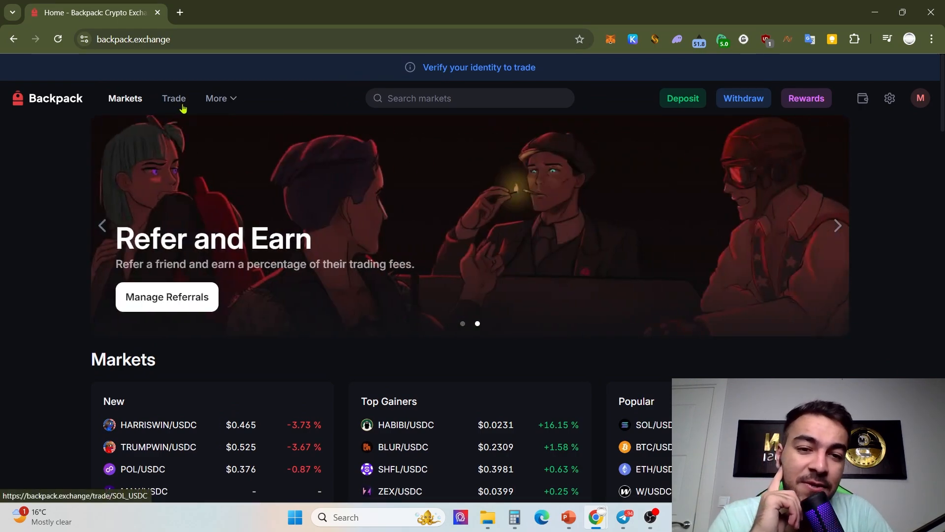
mouse_move(123, 228)
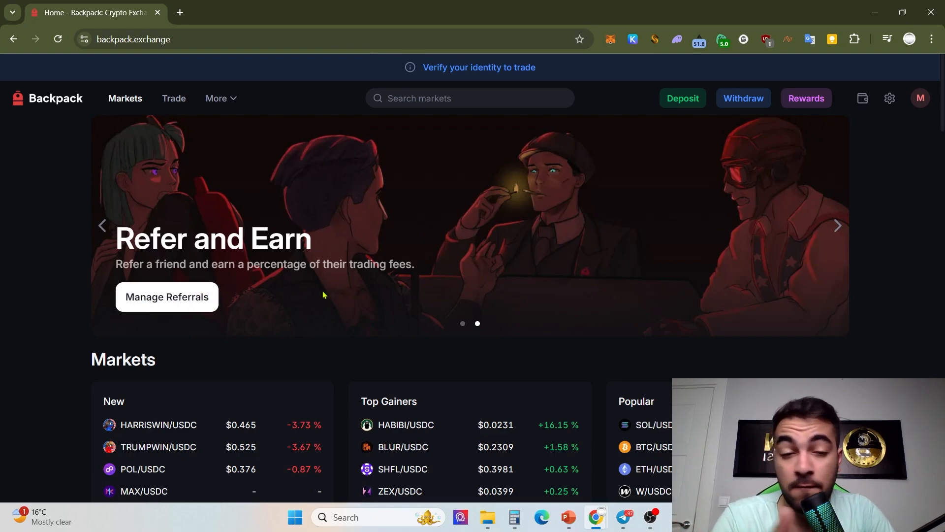
mouse_move(570, 275)
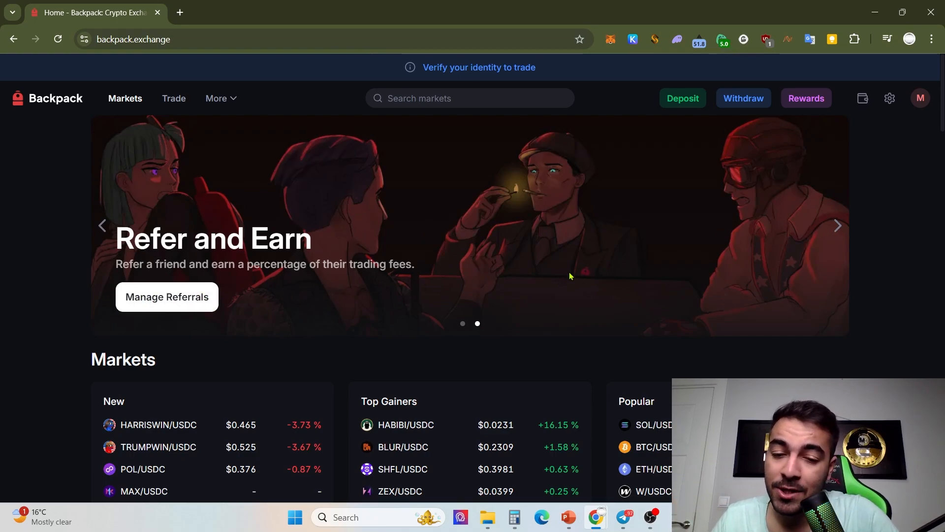
mouse_move(878, 224)
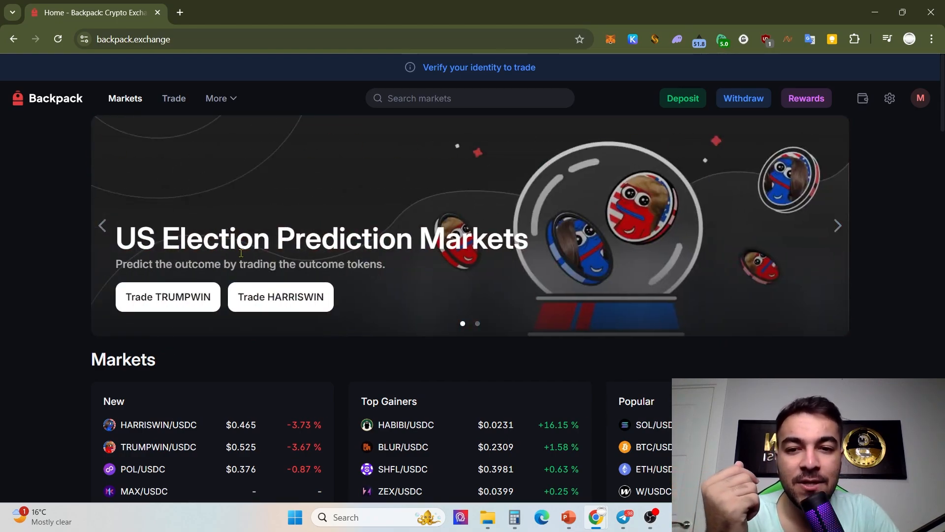
mouse_move(186, 296)
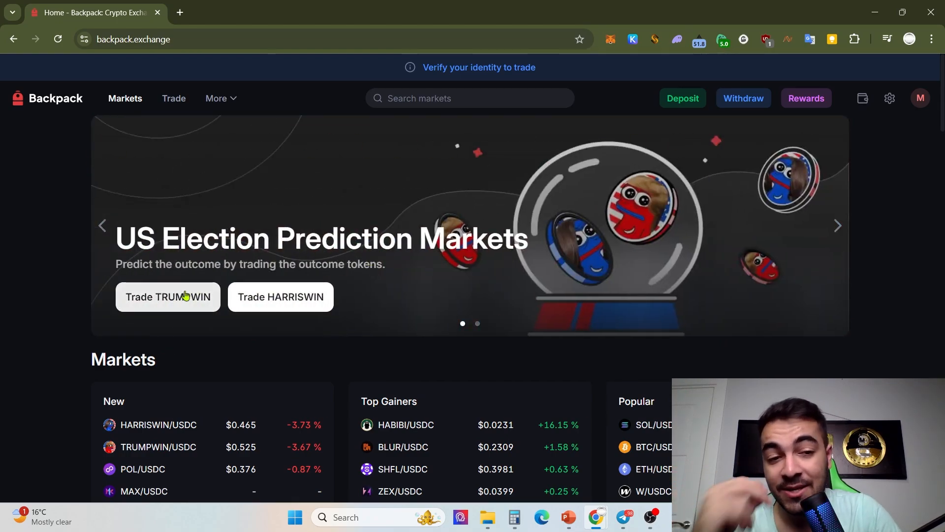
mouse_move(309, 306)
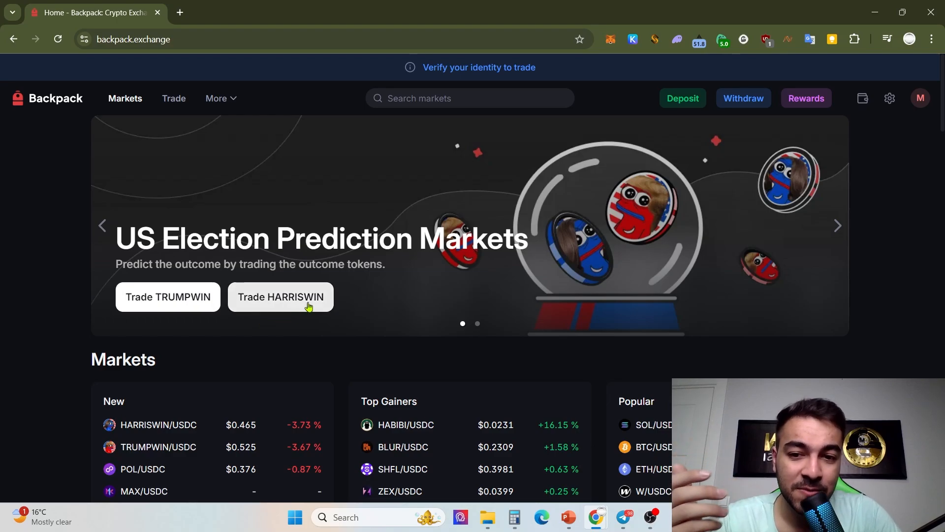
mouse_move(639, 251)
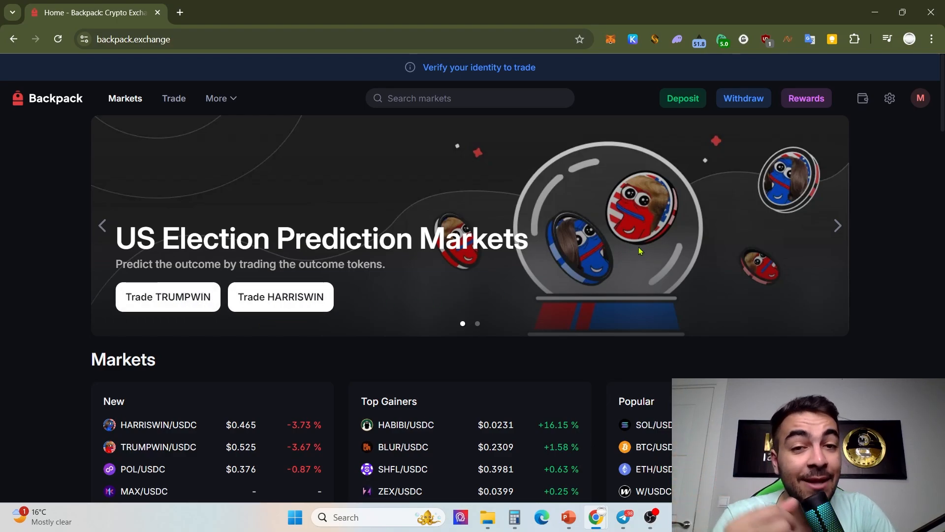
mouse_move(536, 247)
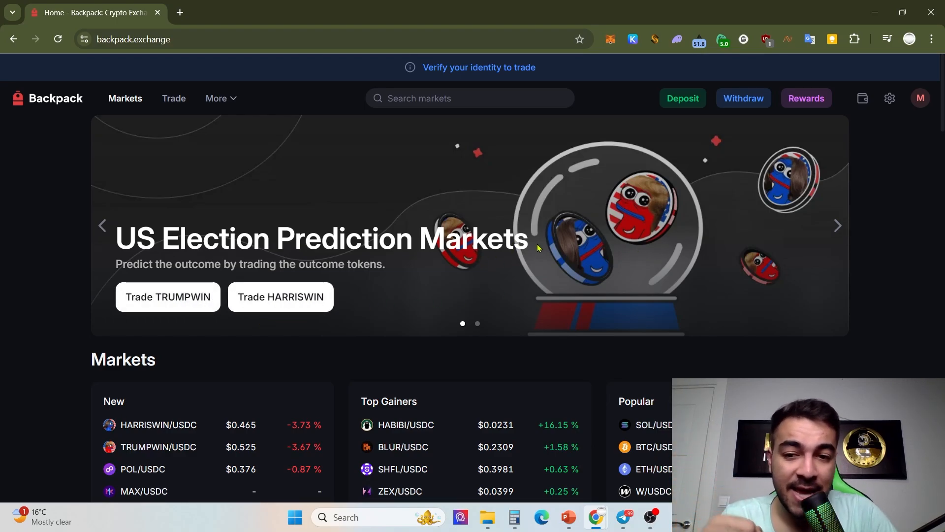
mouse_move(524, 307)
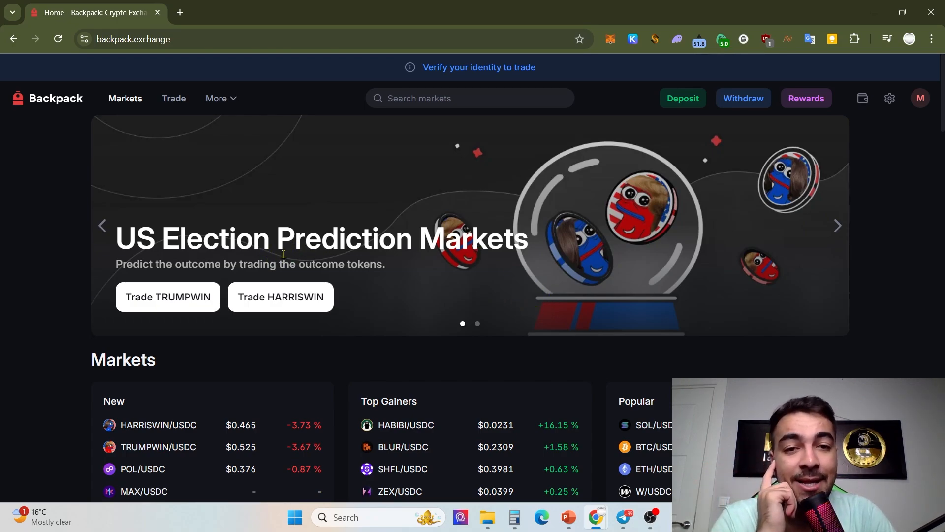
mouse_move(368, 285)
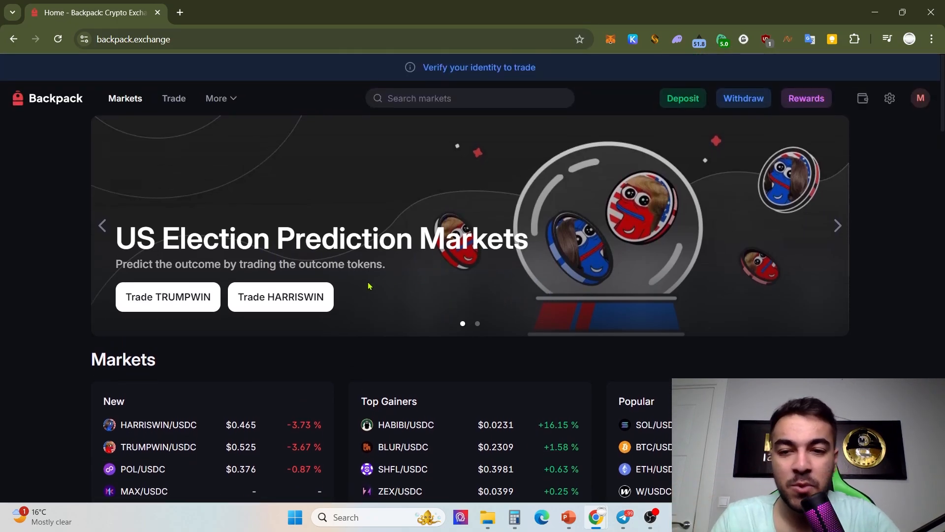
mouse_move(357, 345)
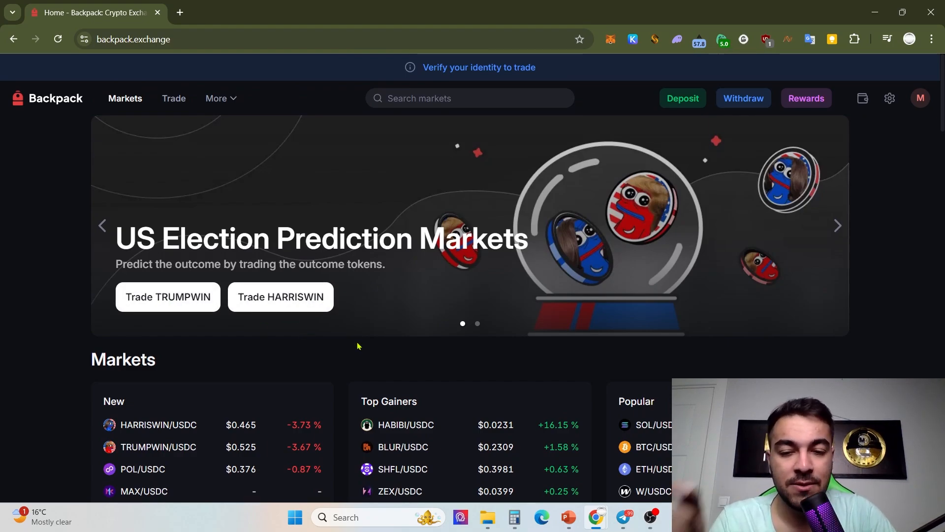
- Open the Ethereum row in the Spot markets table to trade ETH/USDC
scroll(down, 3)
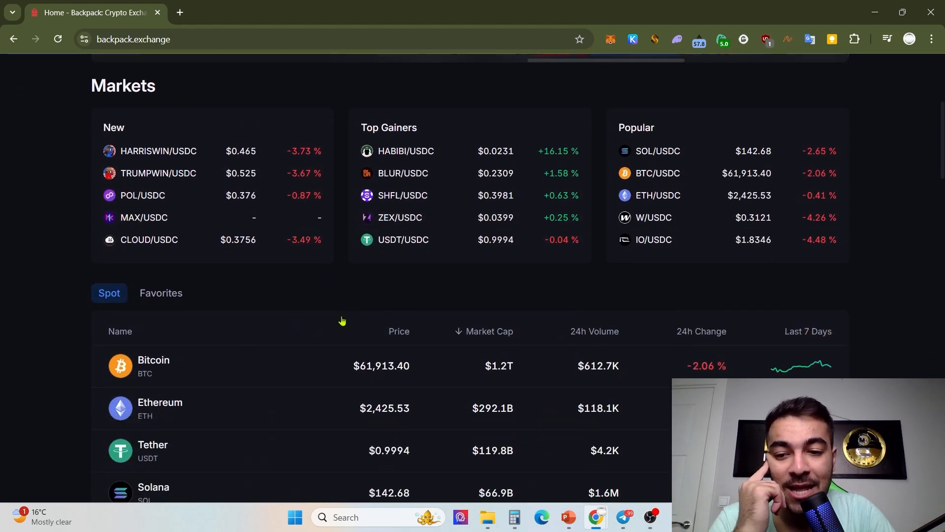
scroll(down, 3)
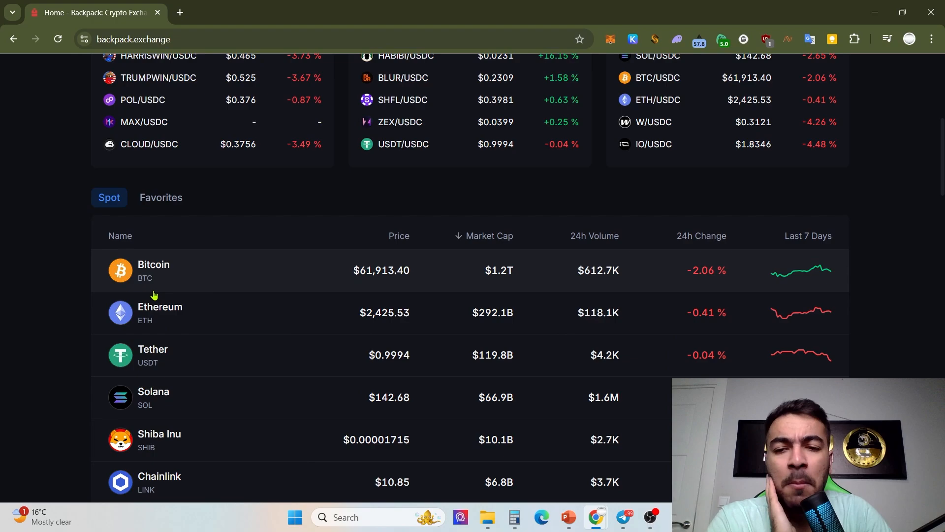
scroll(down, 3)
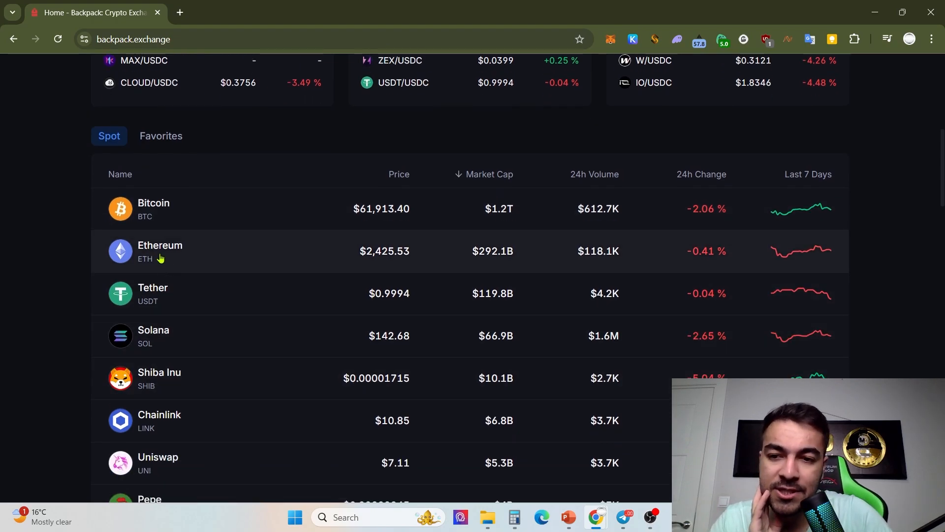
click(160, 250)
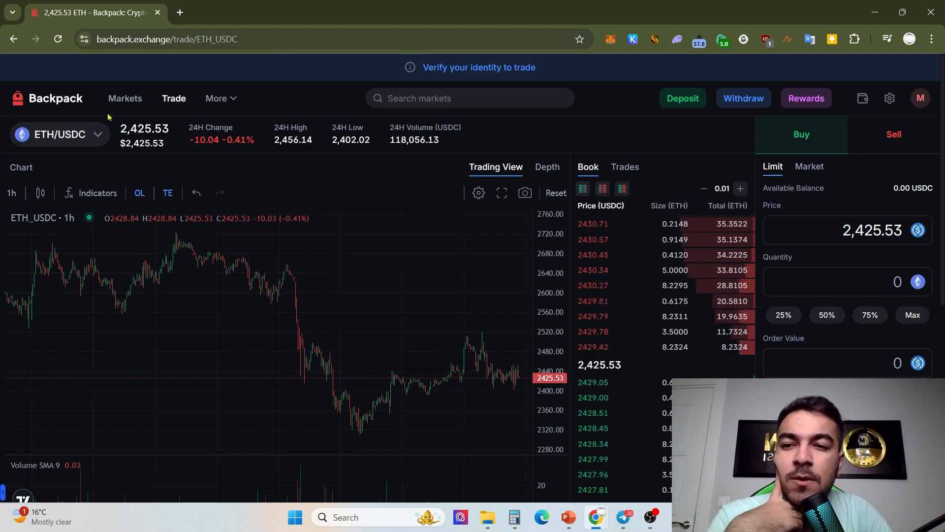
- Change the market selector from ETH/USDC to PYTH/USDC
click(59, 134)
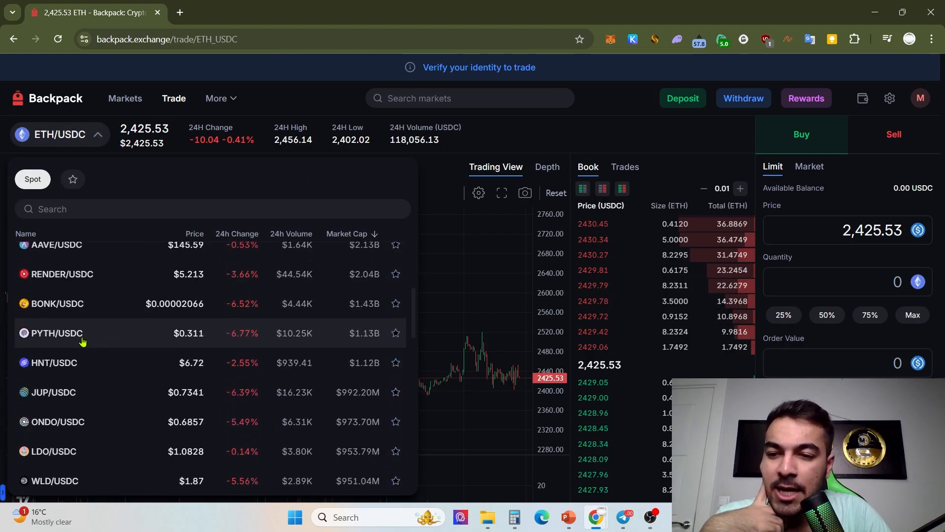
click(56, 333)
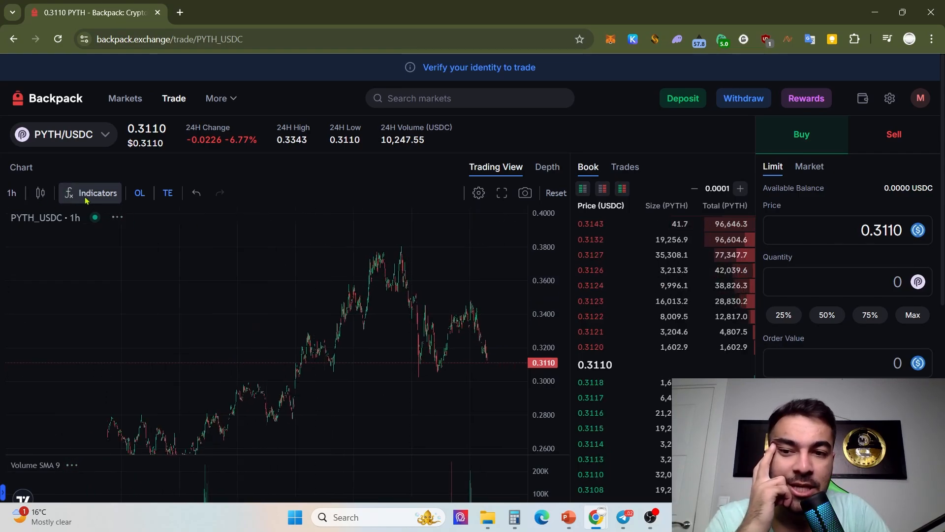
mouse_move(582, 234)
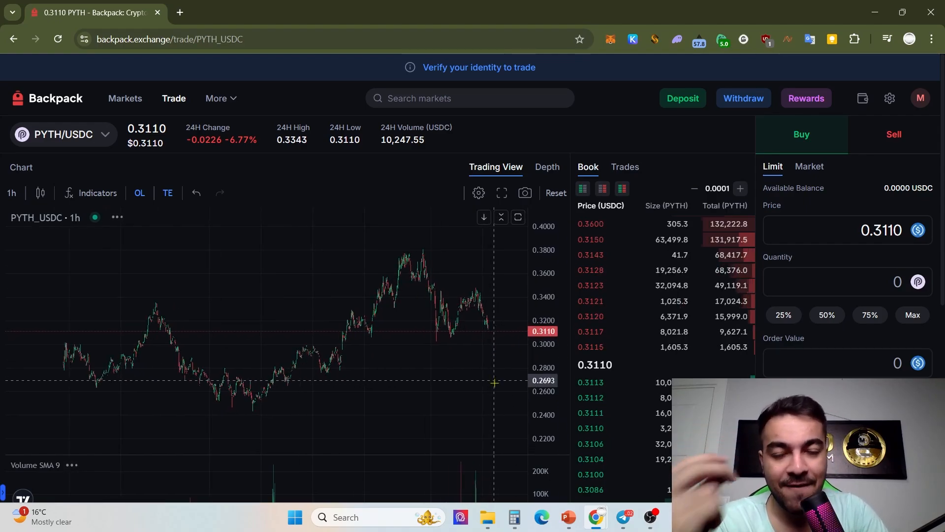
- Switch the PYTH/USDC chart interval from 1 hour to 4-hour candles
click(11, 192)
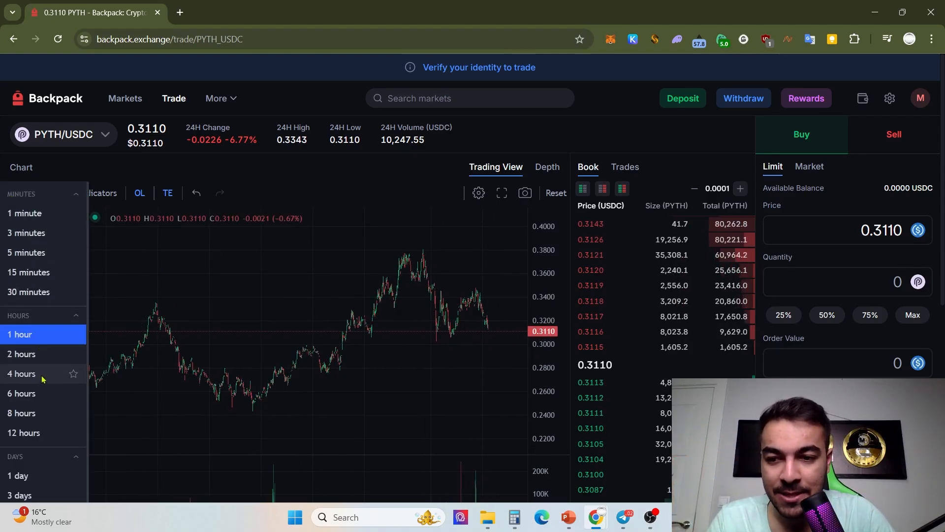
click(21, 373)
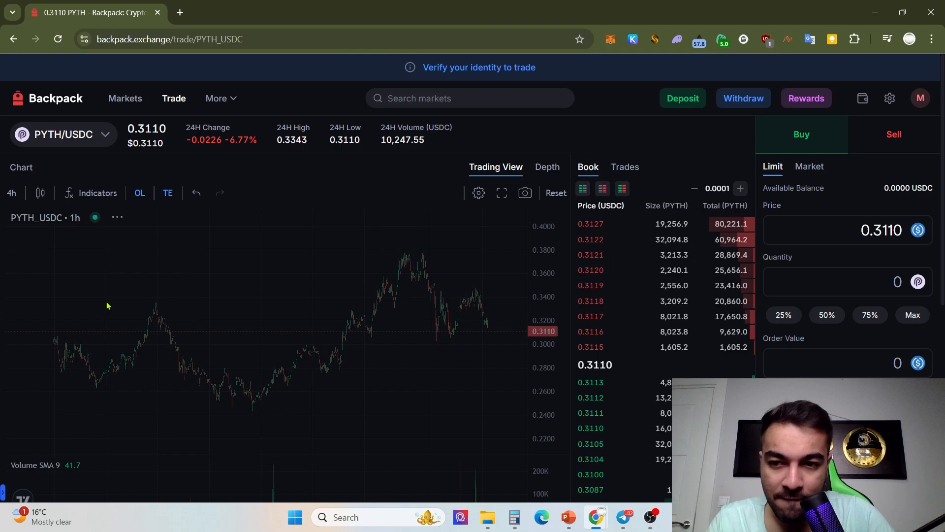
click(39, 193)
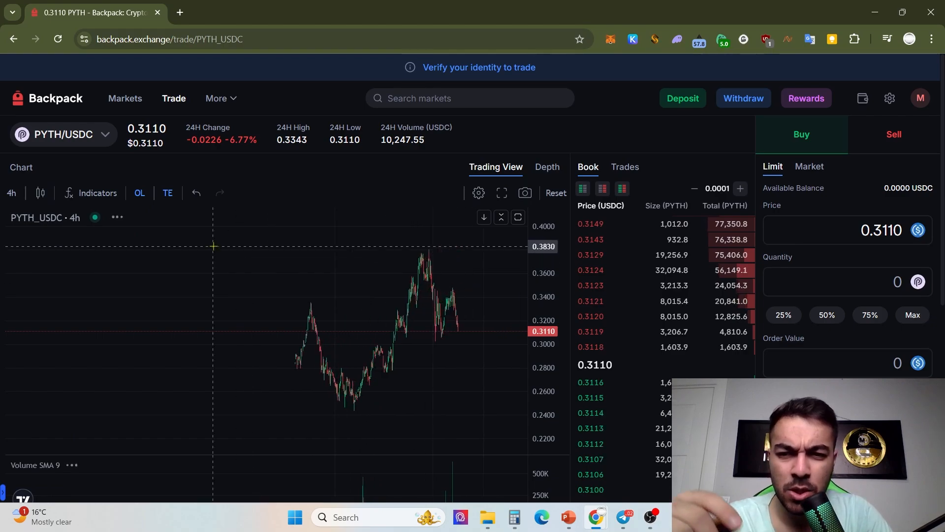
- Browse the chart indicators list and close it without adding any
click(91, 192)
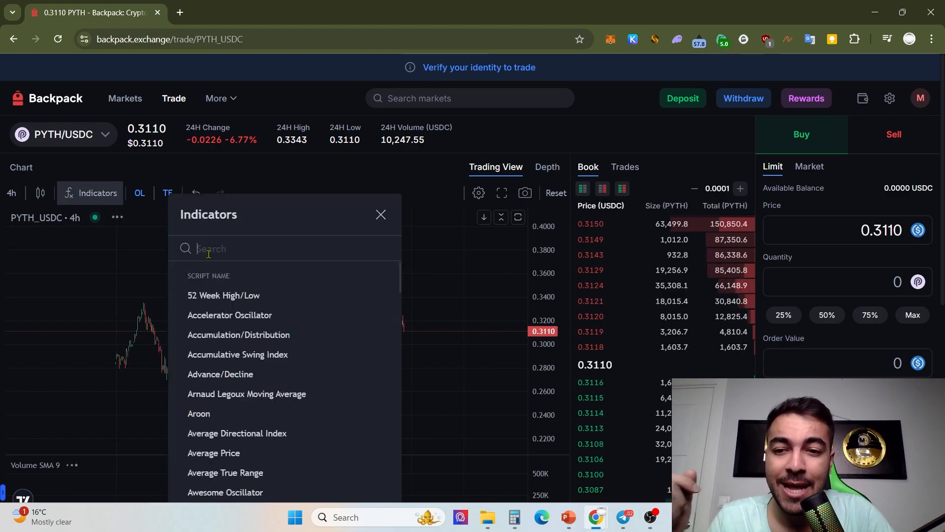
scroll(down, 3)
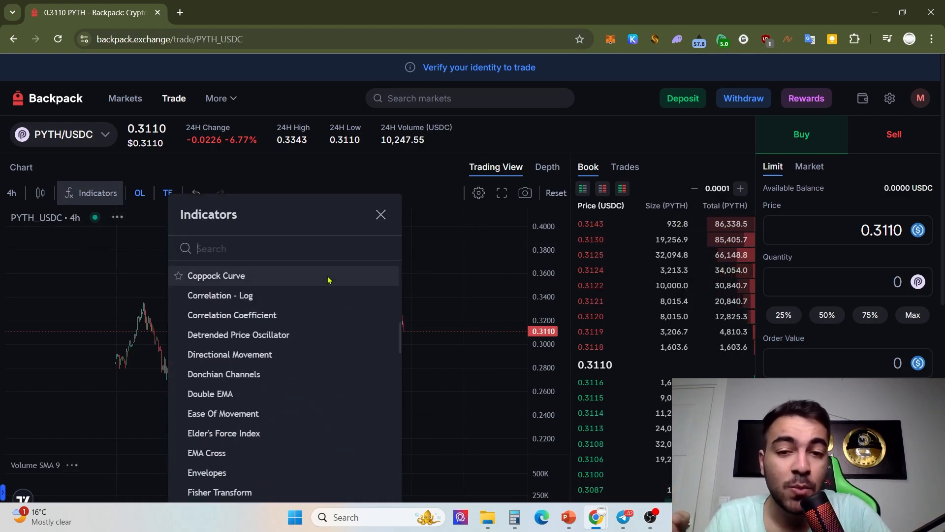
click(380, 214)
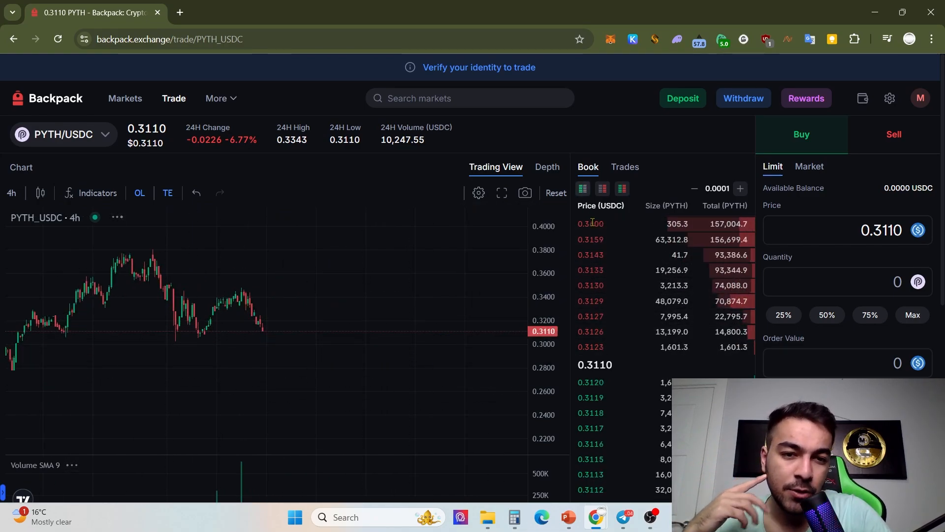
- Review the empty My Assets, Order History and Open Orders tabs
scroll(down, 3)
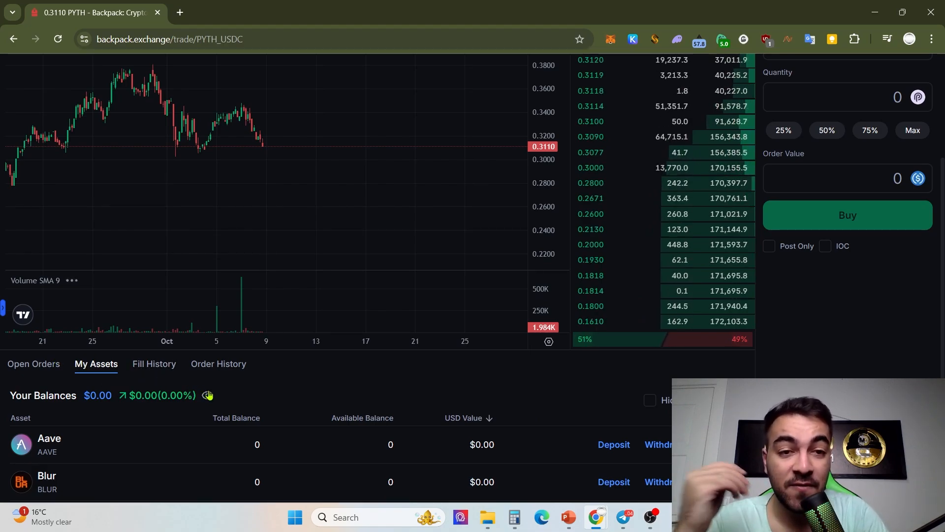
mouse_move(207, 386)
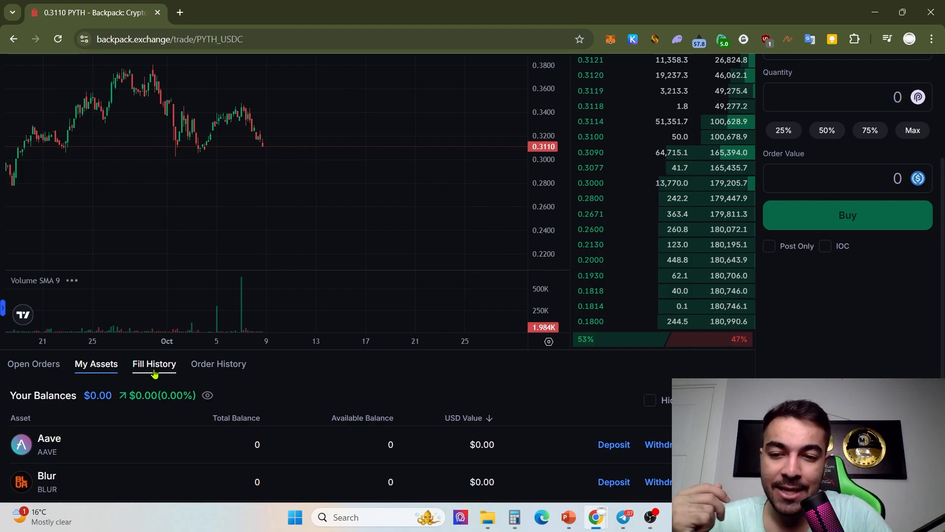
click(219, 363)
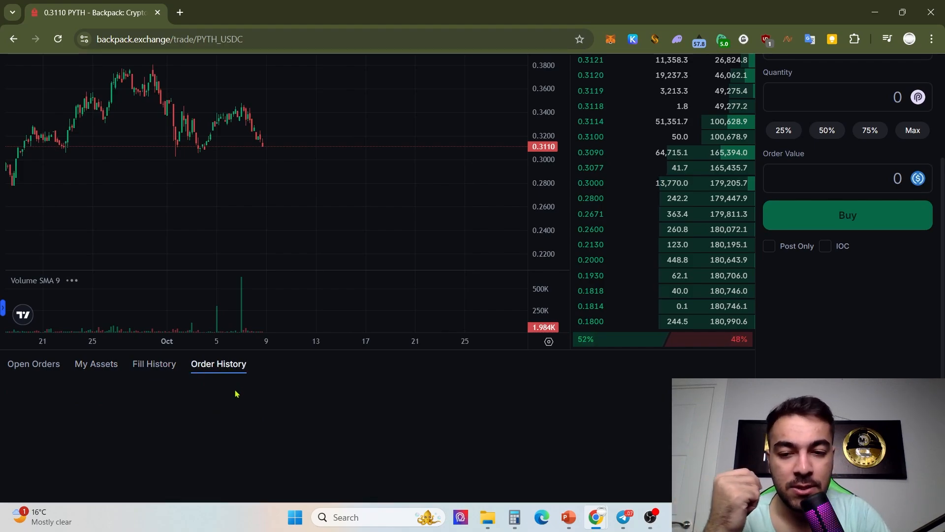
scroll(down, 3)
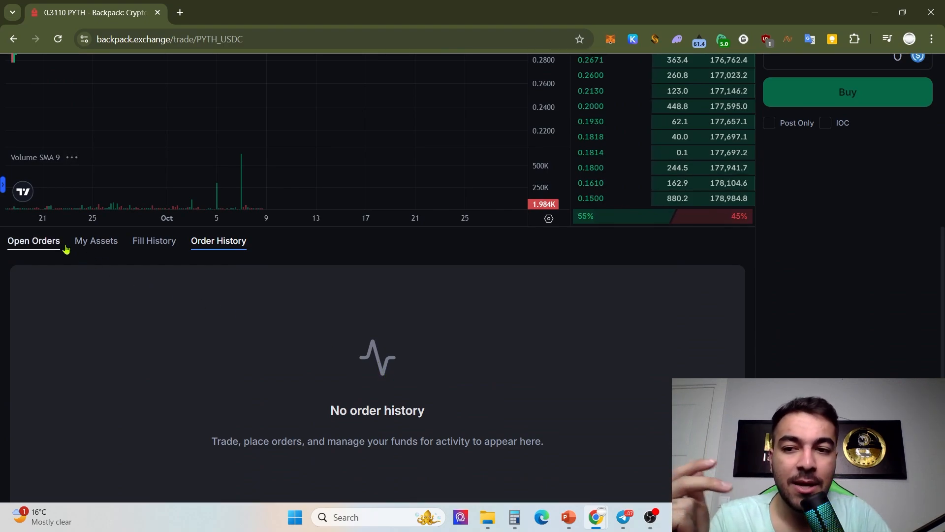
scroll(up, 3)
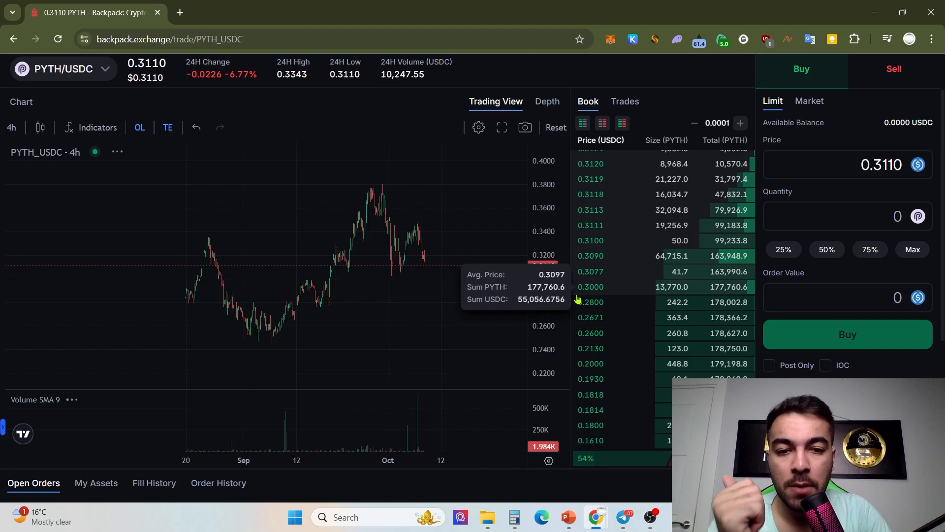
scroll(down, 3)
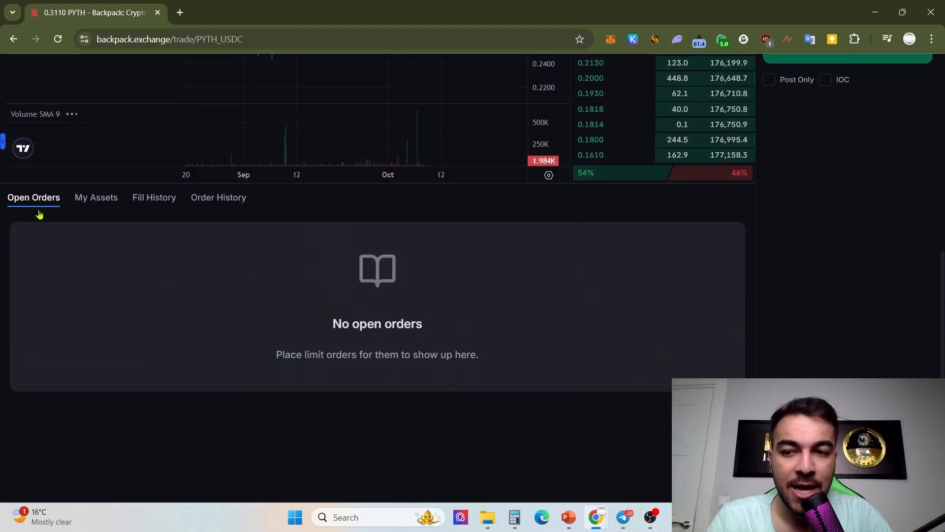
mouse_move(220, 273)
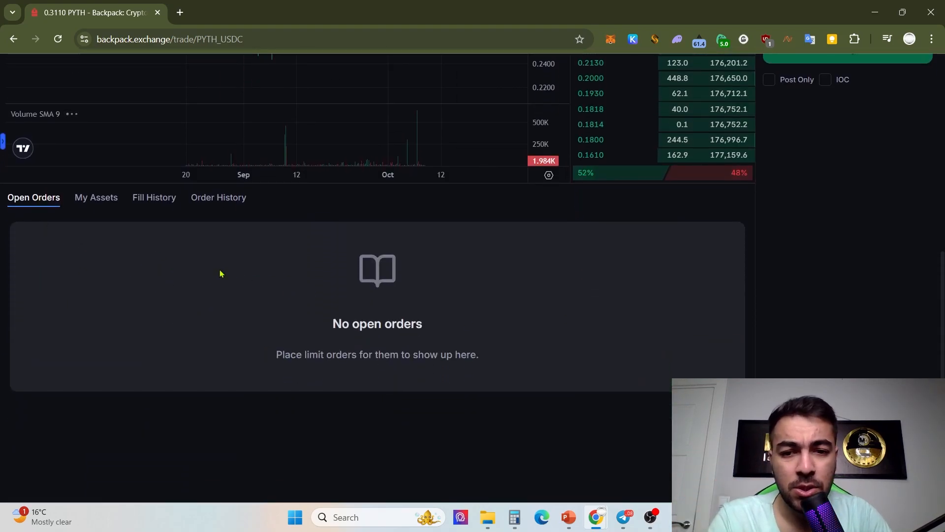
scroll(up, 3)
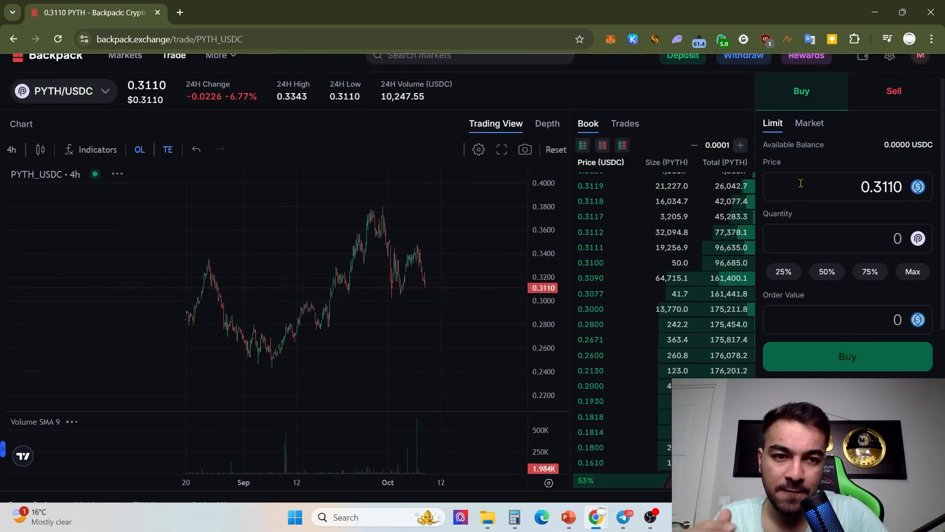
scroll(down, 3)
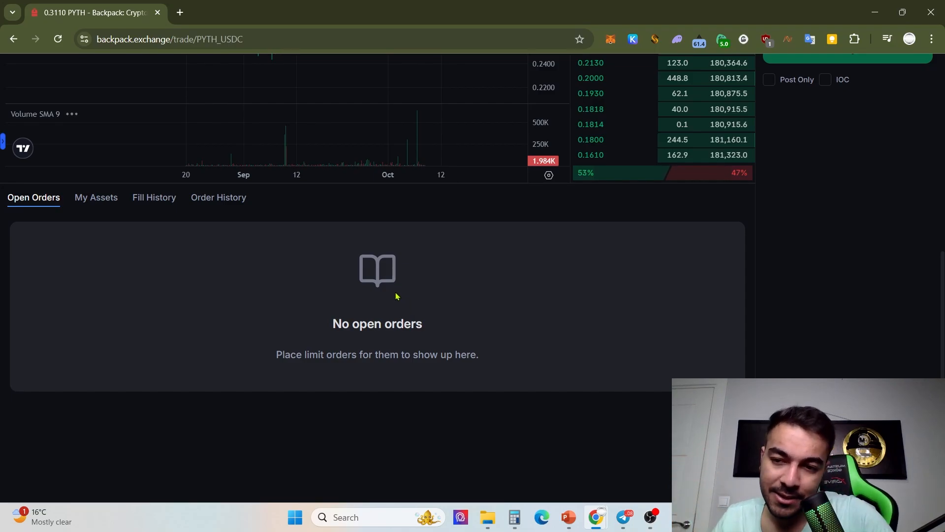
mouse_move(75, 240)
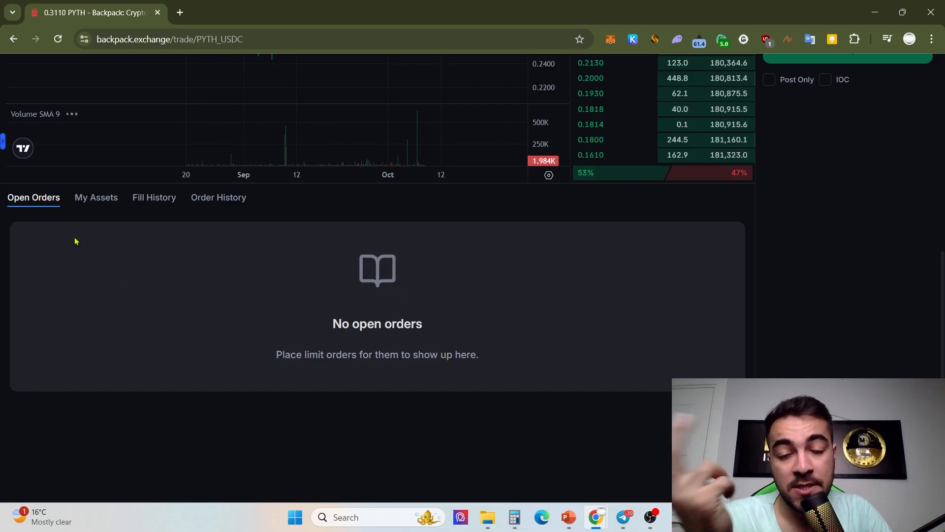
- Show the More menu with Learn, Support, Documentation and Download links
scroll(up, 3)
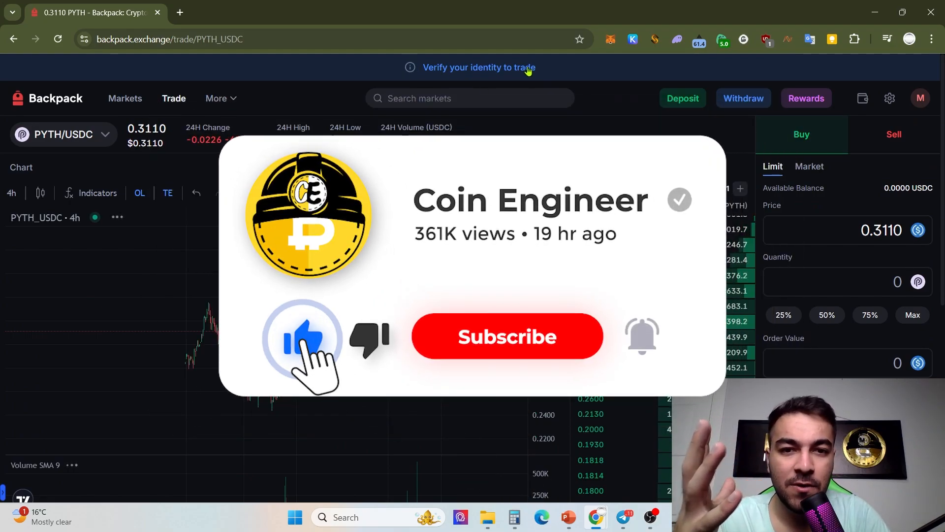
click(507, 336)
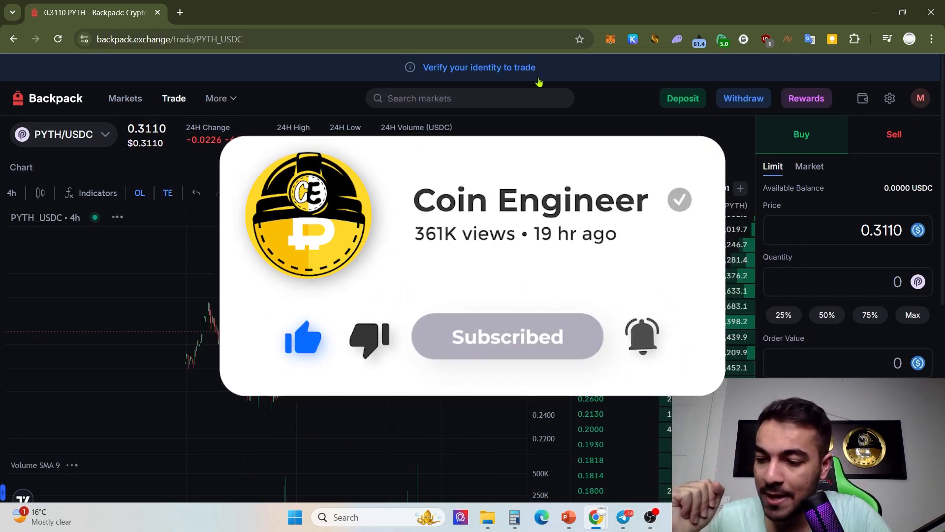
mouse_move(319, 91)
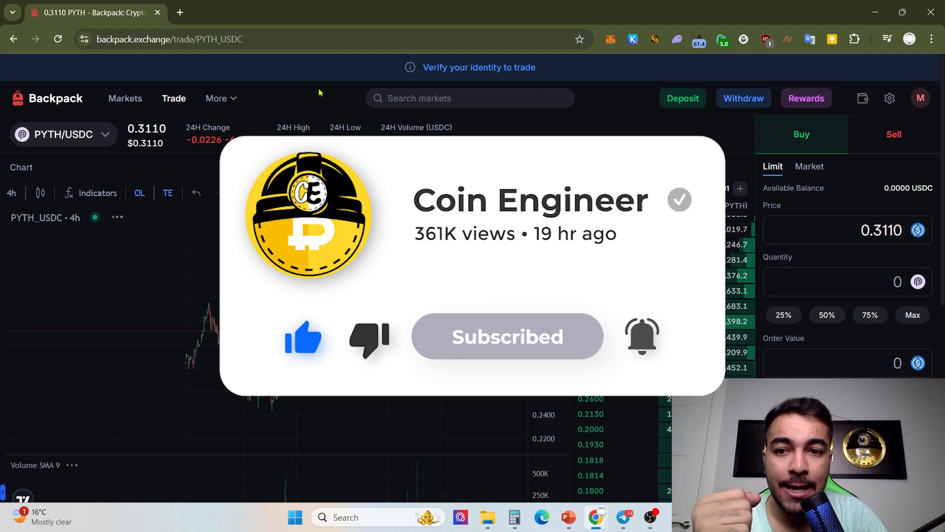
click(215, 98)
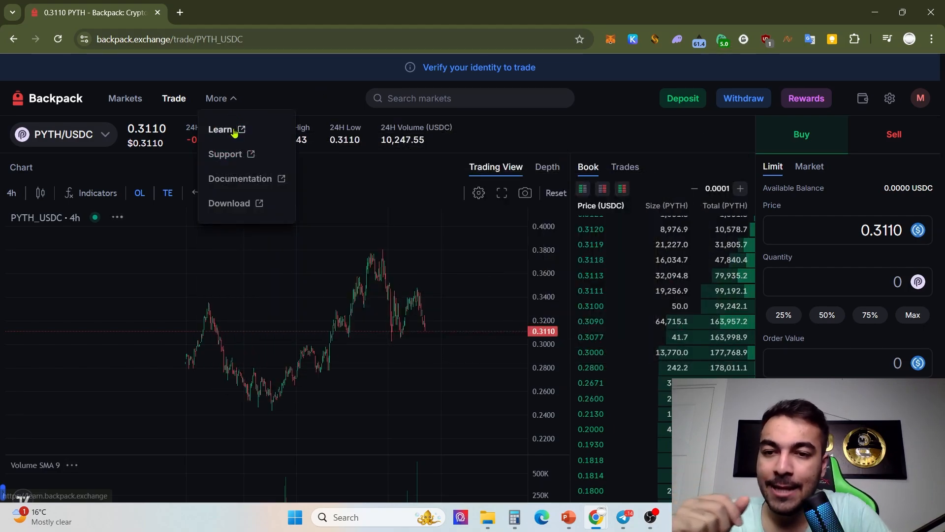
mouse_move(234, 132)
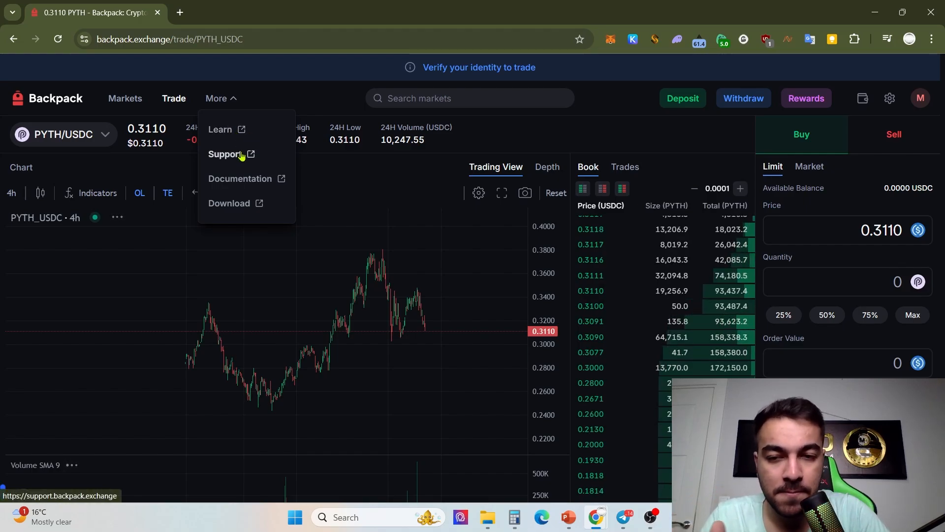
mouse_move(251, 185)
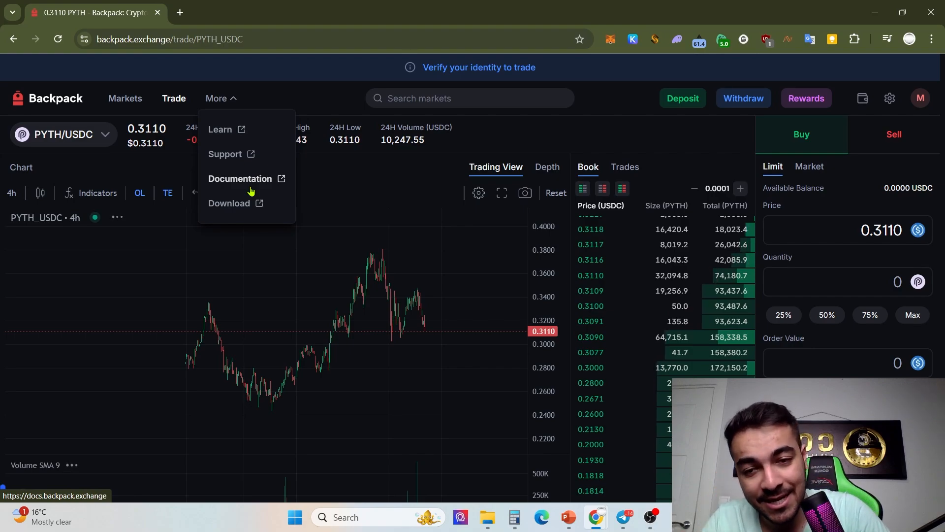
mouse_move(236, 183)
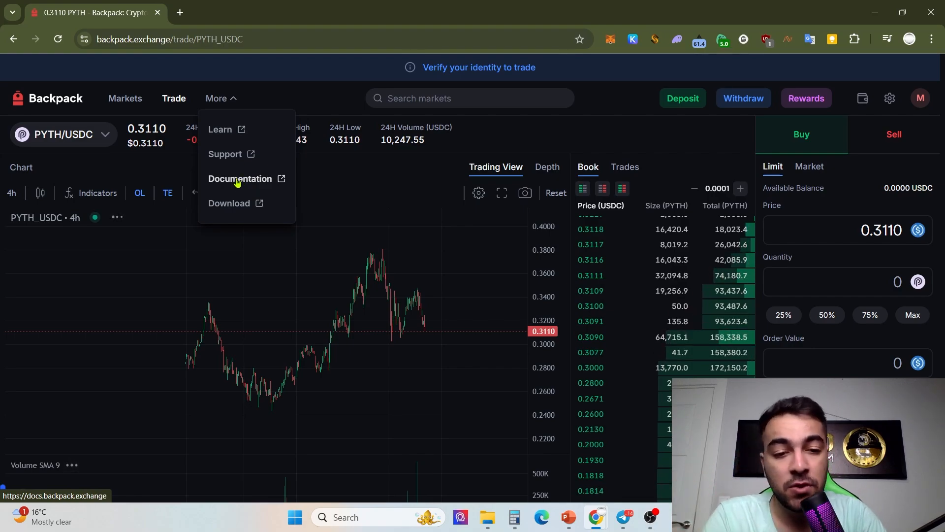
mouse_move(228, 203)
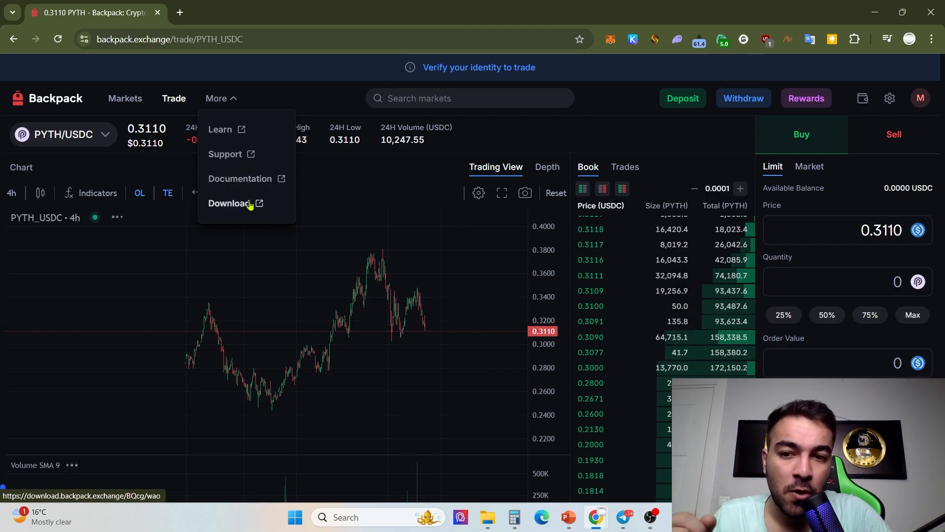
mouse_move(256, 196)
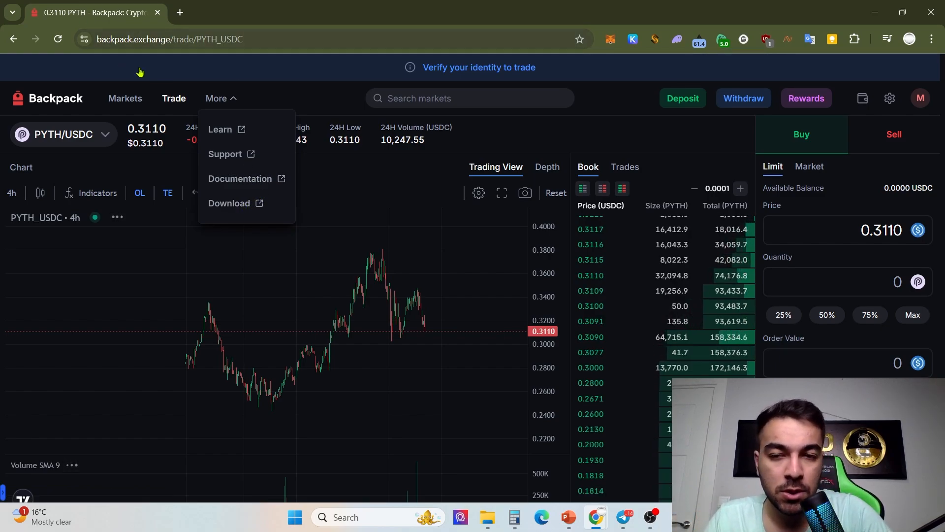
mouse_move(231, 203)
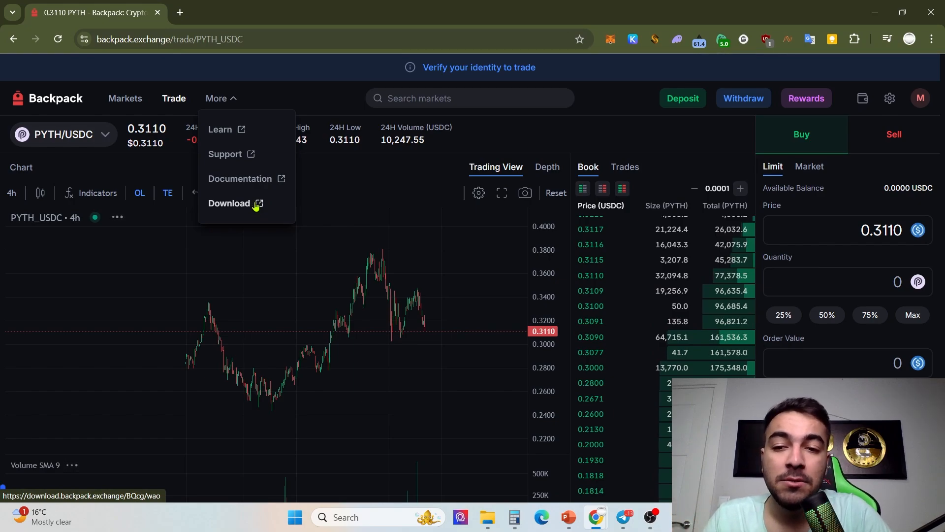
click(229, 203)
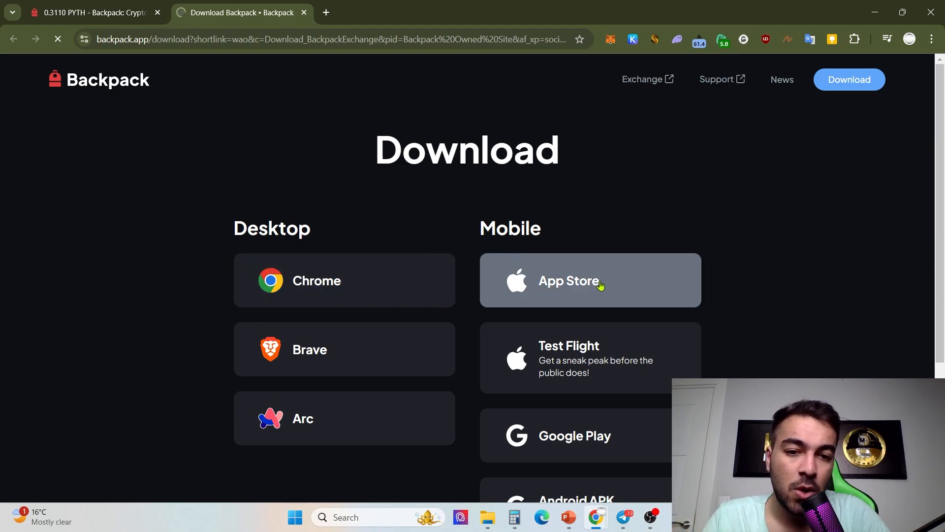
- Scroll the Backpack download page, then switch back to the PYTH/USDC trading tab
scroll(down, 3)
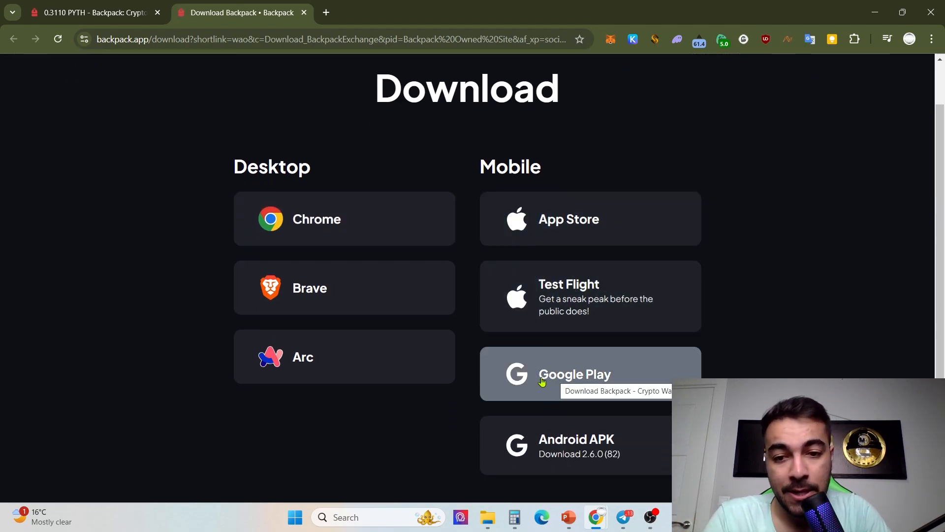
mouse_move(489, 350)
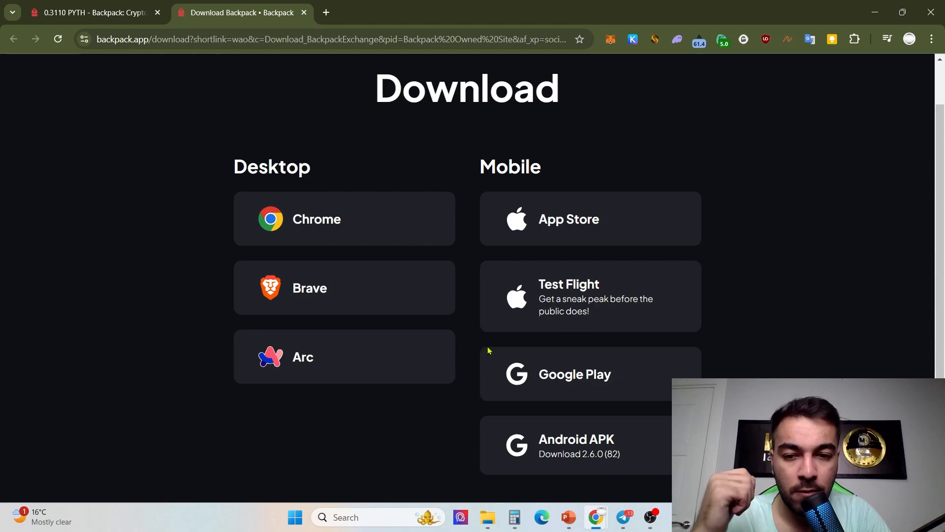
mouse_move(317, 218)
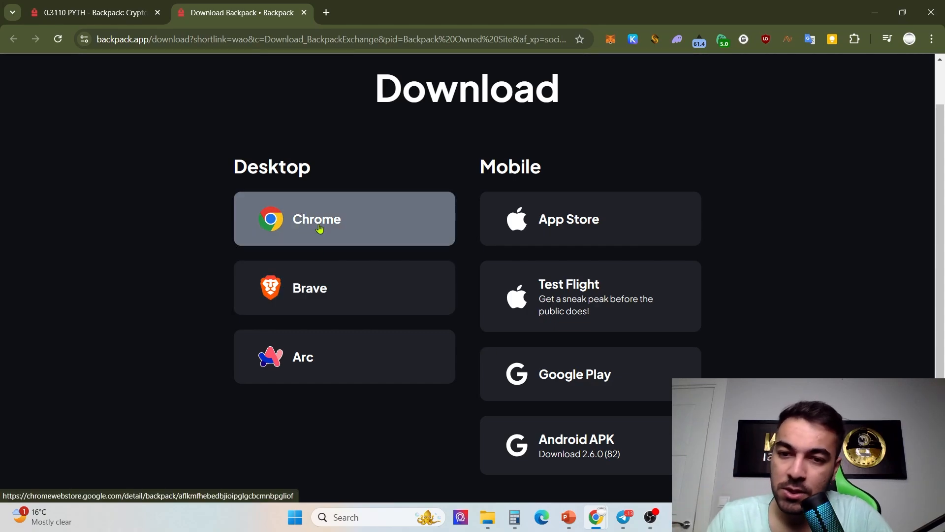
mouse_move(363, 368)
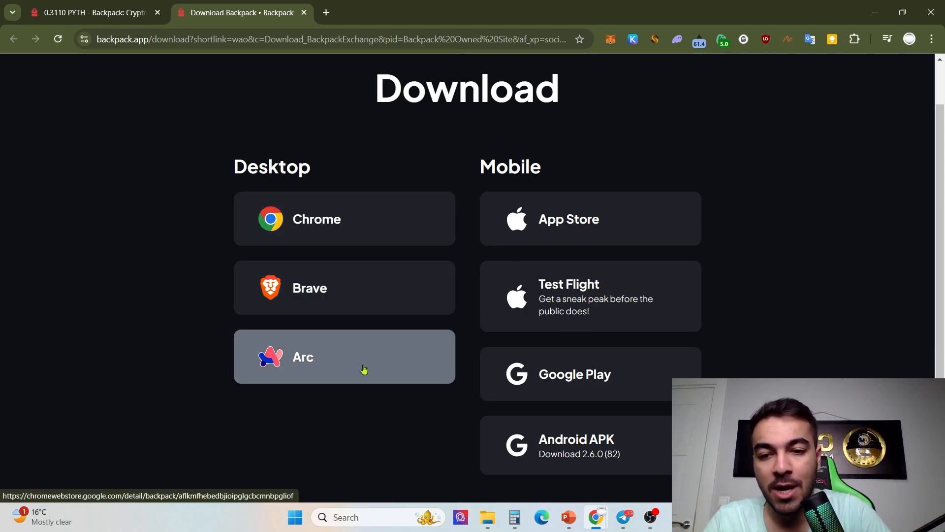
mouse_move(365, 353)
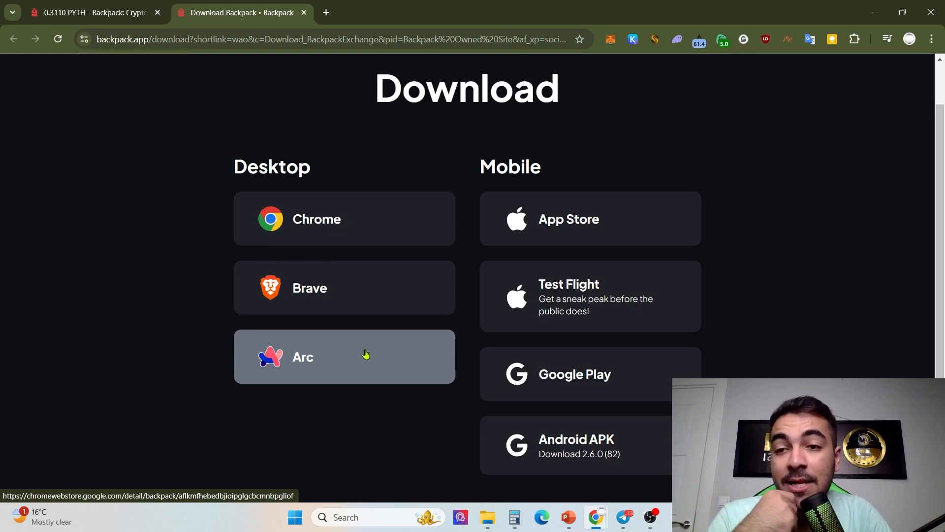
click(91, 12)
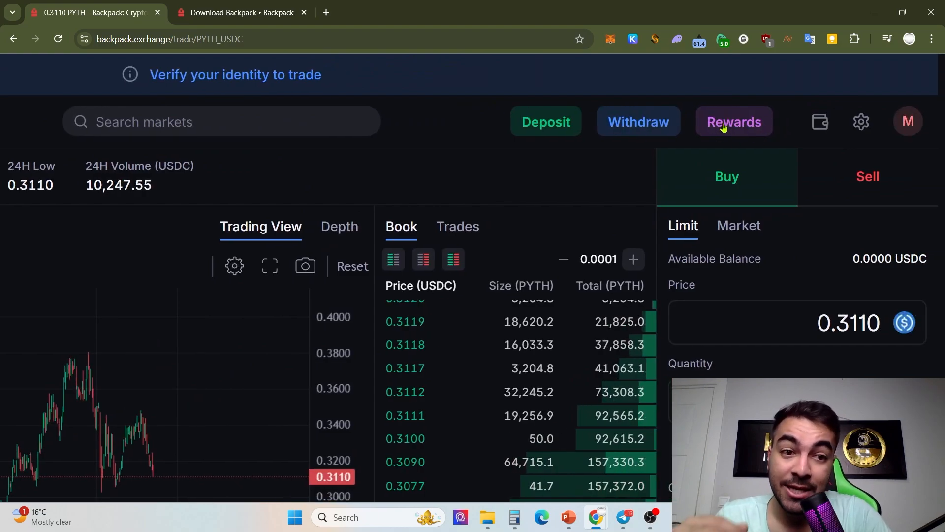
- Click an empty spot on the PYTH/USDC page to dismiss the More dropdown
click(215, 98)
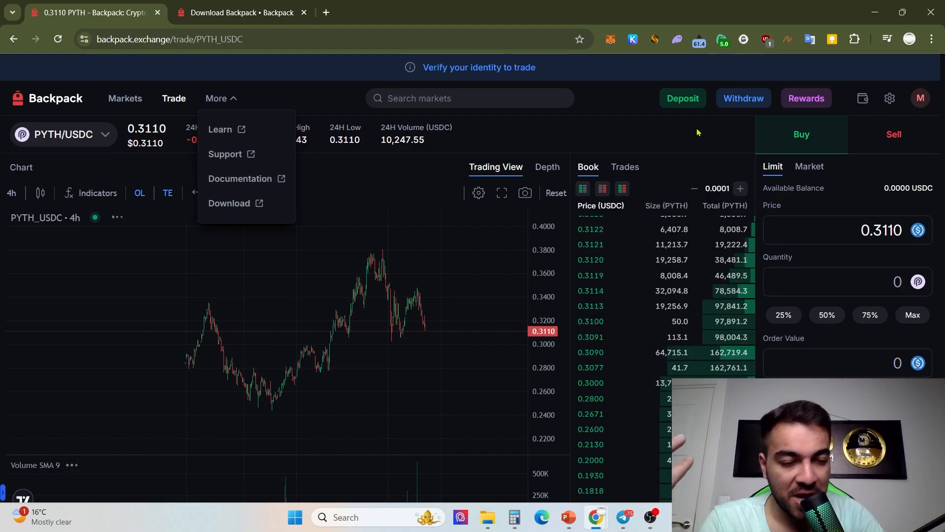
mouse_move(691, 108)
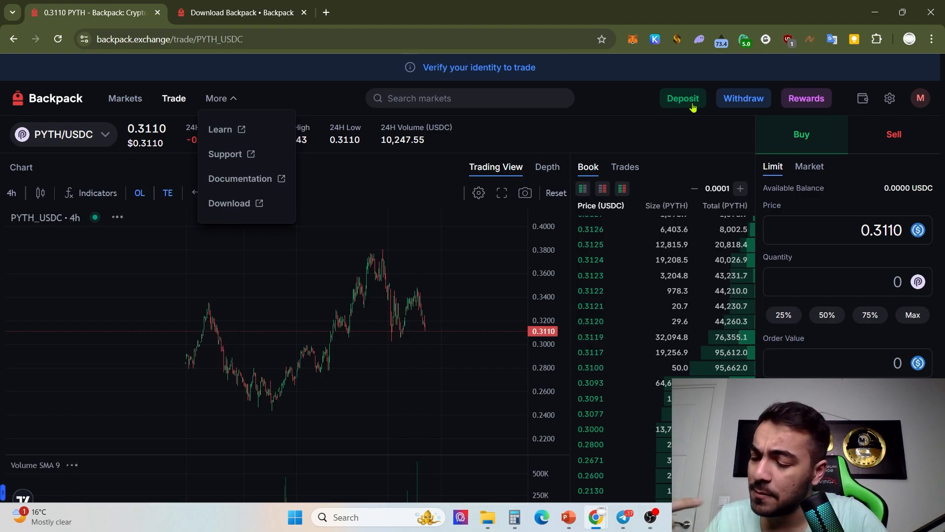
mouse_move(634, 108)
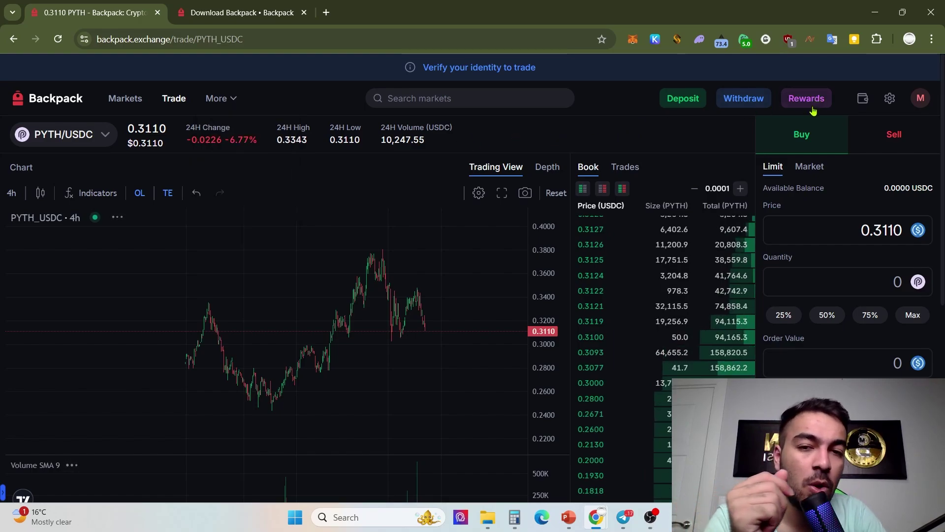
- Open the Rewards dialog showing the Mad Lads VIP quest and ended quests
click(806, 98)
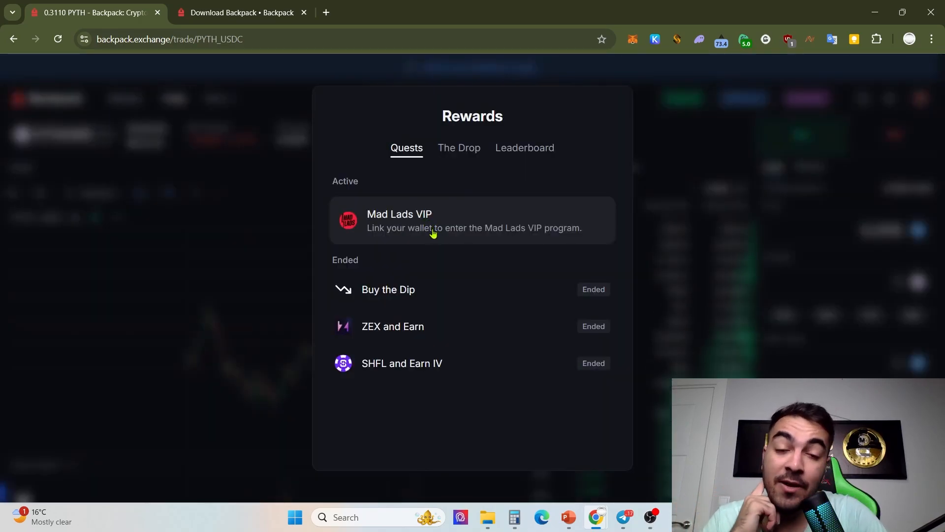
mouse_move(467, 242)
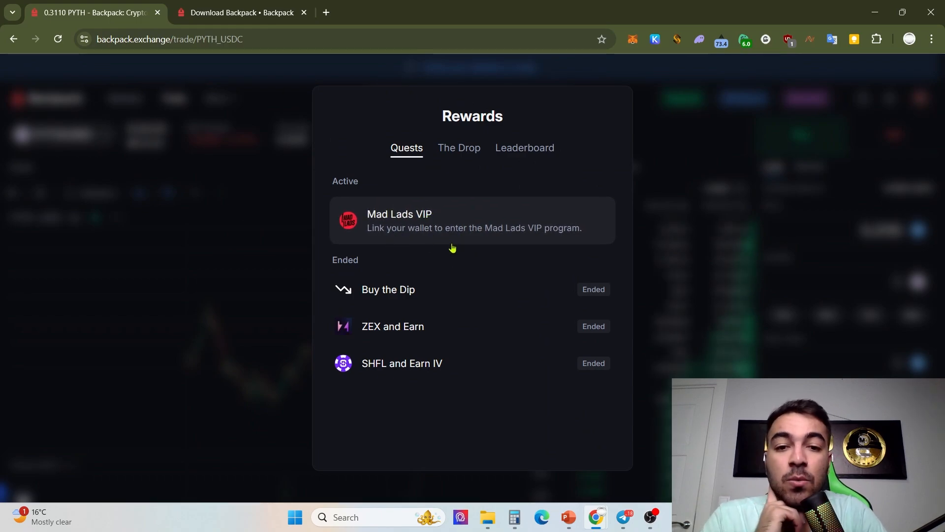
mouse_move(522, 250)
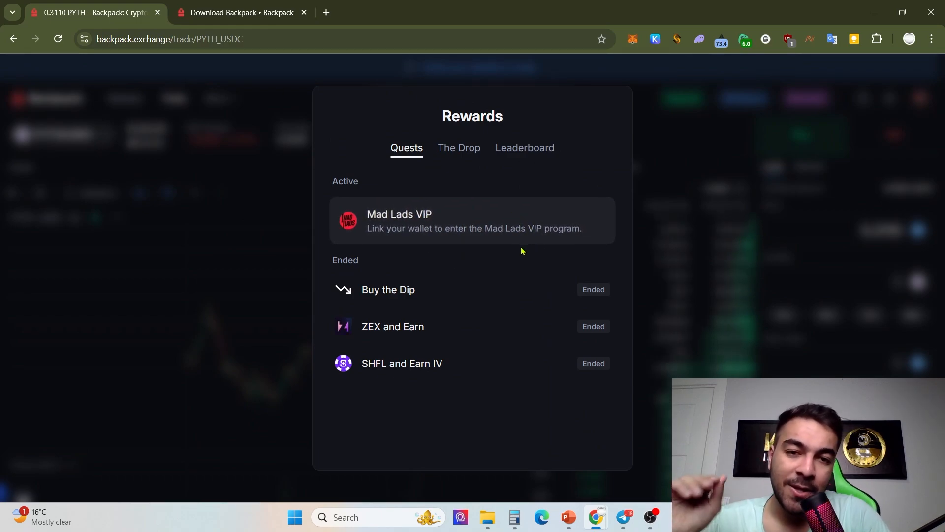
mouse_move(540, 234)
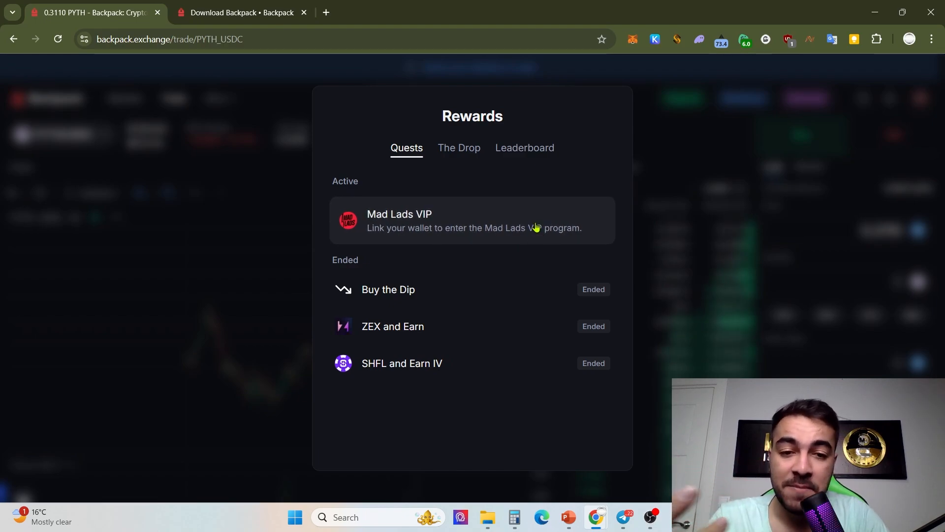
mouse_move(533, 239)
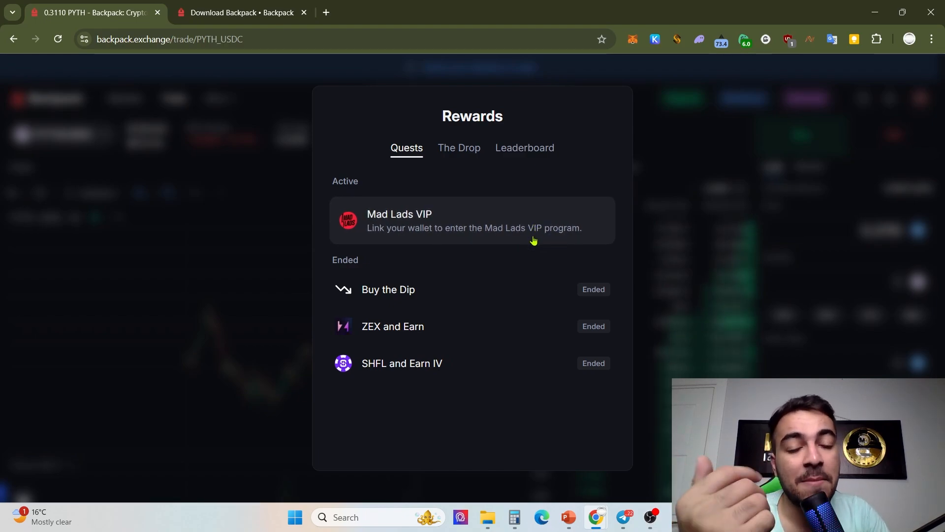
mouse_move(392, 294)
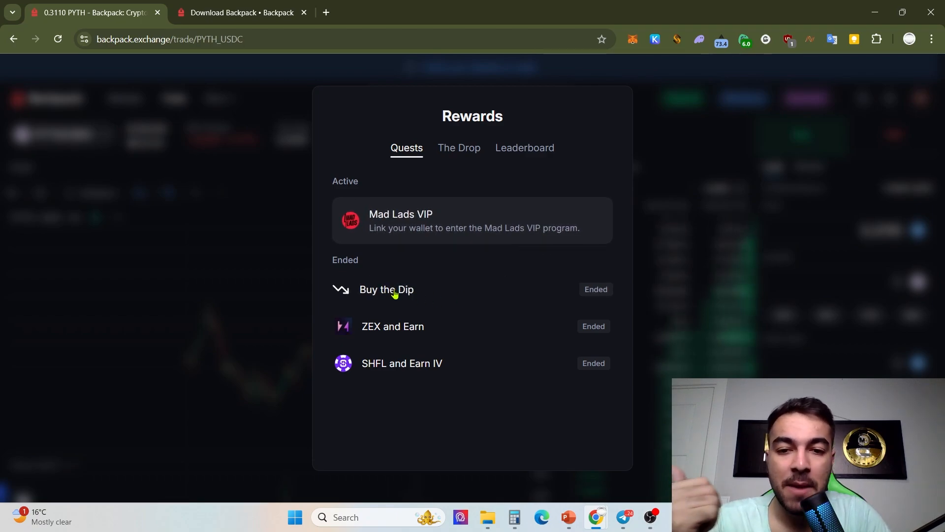
mouse_move(401, 367)
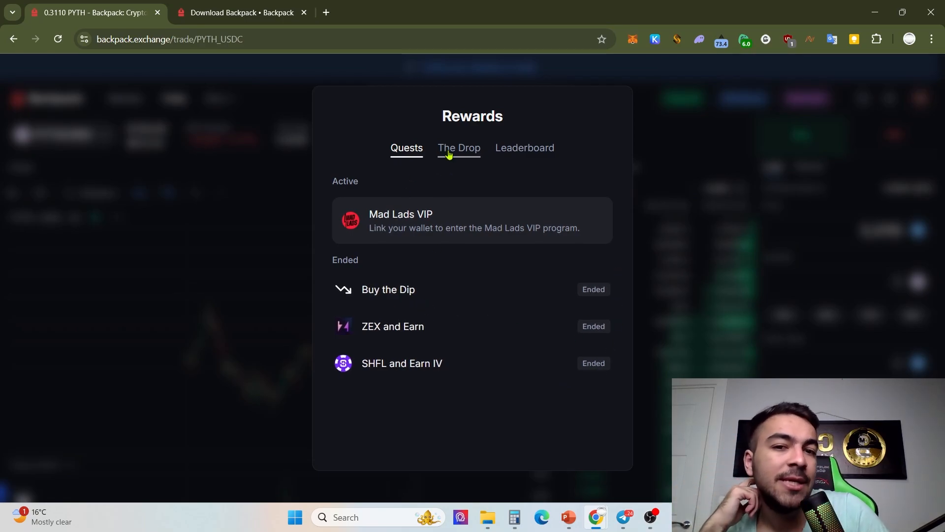
- Browse The Drop and Leaderboard sections of the Rewards panel, ending on The Drop
click(458, 147)
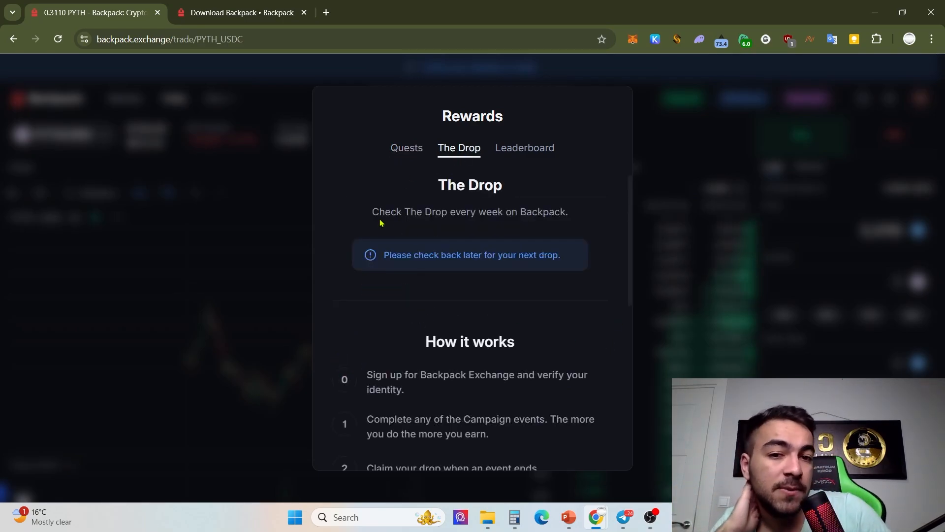
scroll(down, 3)
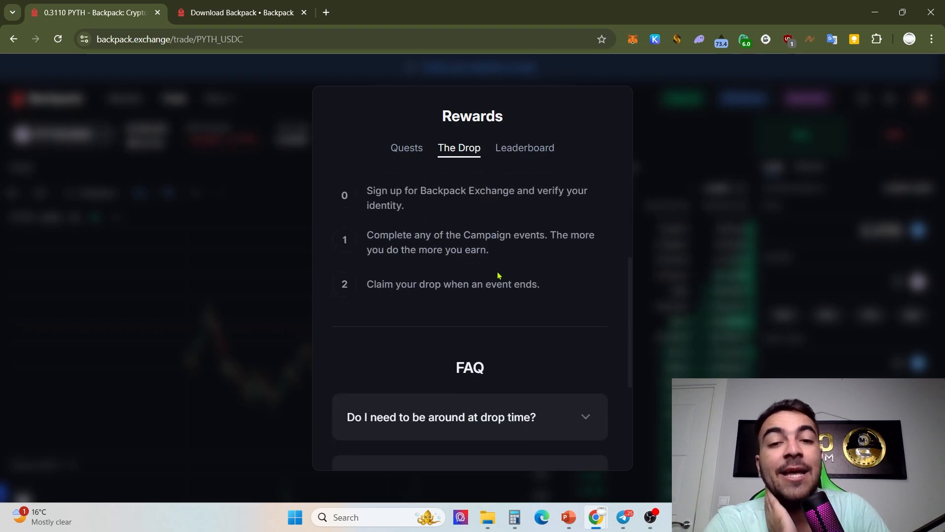
scroll(up, 3)
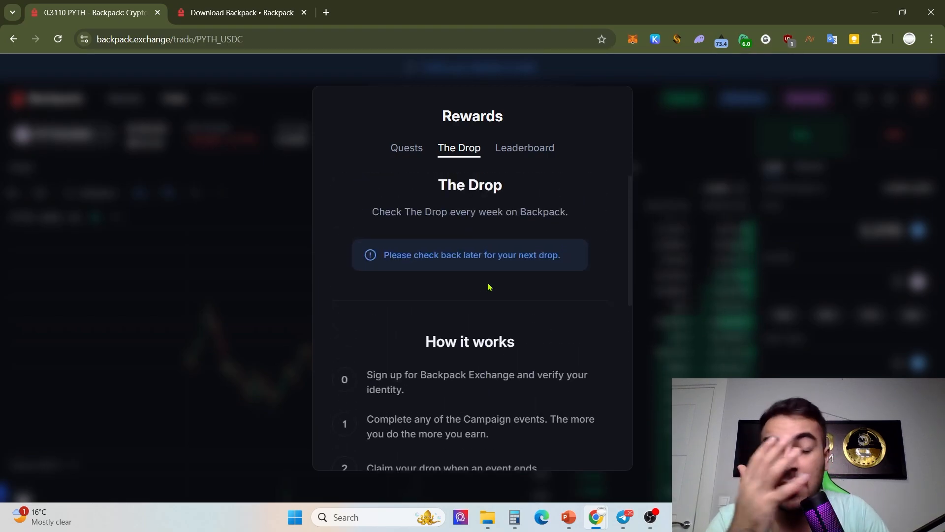
mouse_move(524, 147)
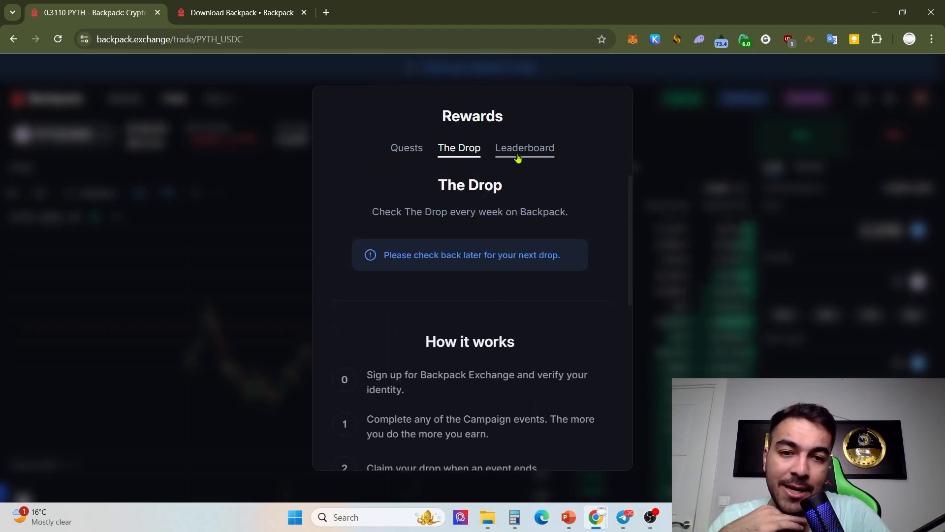
click(524, 147)
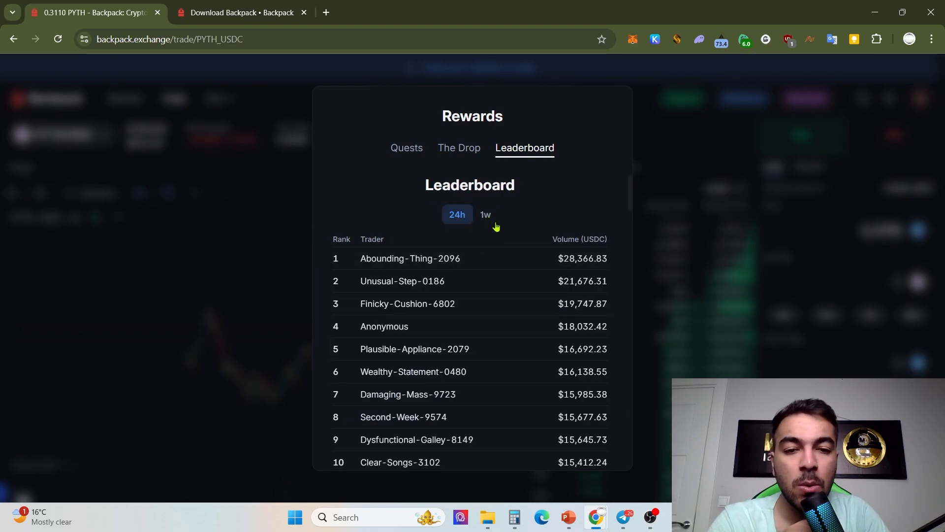
click(459, 147)
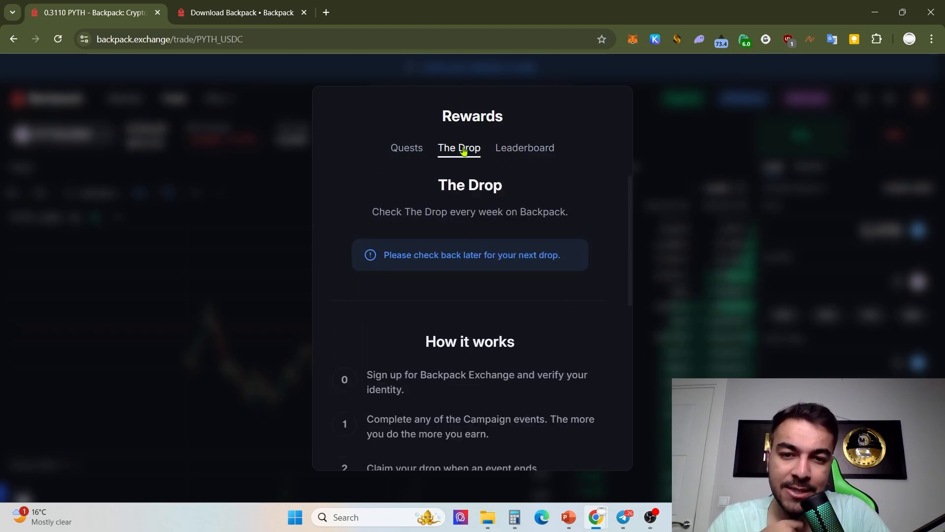
click(524, 148)
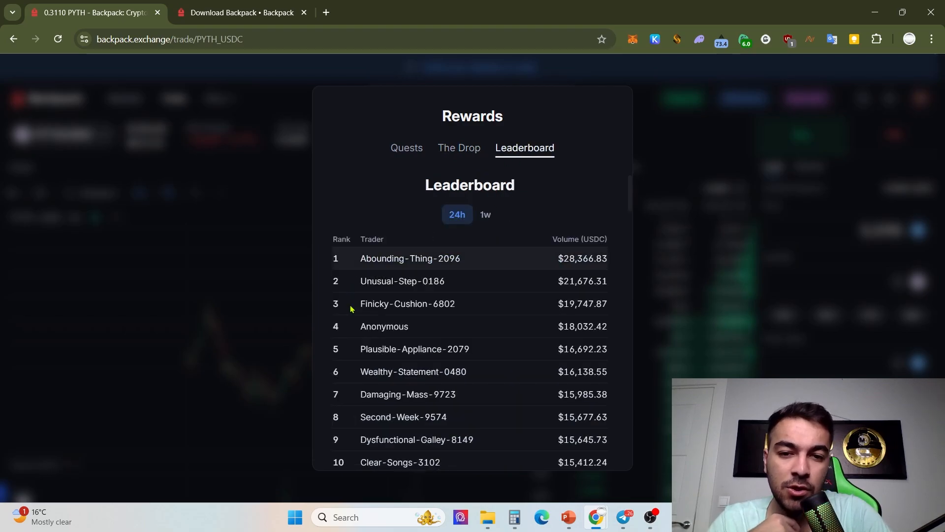
click(459, 147)
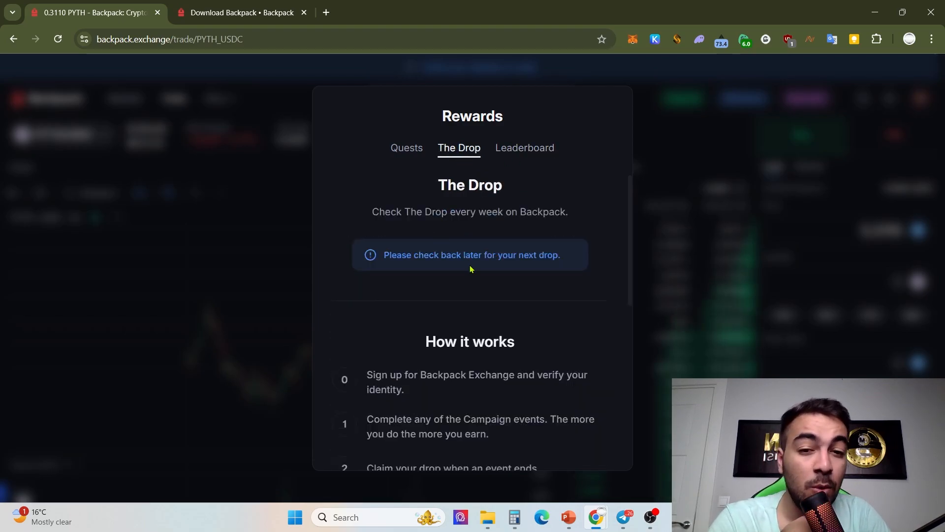
mouse_move(420, 277)
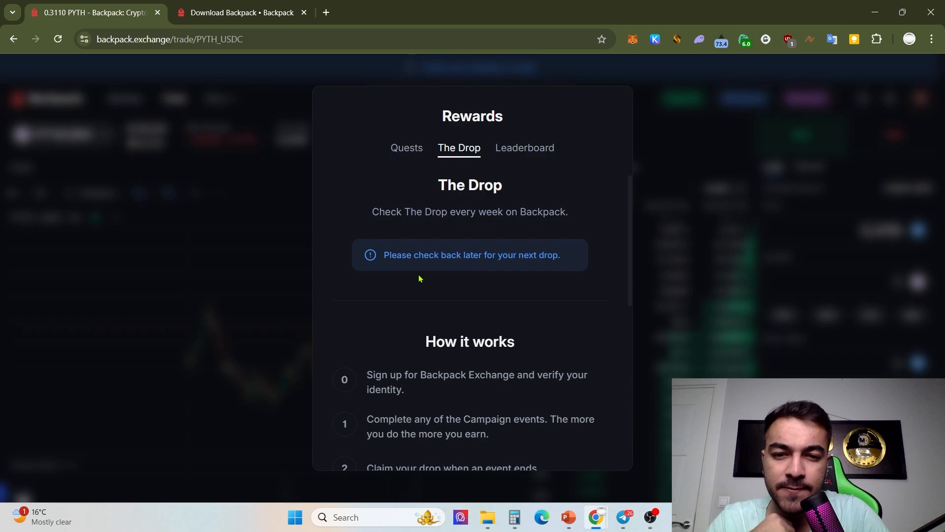
mouse_move(540, 253)
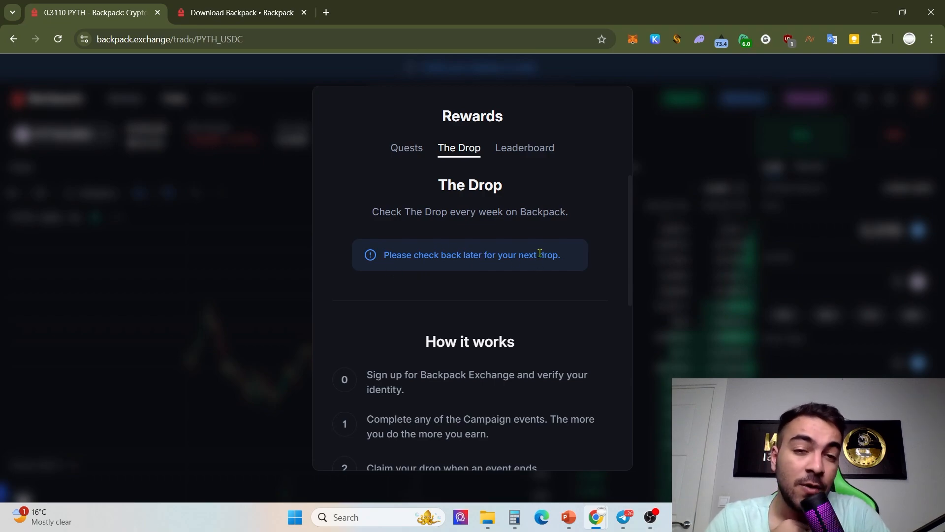
mouse_move(474, 277)
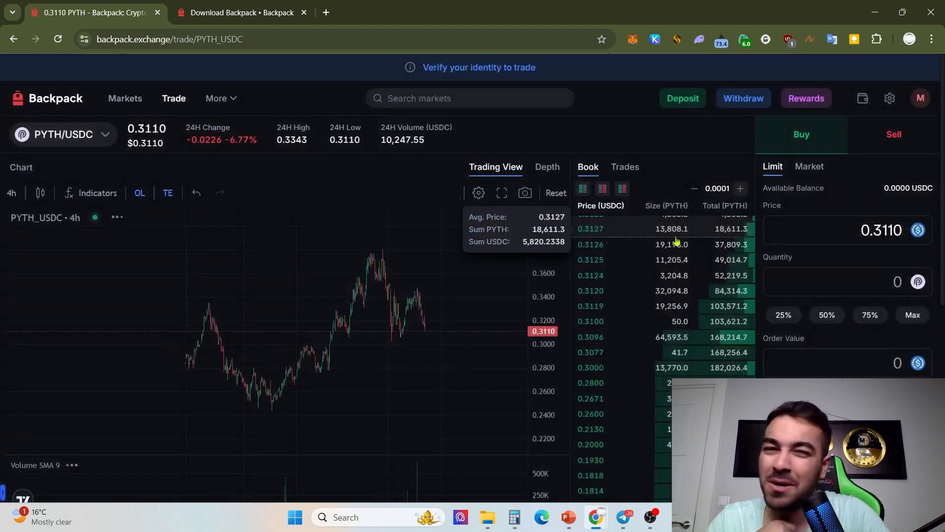
click(920, 98)
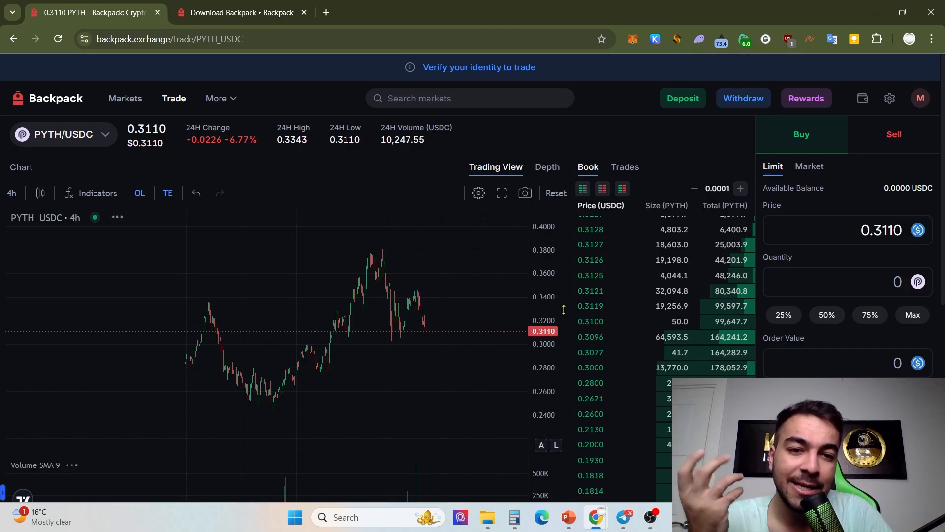
scroll(down, 3)
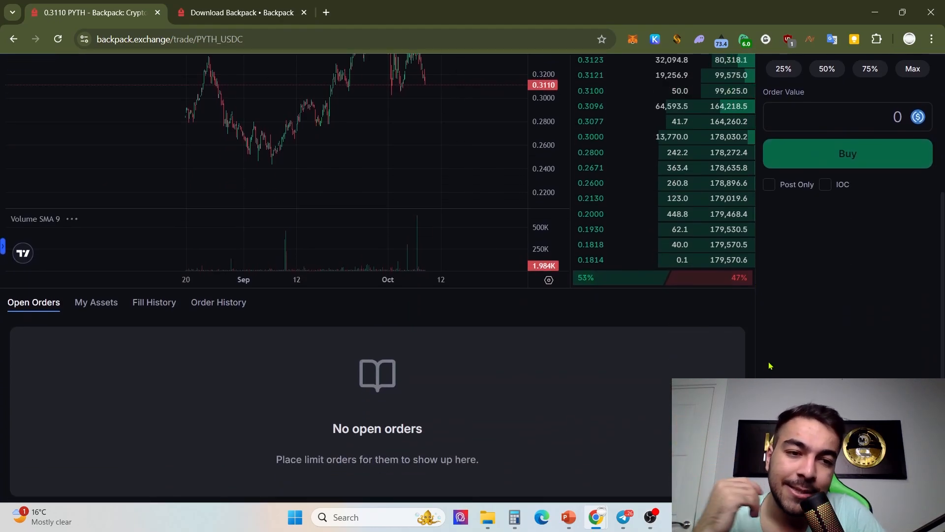
scroll(up, 3)
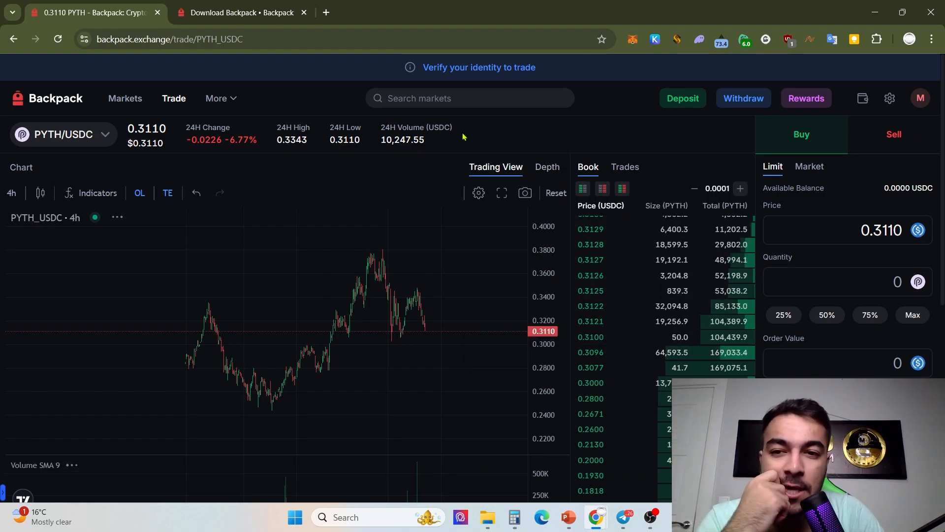
mouse_move(747, 338)
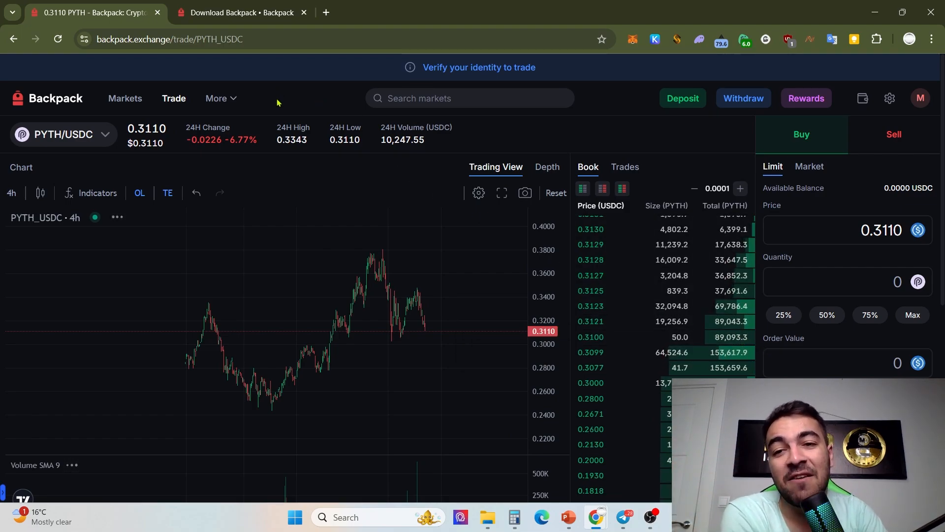
mouse_move(202, 102)
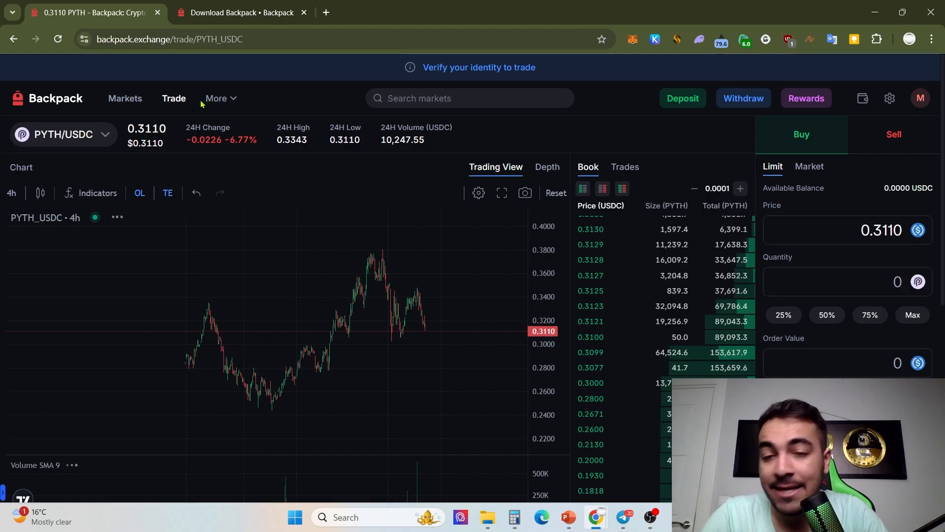
- Go to the markets home page and scroll through the Spot markets list and back
click(56, 98)
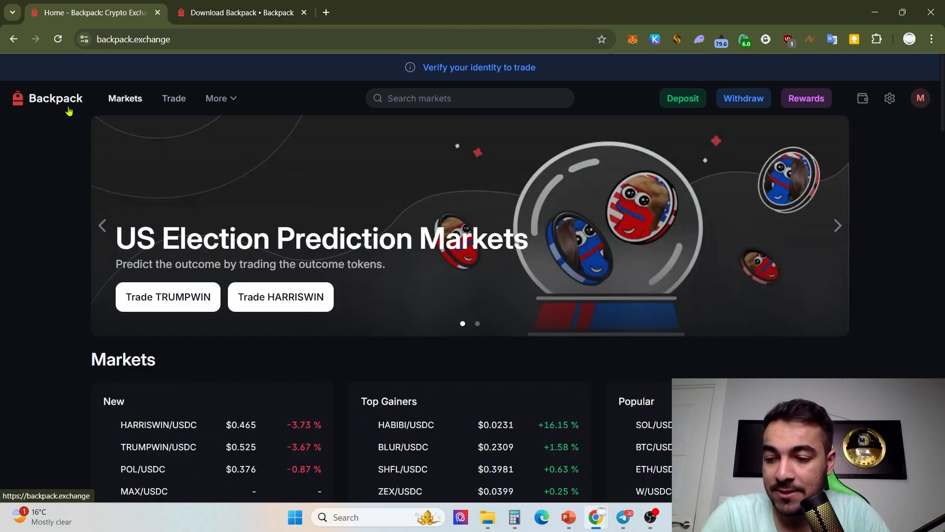
scroll(down, 3)
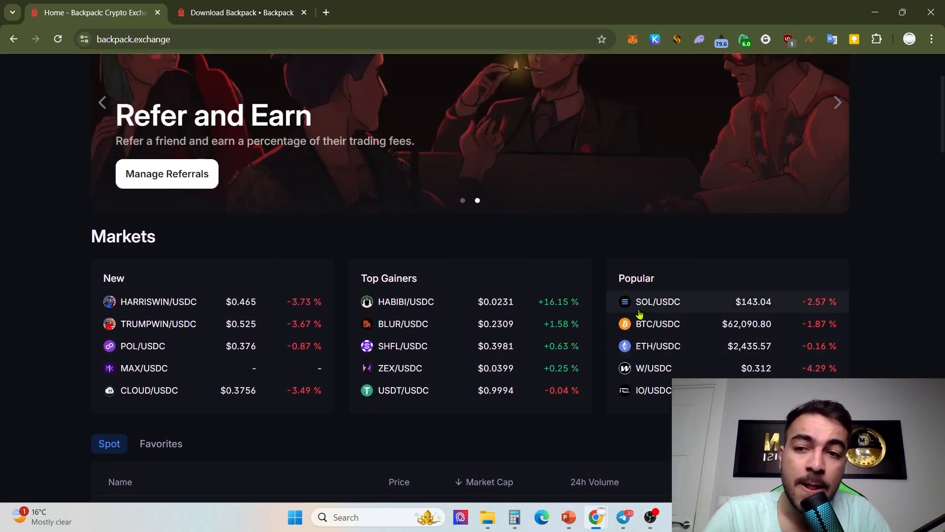
scroll(down, 3)
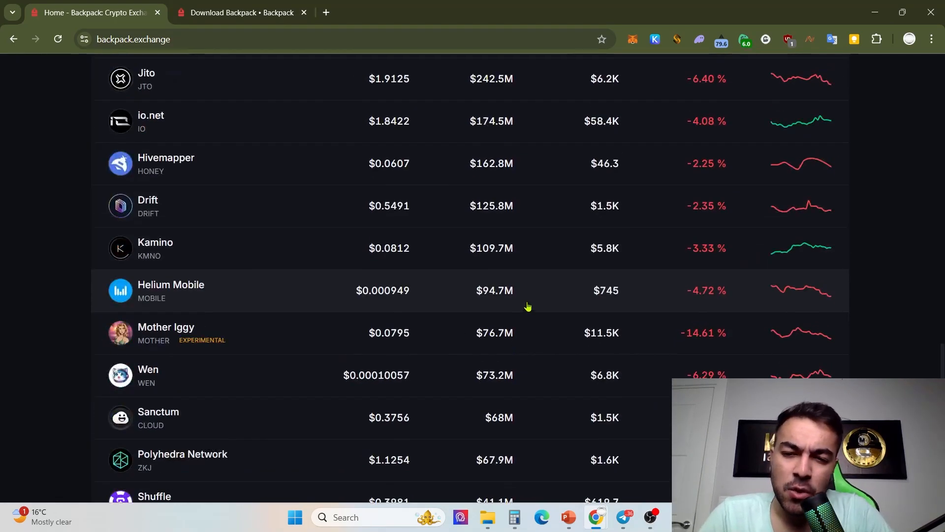
scroll(down, 3)
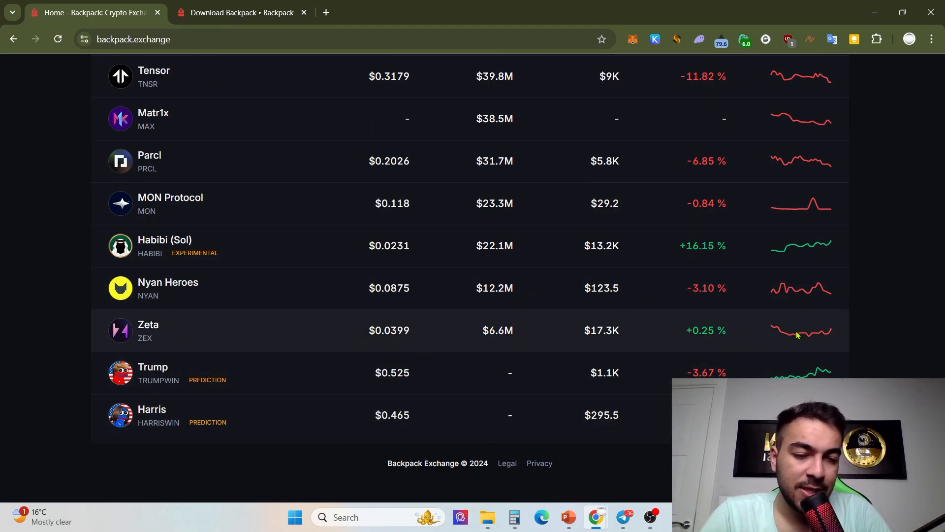
scroll(up, 3)
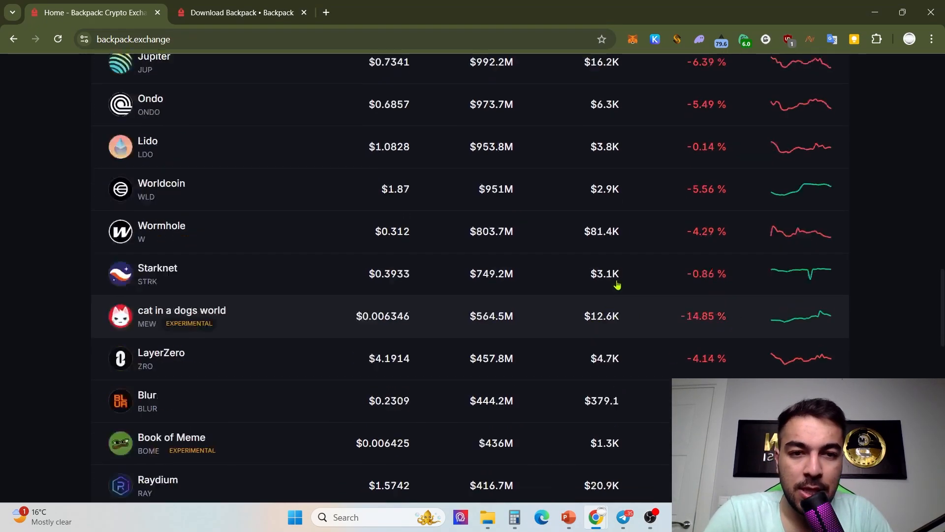
scroll(up, 3)
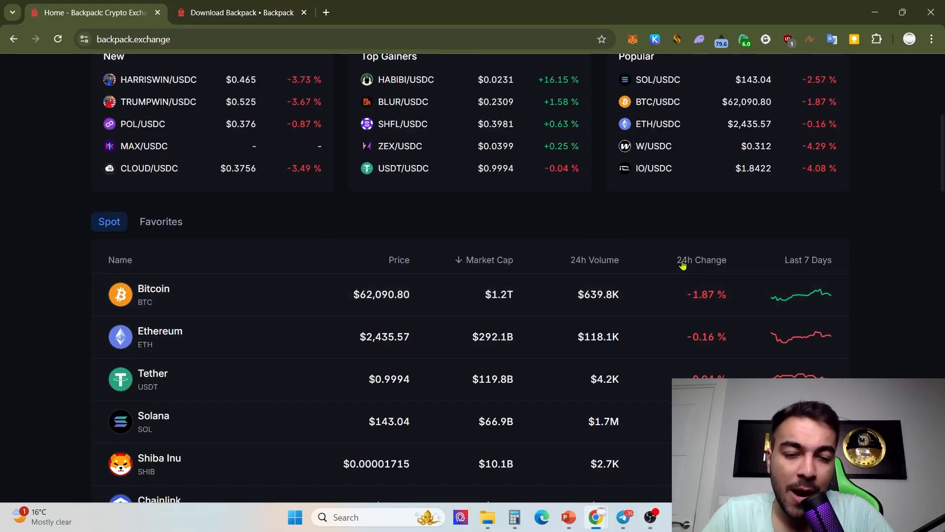
scroll(up, 3)
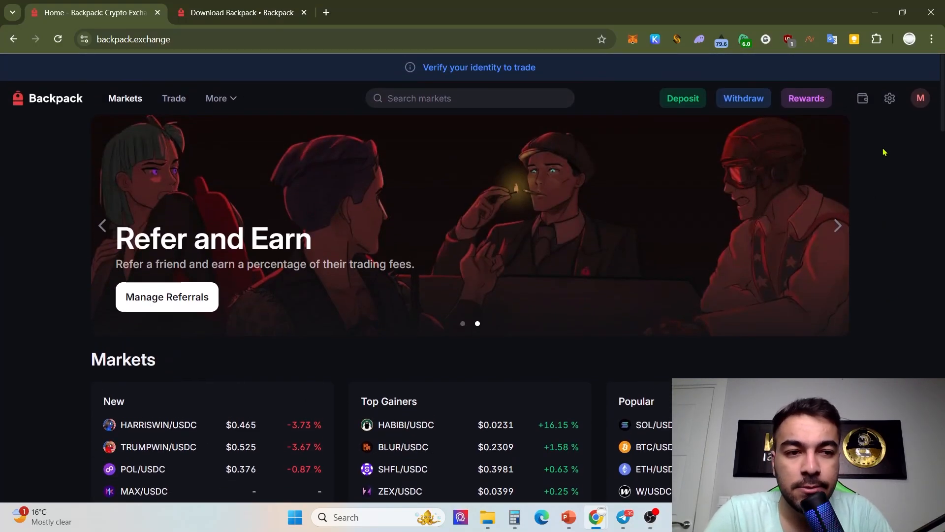
mouse_move(680, 112)
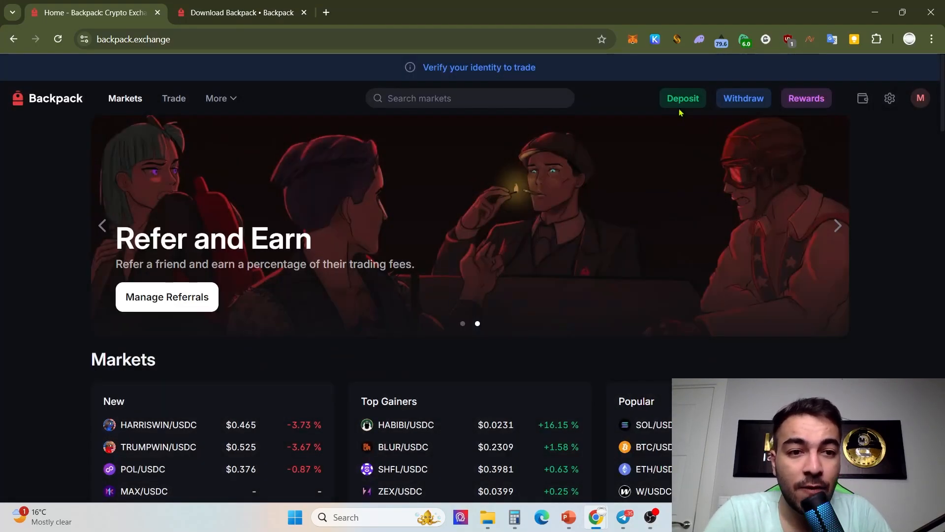
click(682, 98)
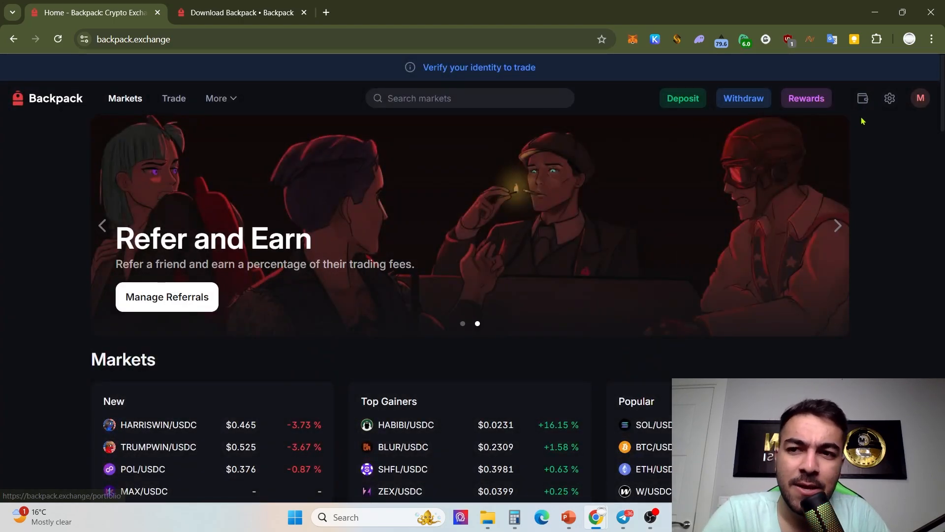
click(862, 99)
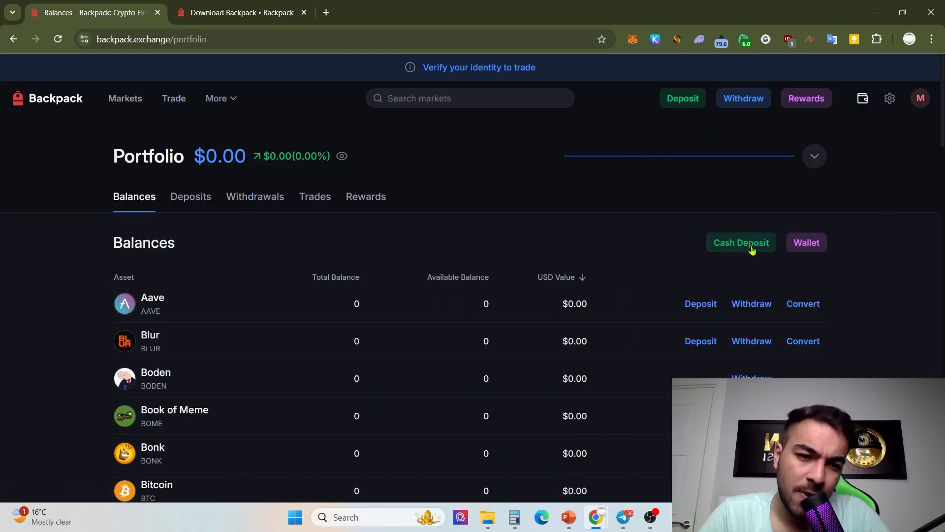
mouse_move(700, 304)
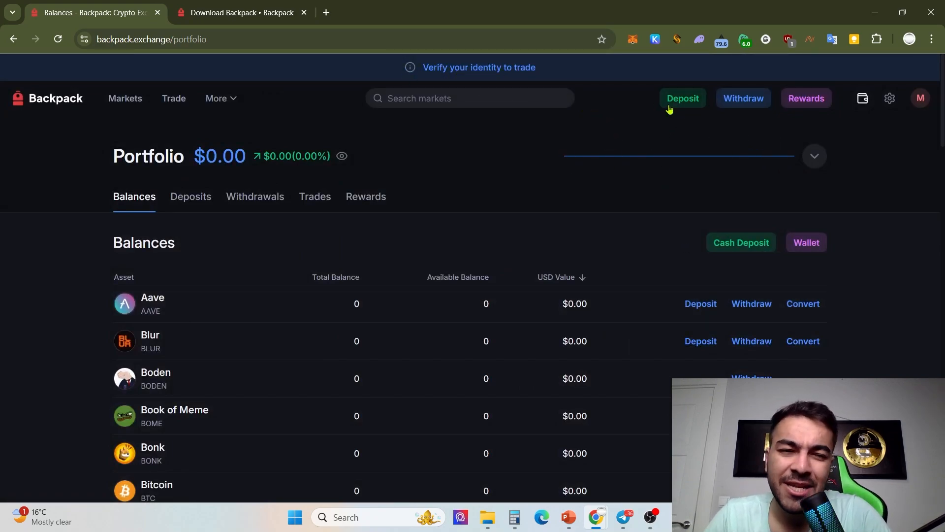
mouse_move(669, 113)
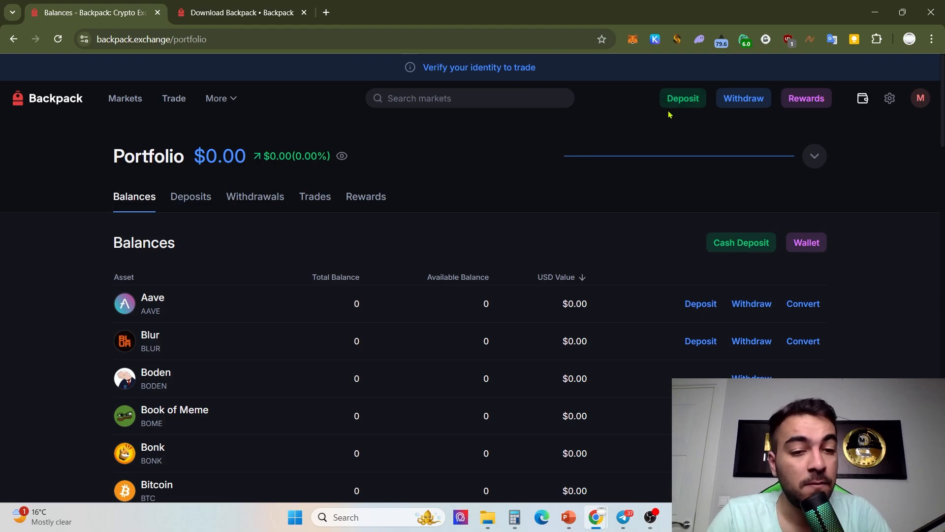
mouse_move(668, 116)
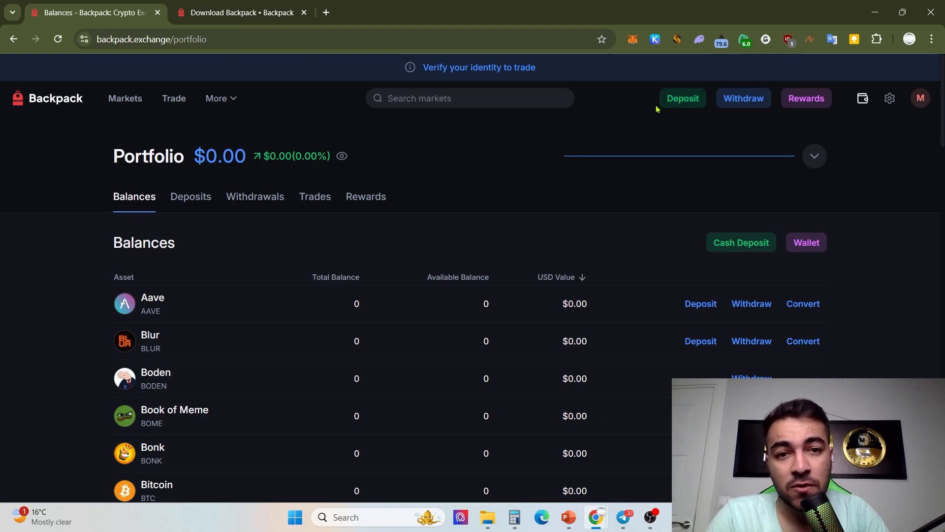
mouse_move(667, 132)
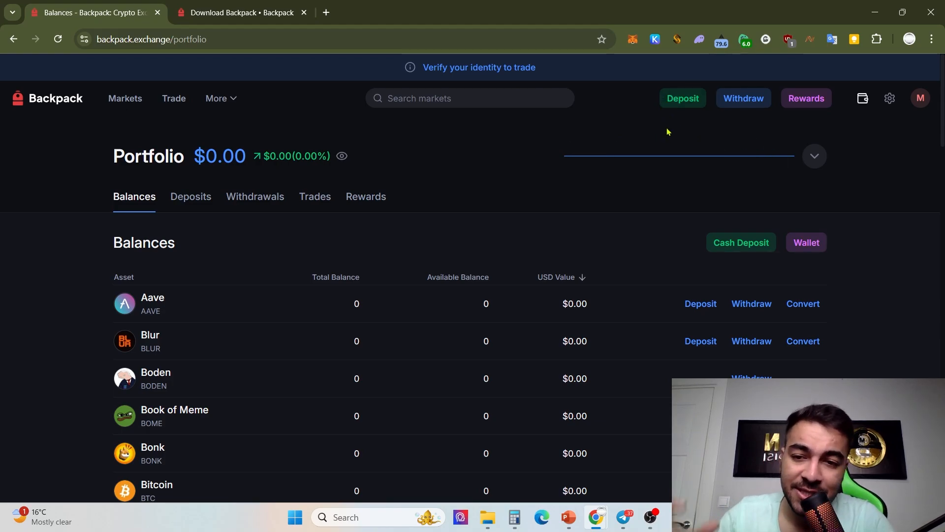
mouse_move(675, 183)
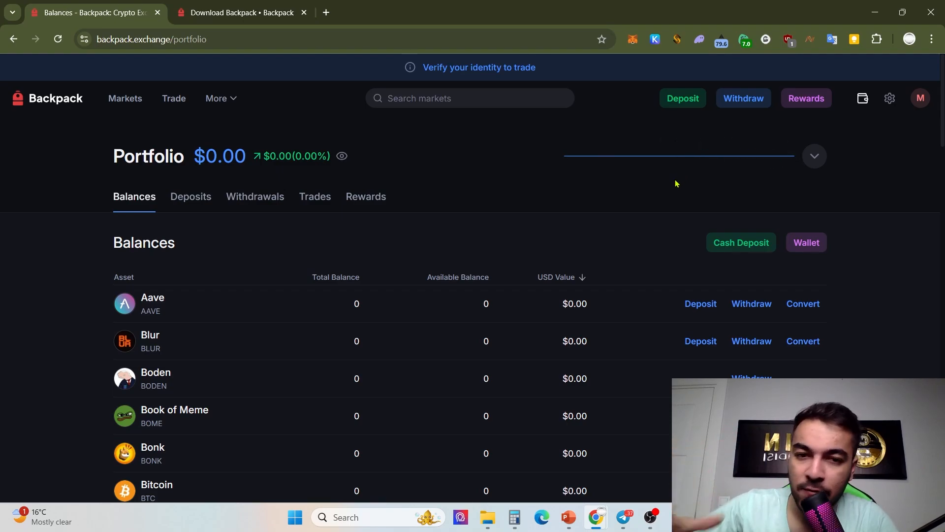
mouse_move(682, 98)
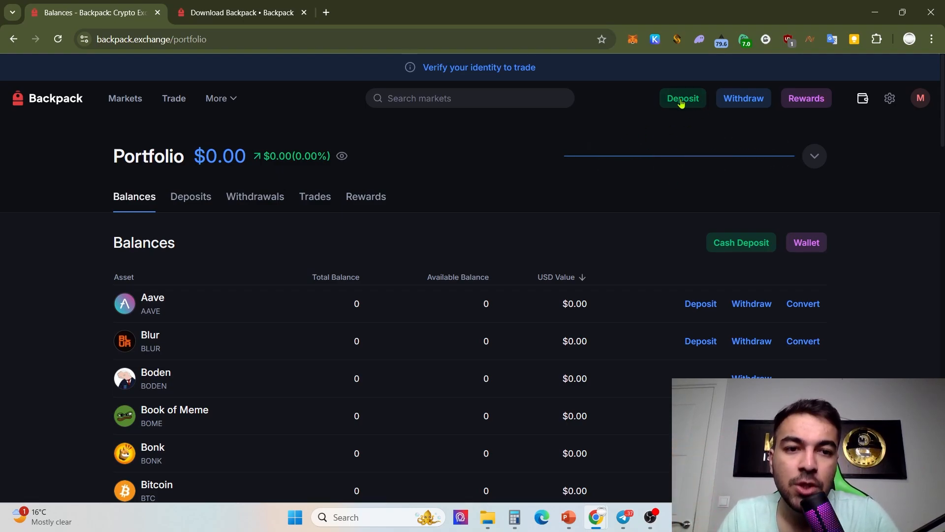
mouse_move(430, 207)
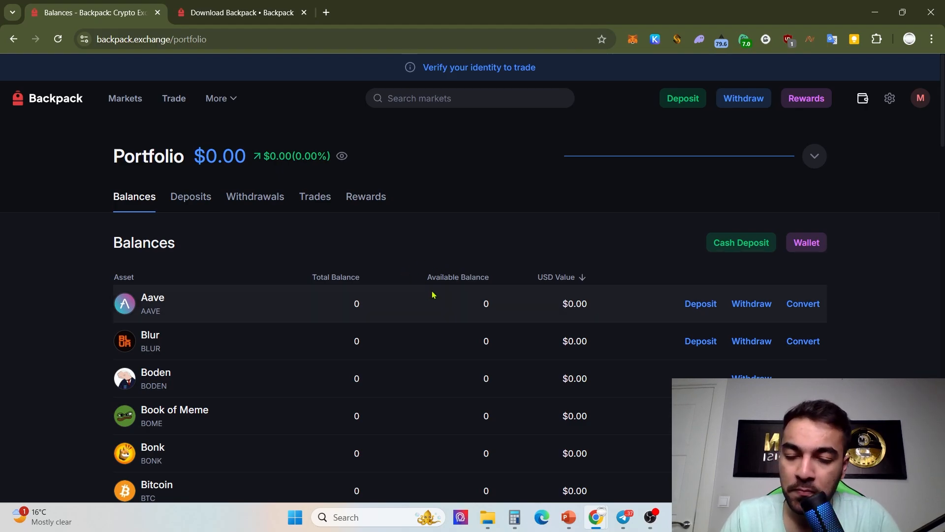
mouse_move(465, 248)
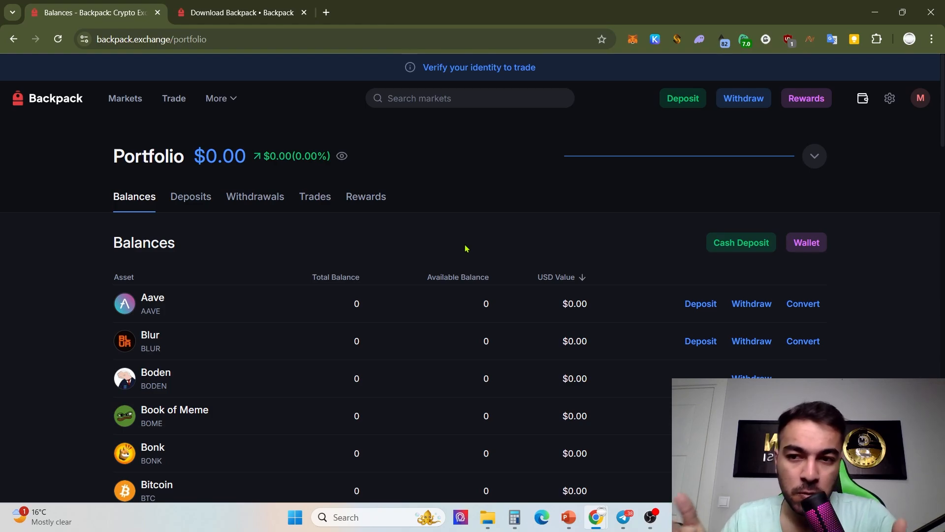
mouse_move(648, 114)
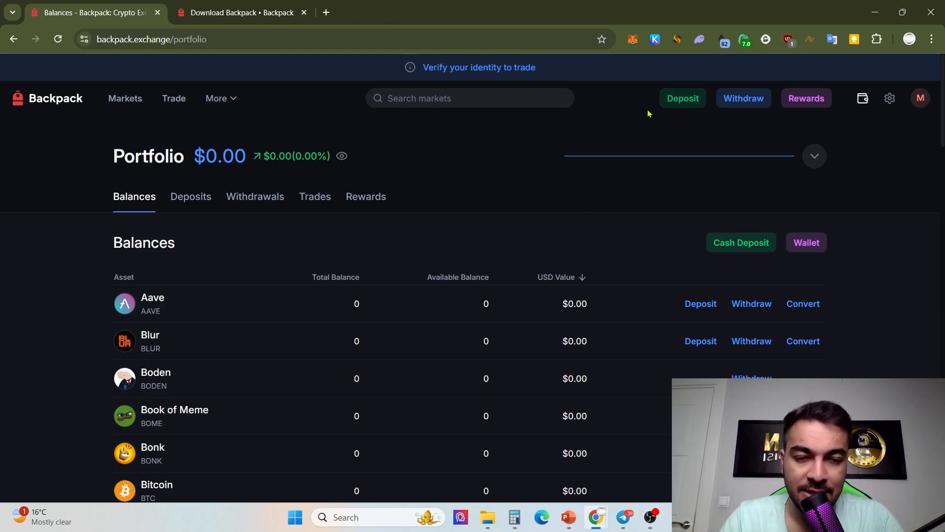
mouse_move(448, 182)
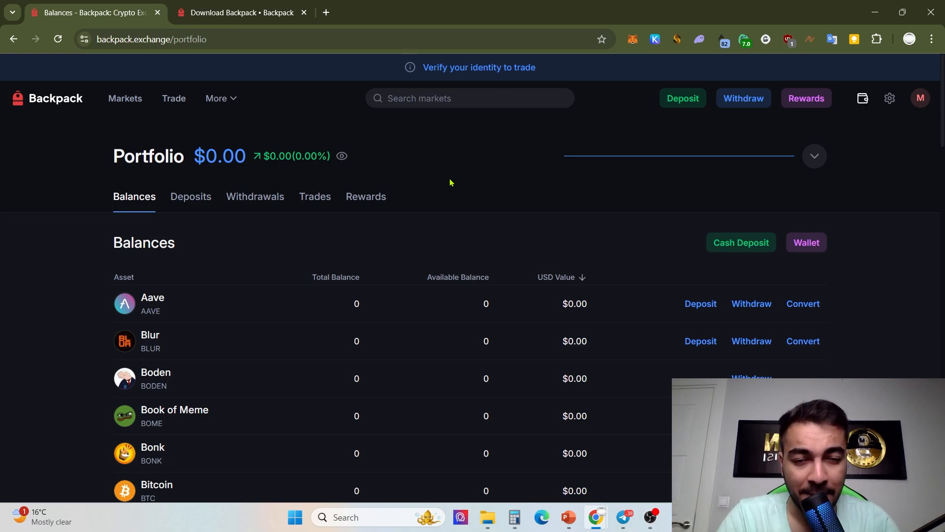
mouse_move(706, 80)
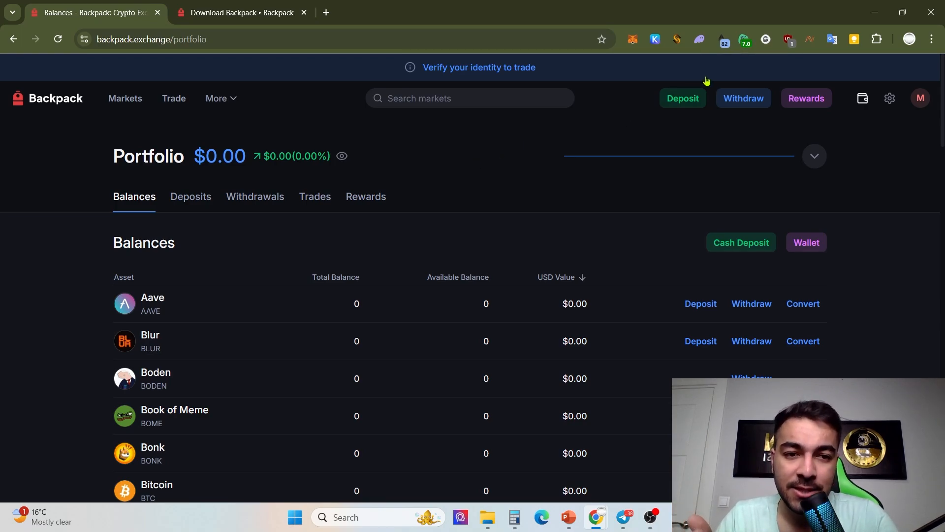
mouse_move(443, 196)
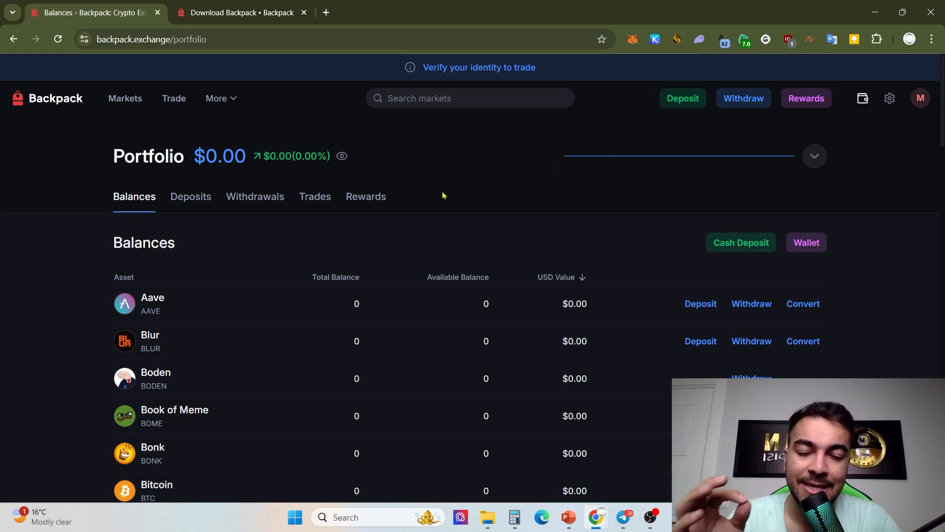
mouse_move(437, 213)
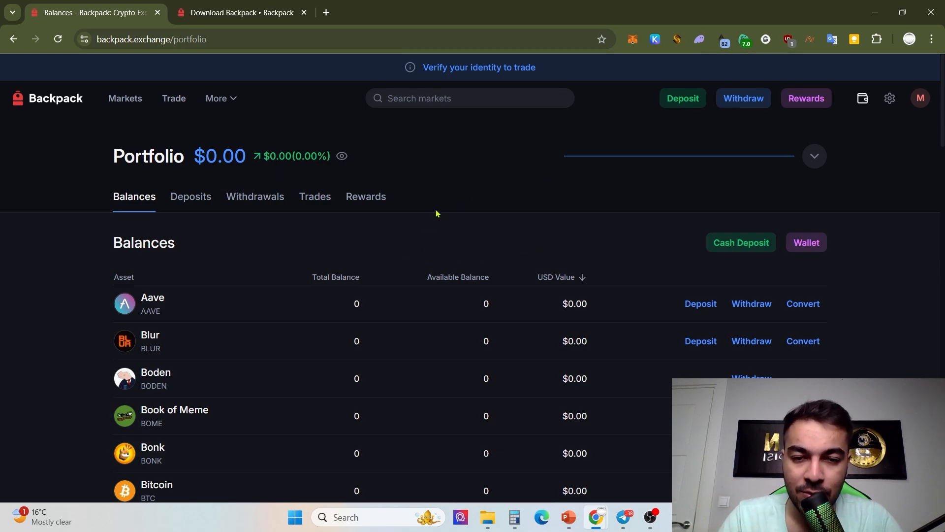
mouse_move(430, 191)
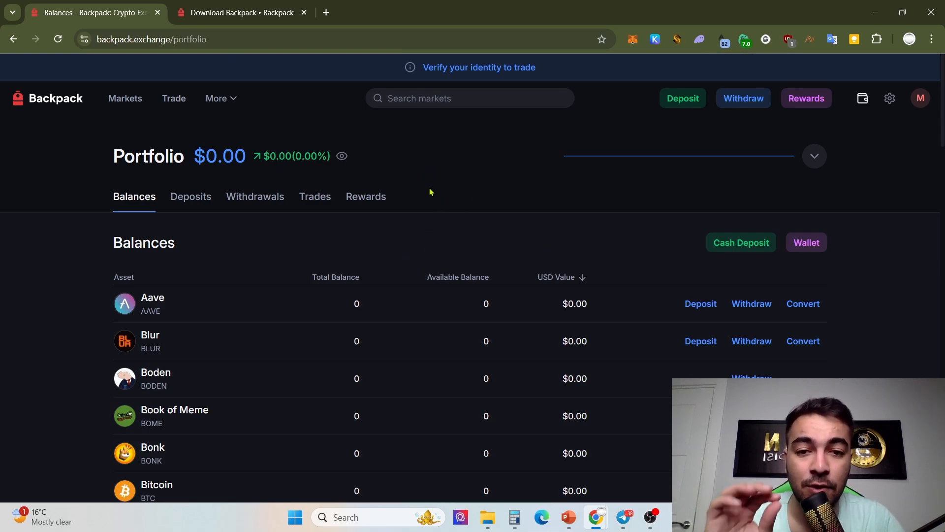
mouse_move(470, 174)
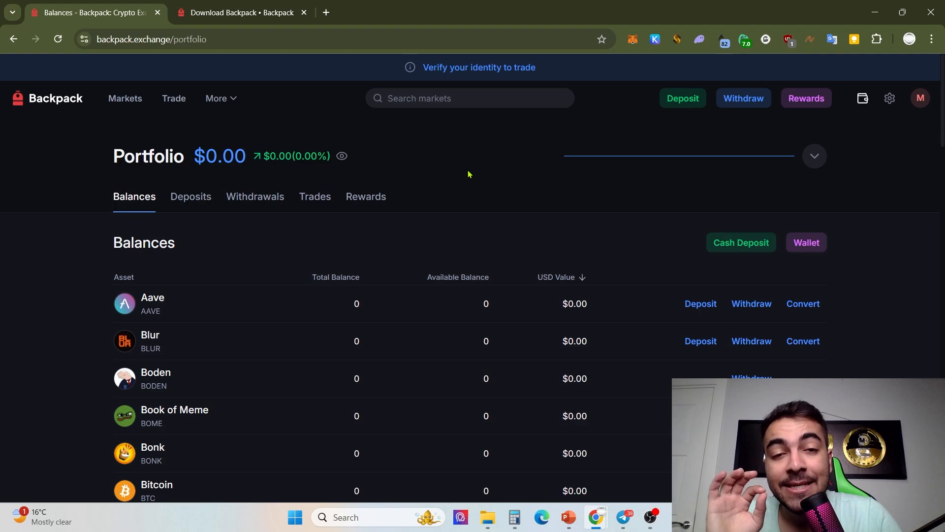
mouse_move(426, 213)
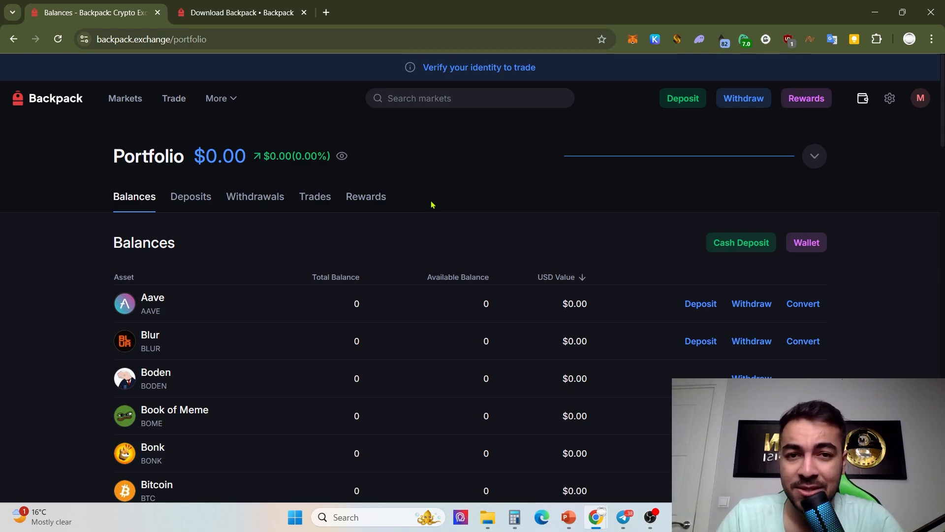
mouse_move(481, 137)
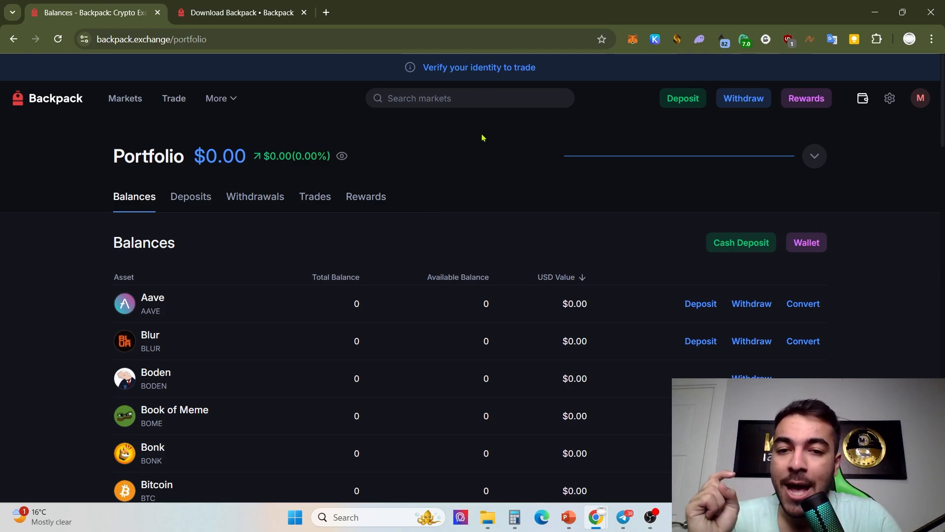
mouse_move(579, 266)
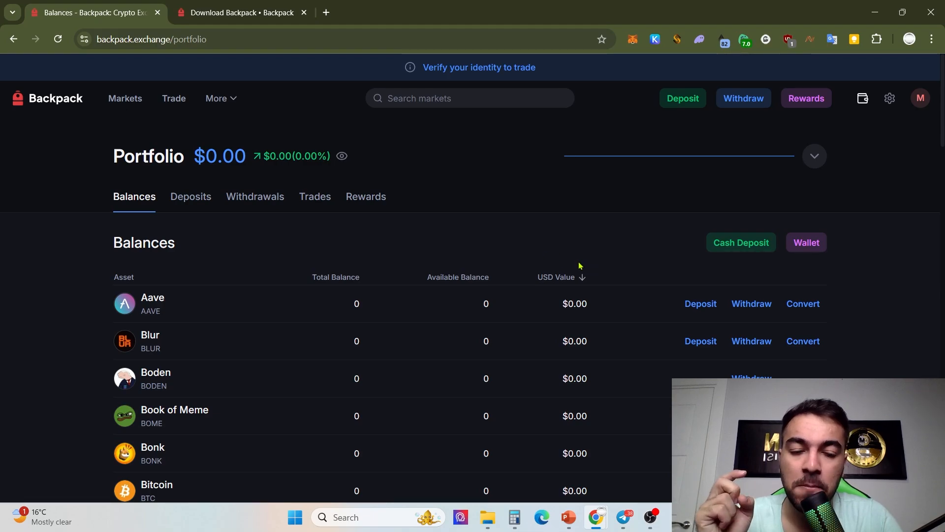
mouse_move(569, 261)
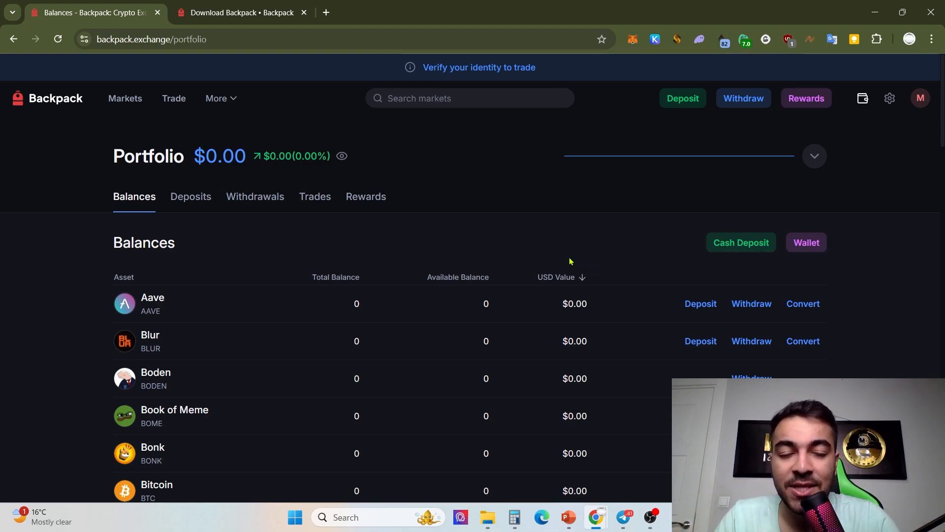
mouse_move(637, 195)
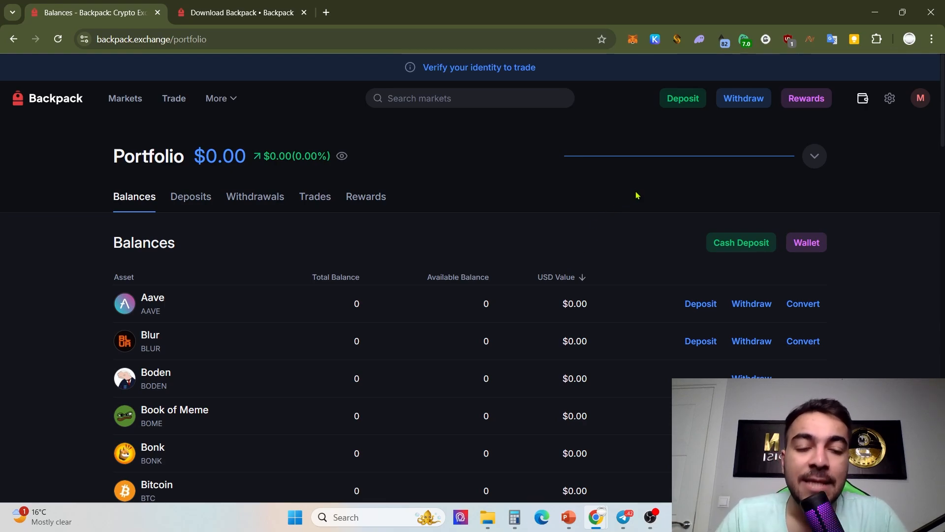
mouse_move(662, 202)
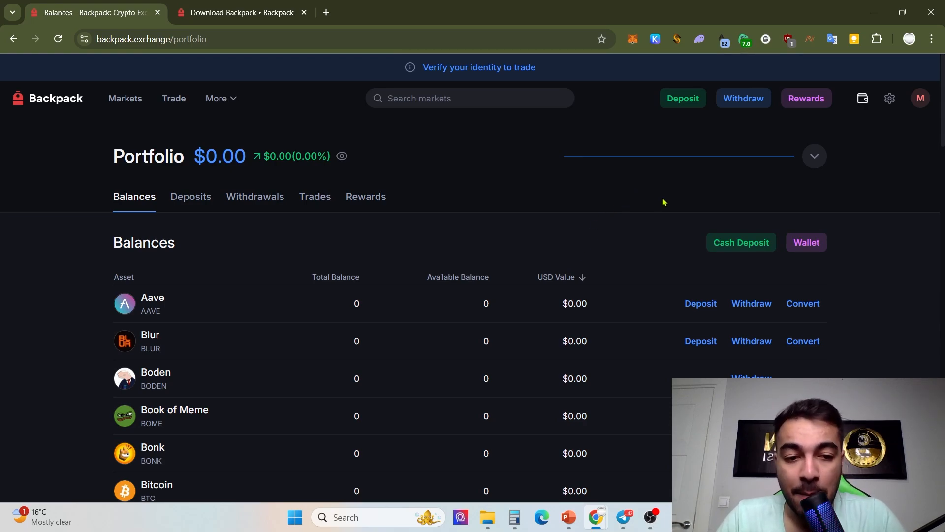
- Scroll the Balances list down past Sanctum, Drift and Ethereum toward Bonk
scroll(down, 3)
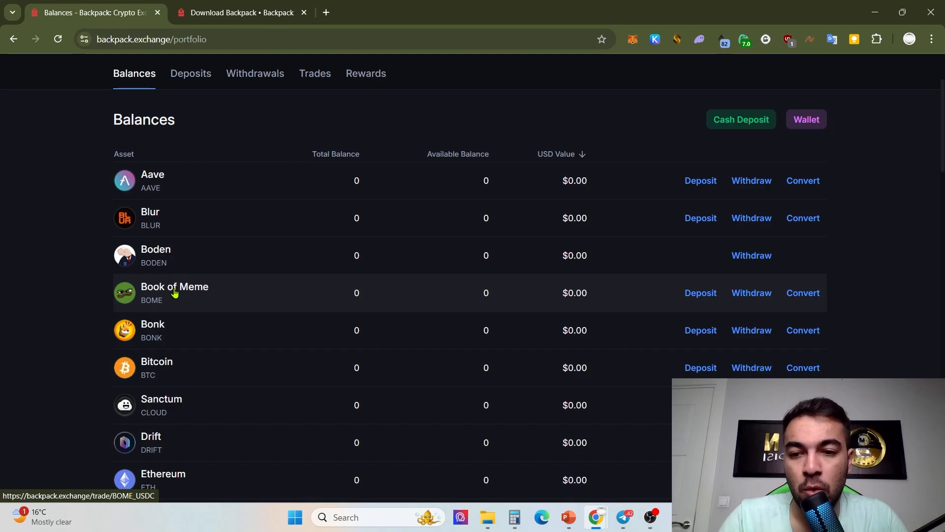
mouse_move(159, 330)
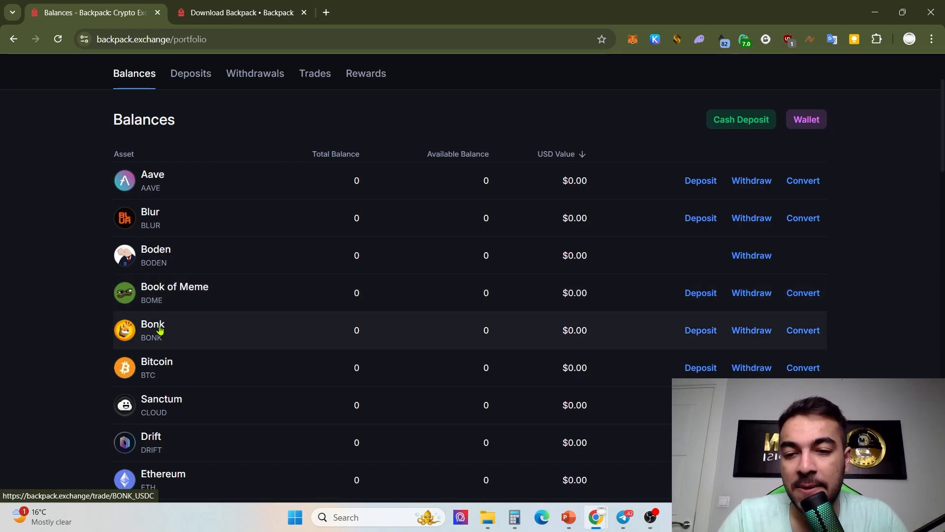
mouse_move(699, 335)
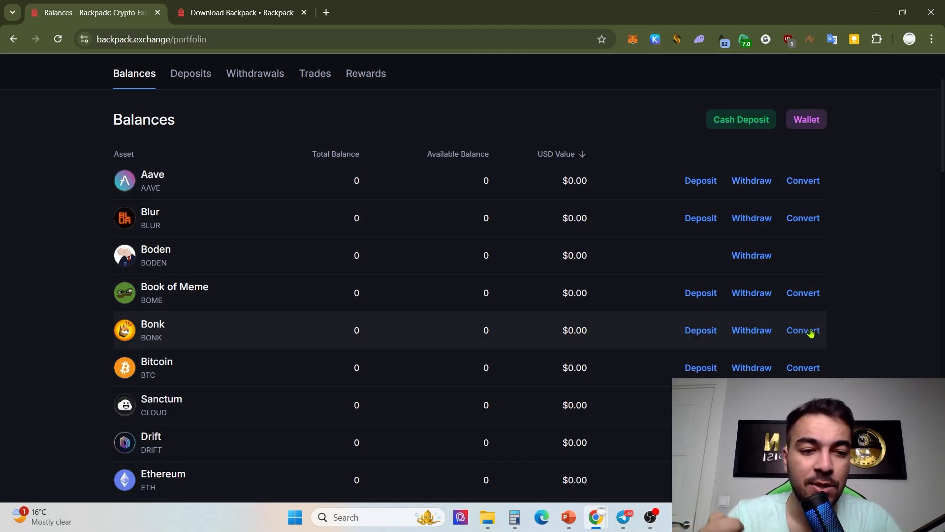
- Open Convert on the Bonk row and enter 100 USDC to buy about 4,765,662 BONK
click(802, 330)
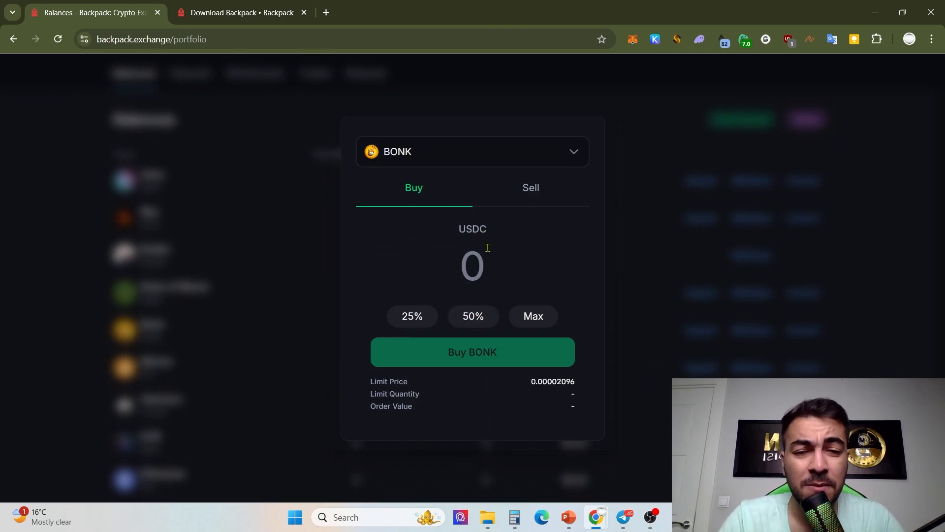
text(100)
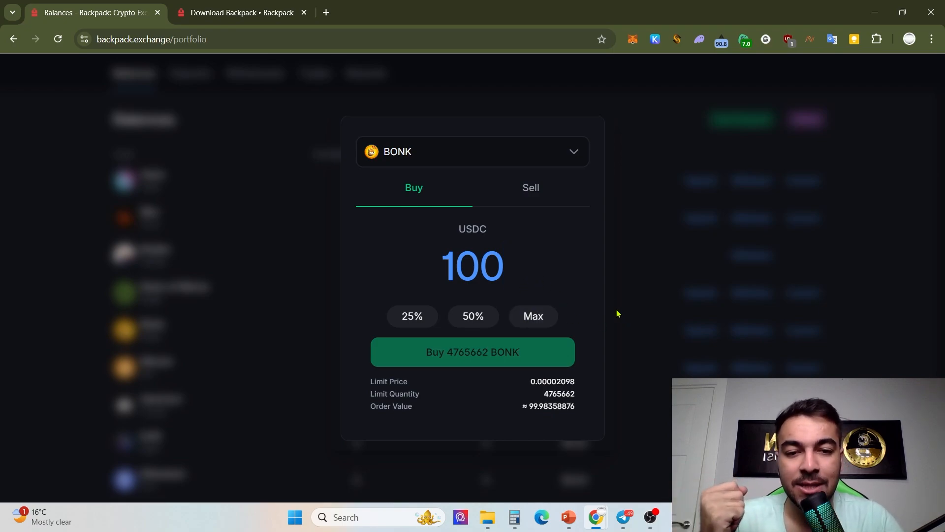
- Switch the converter to Sell, enter 100 BONK, then close the convert panel
click(529, 187)
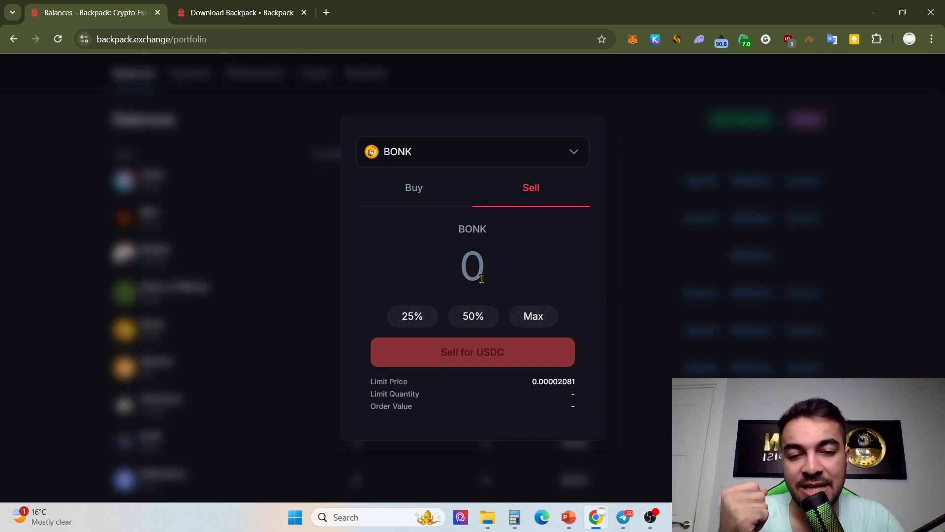
text(1)
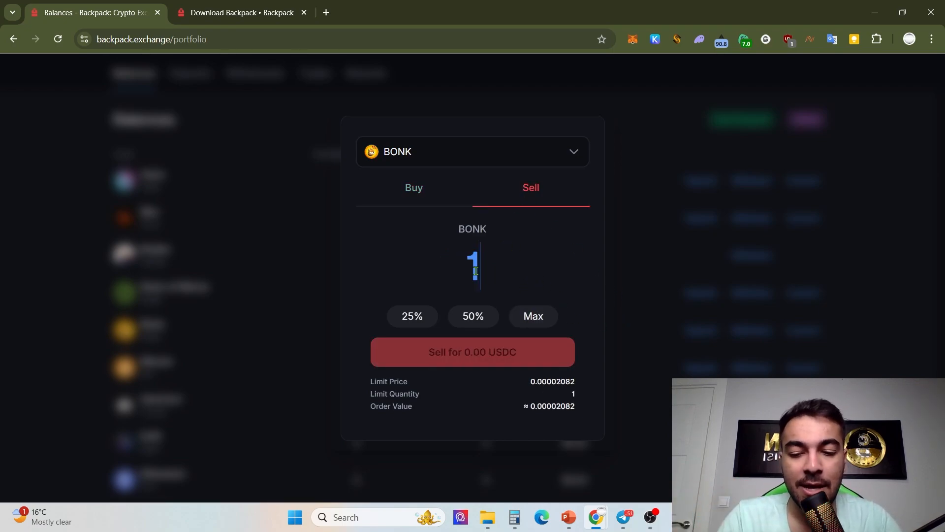
text(00)
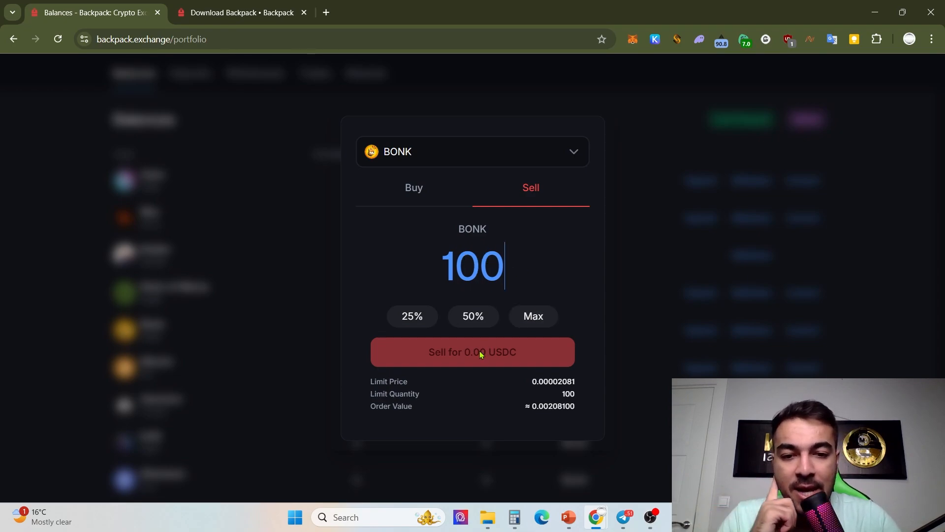
mouse_move(413, 316)
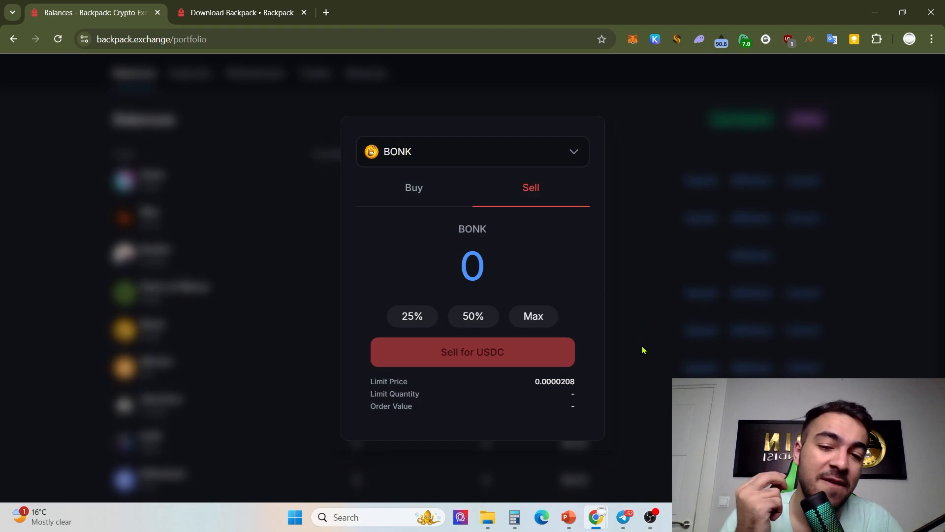
click(642, 350)
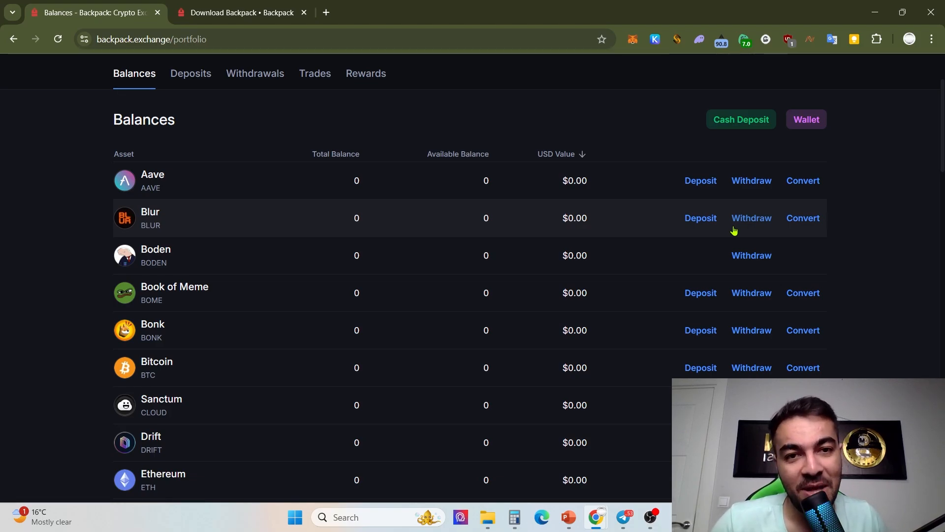
- Scroll the Portfolio page back to the top showing the $0.00 total
scroll(up, 3)
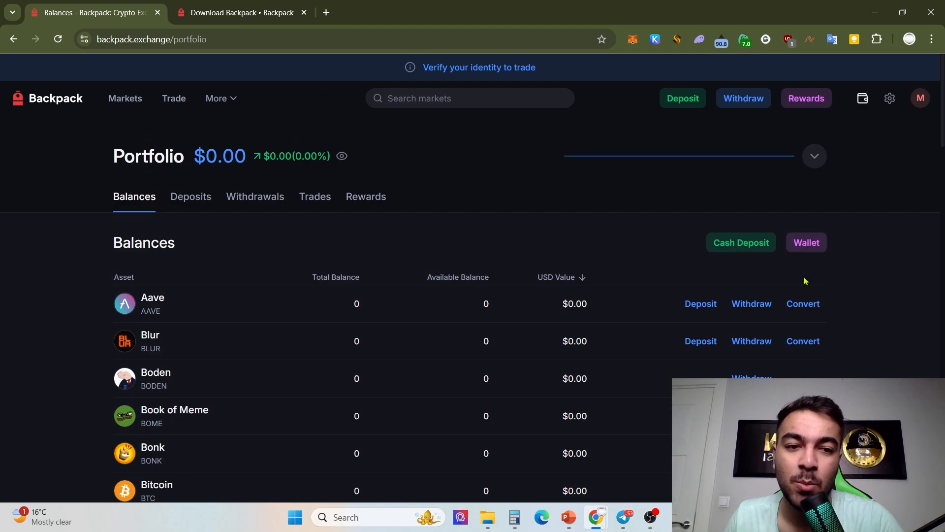
mouse_move(854, 290)
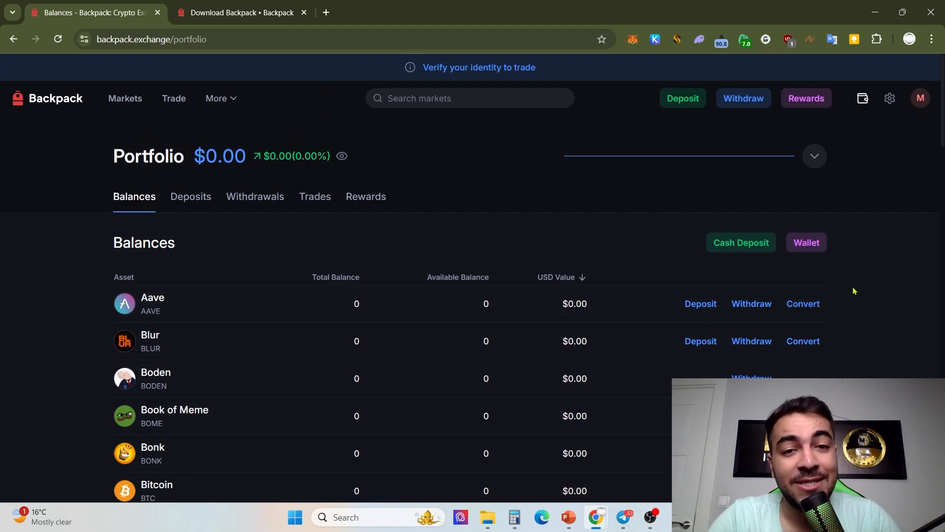
mouse_move(854, 283)
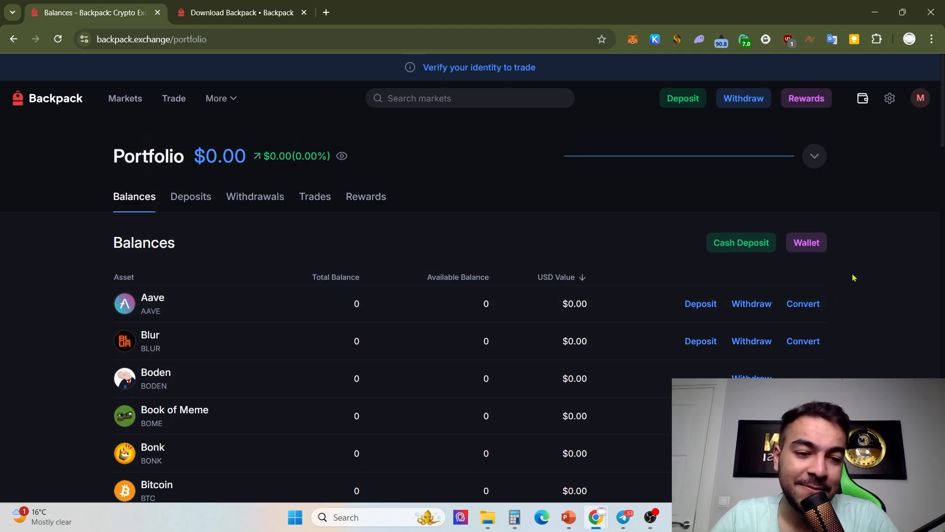